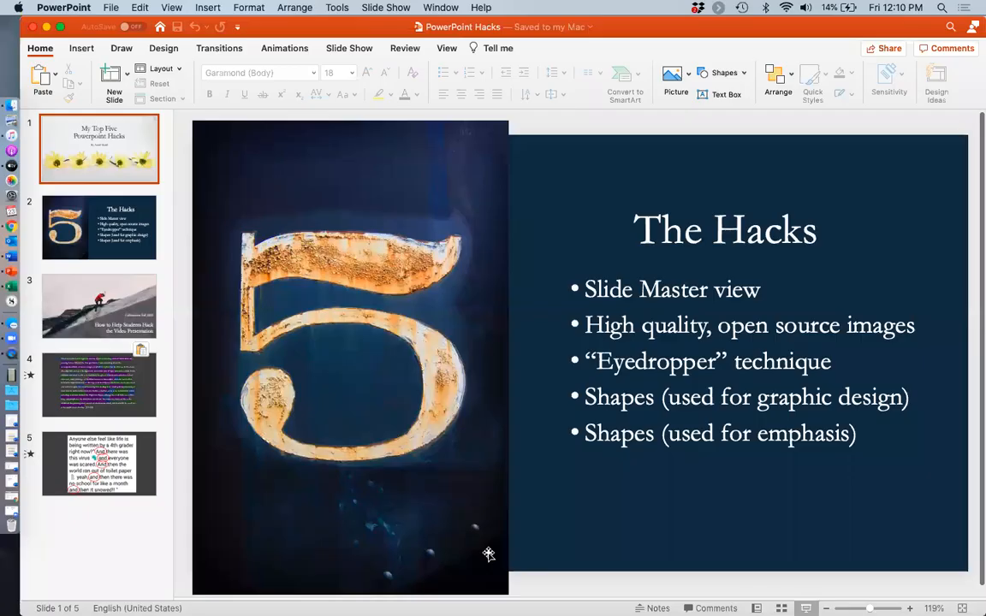
Step: Enter Slide Master view, browse the section header, blank and caption layouts, and select the parent master slide
click(100, 226)
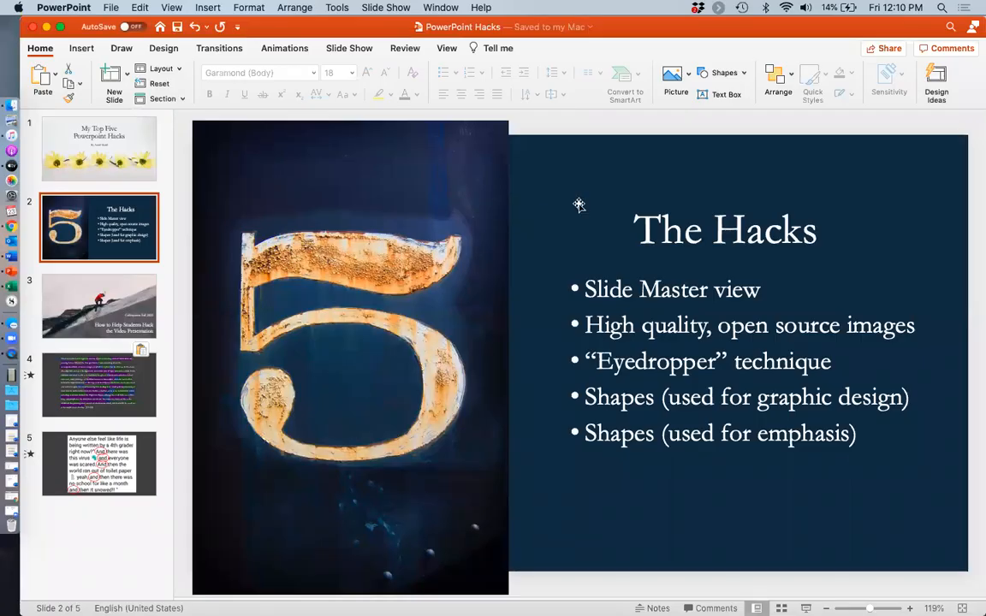
mouse_move(558, 12)
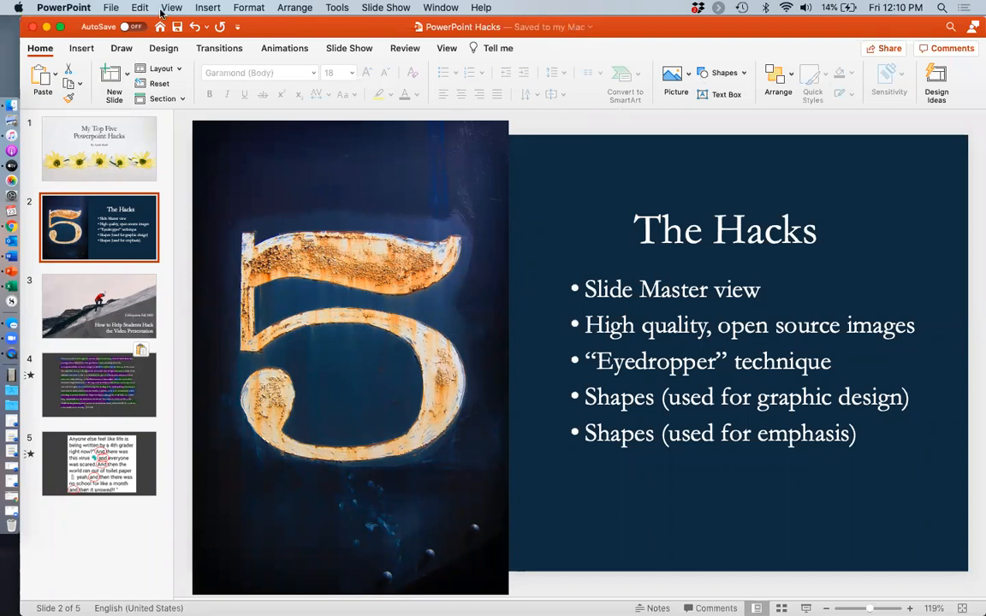
click(100, 148)
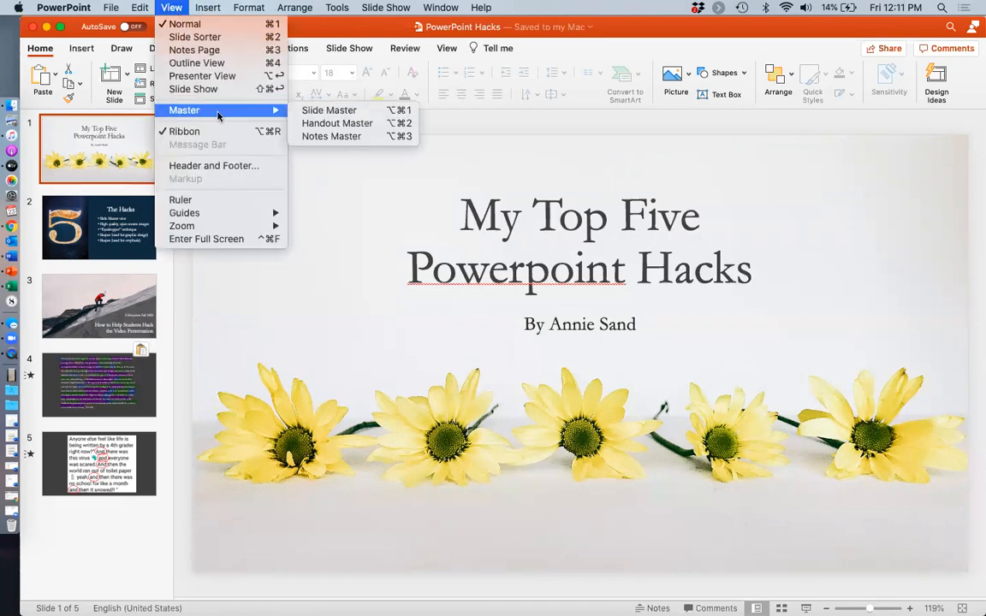
mouse_move(328, 110)
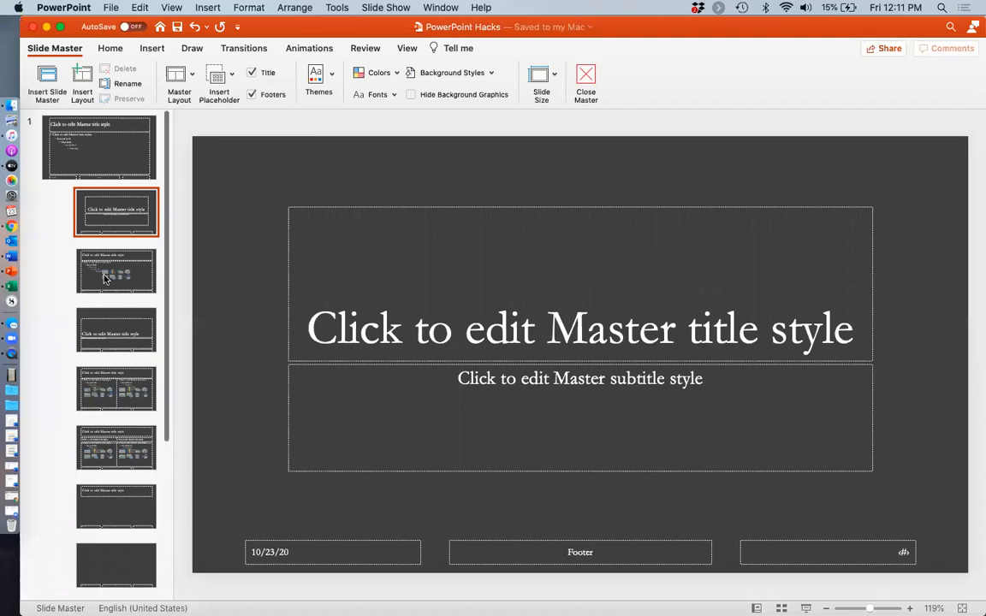
click(116, 332)
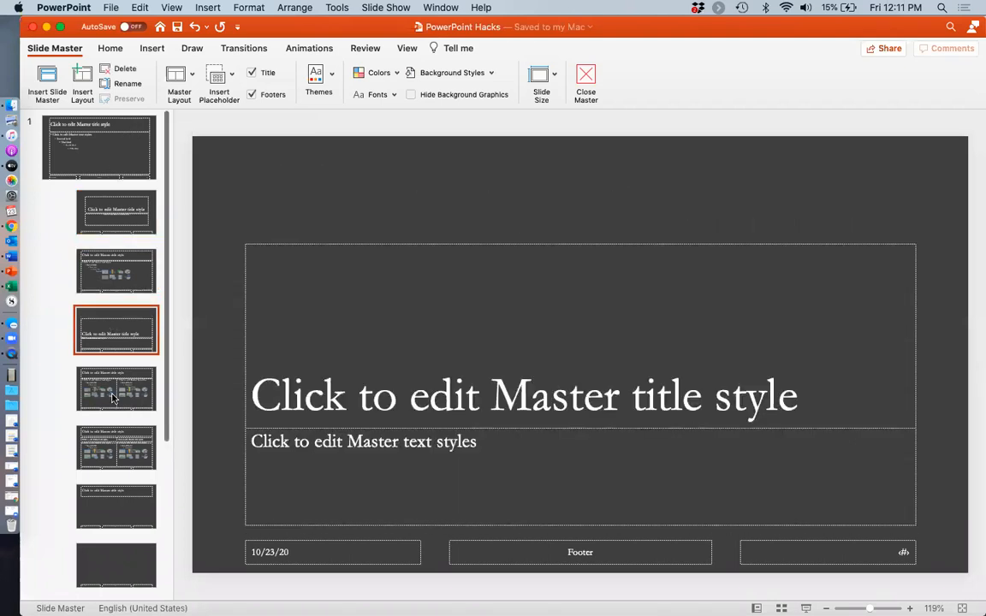
click(117, 495)
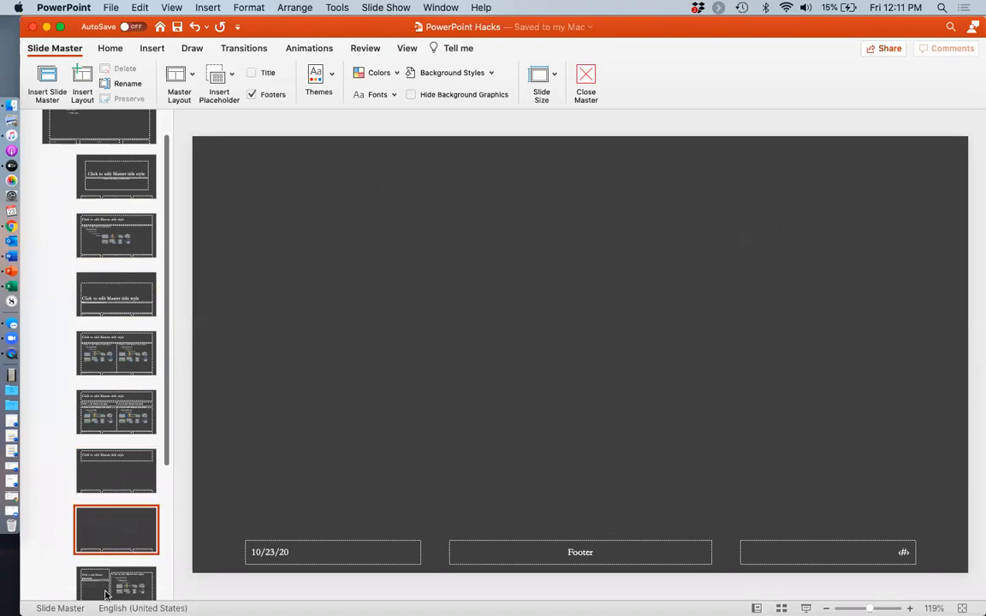
click(99, 147)
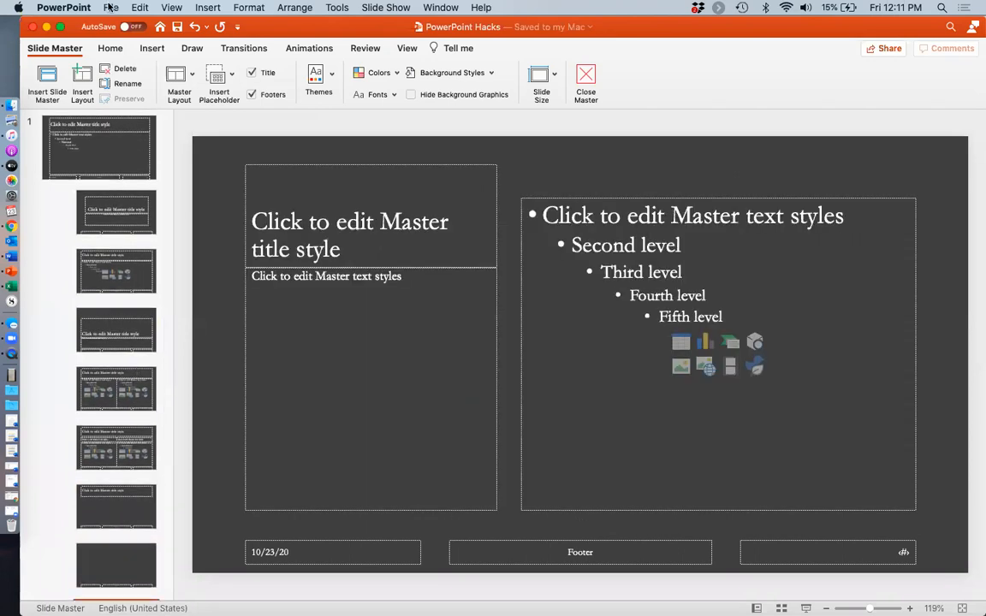
click(100, 148)
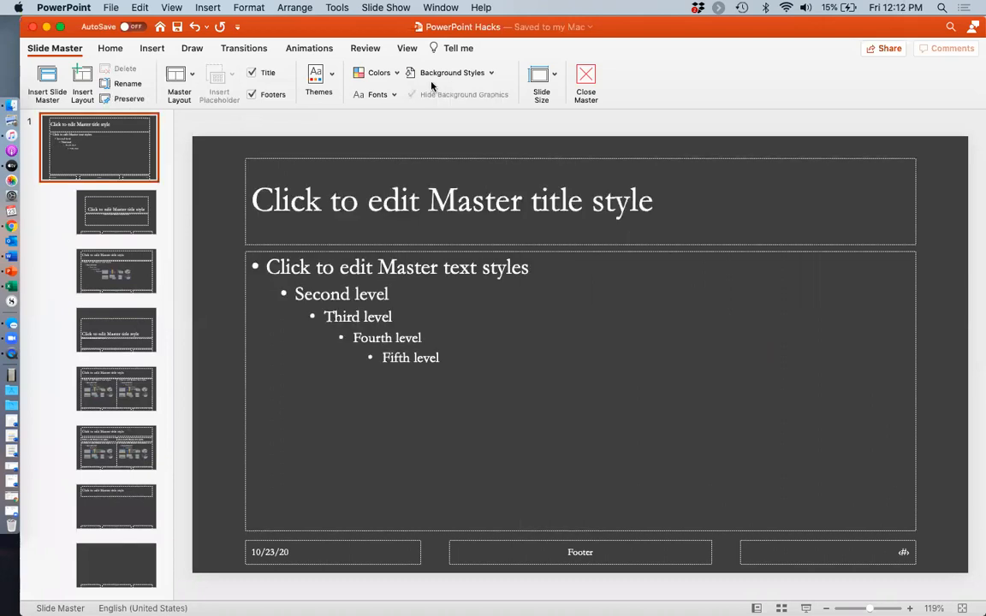
click(452, 72)
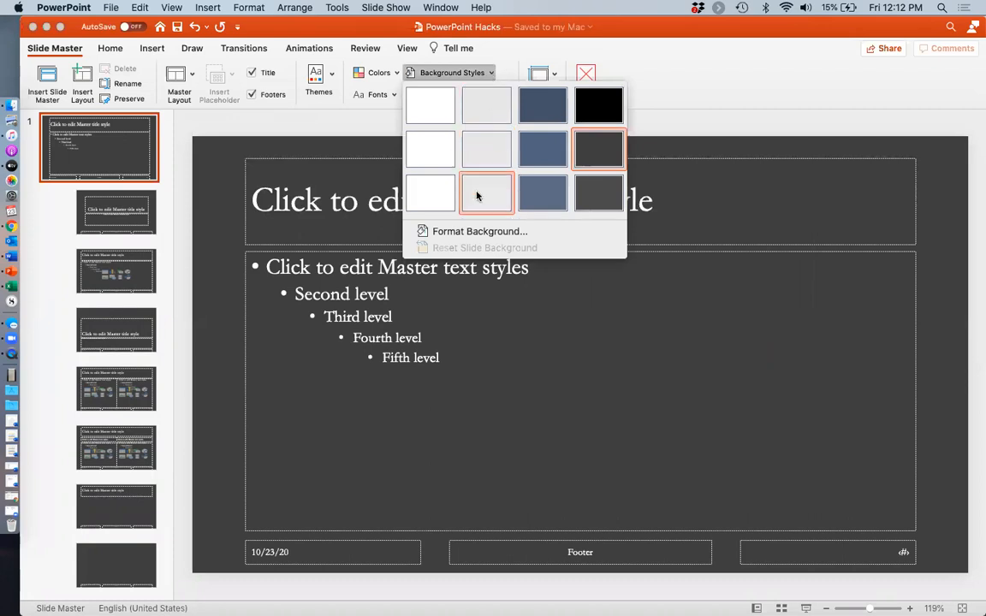
mouse_move(479, 231)
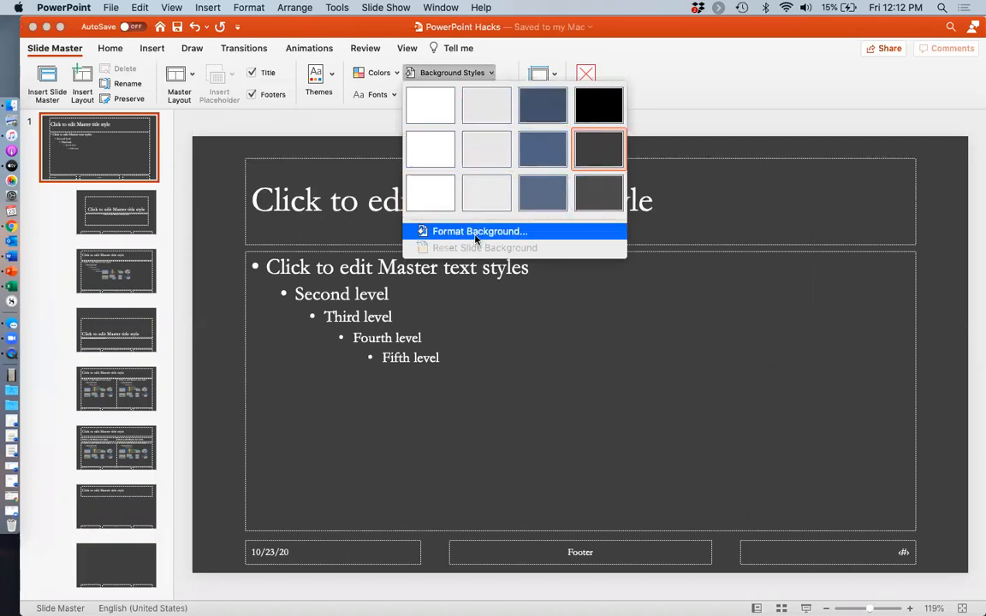
click(479, 231)
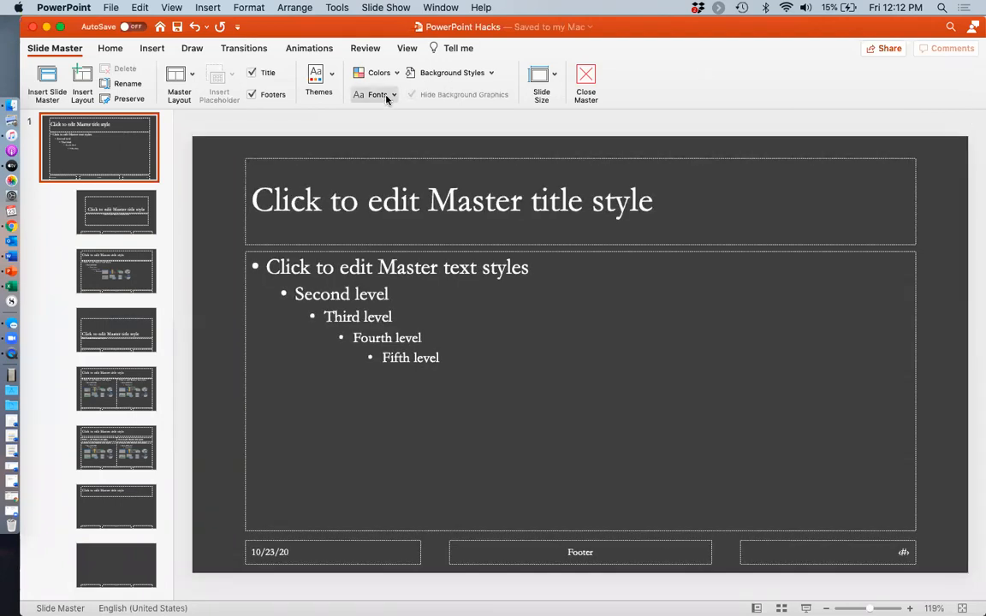
click(373, 94)
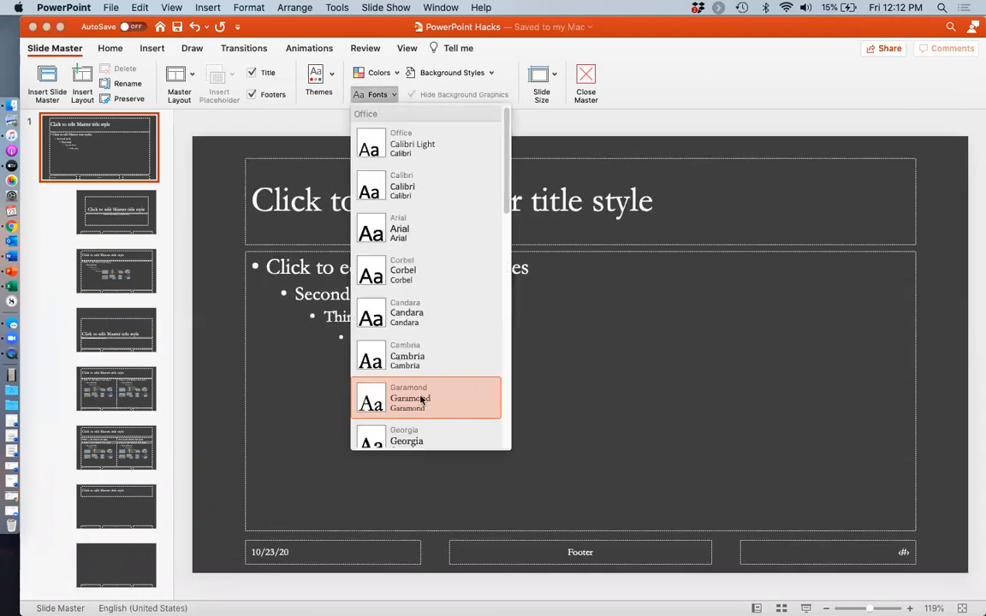
mouse_move(455, 394)
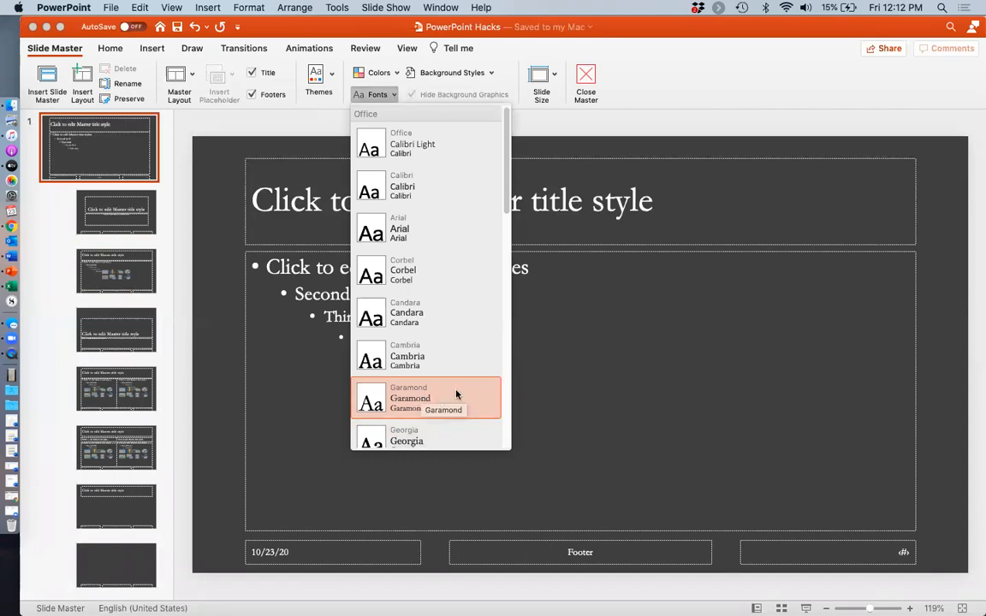
mouse_move(462, 394)
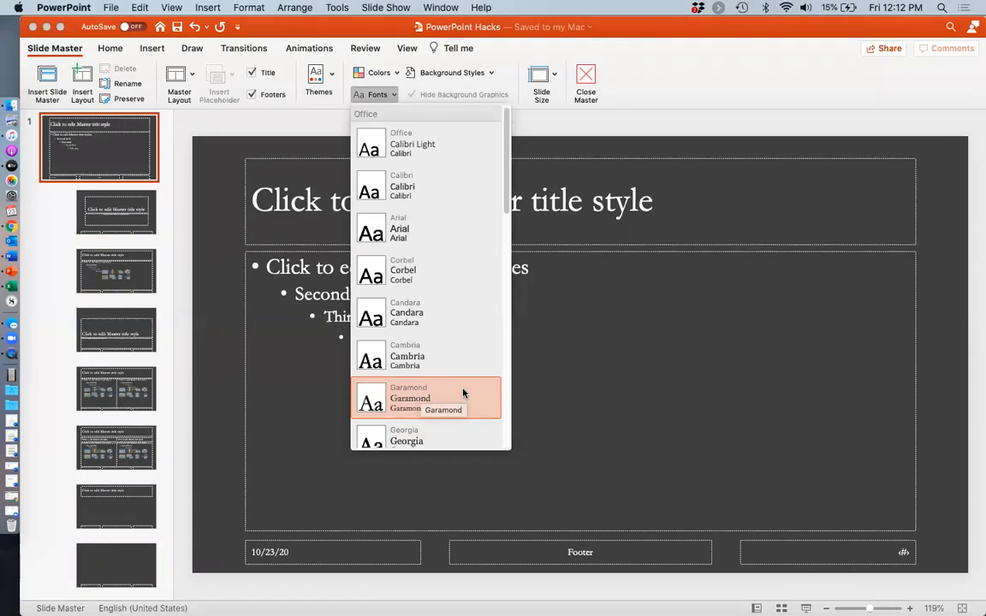
scroll(down, 3)
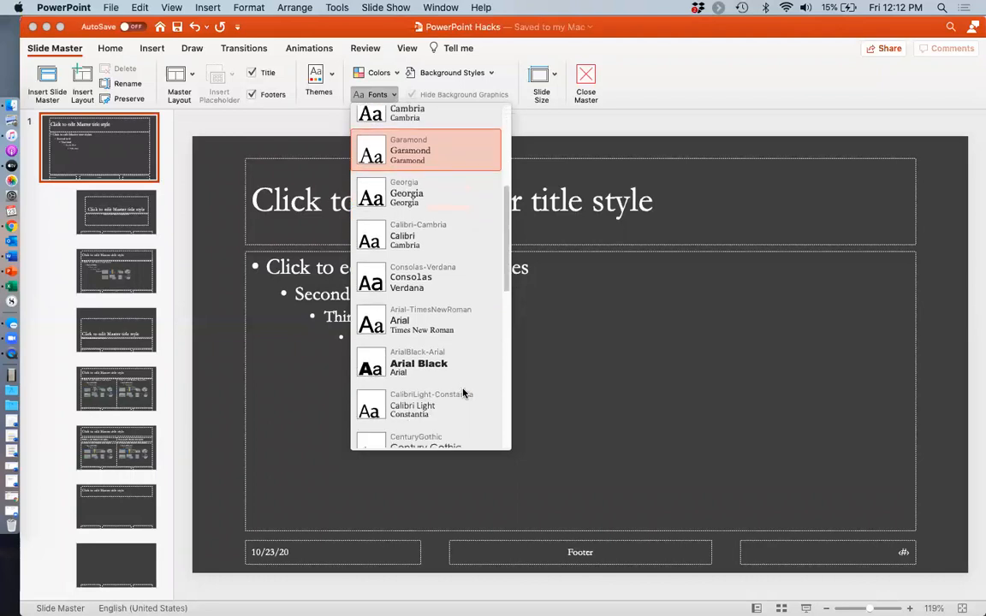
scroll(down, 3)
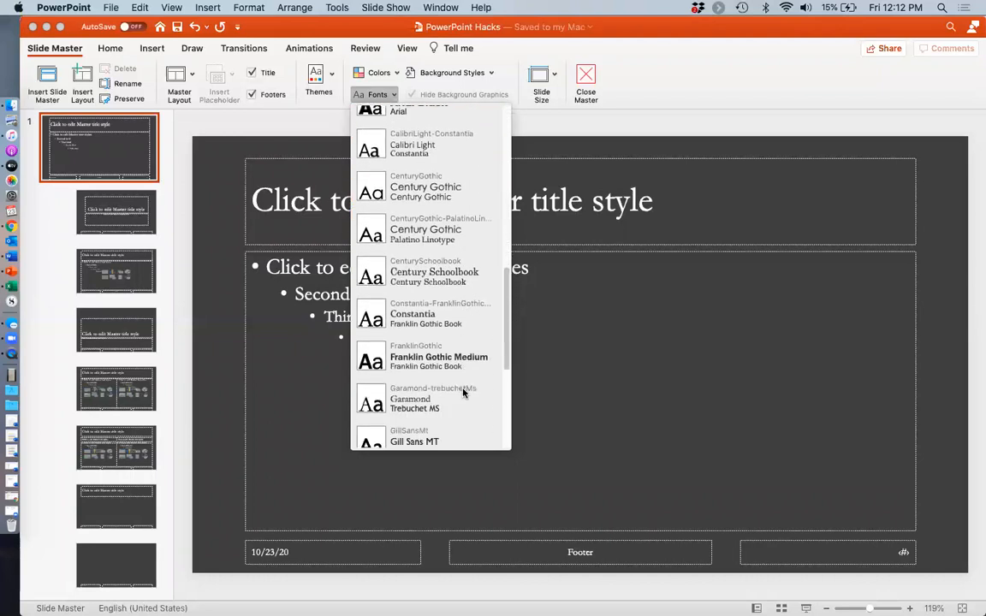
scroll(up, 3)
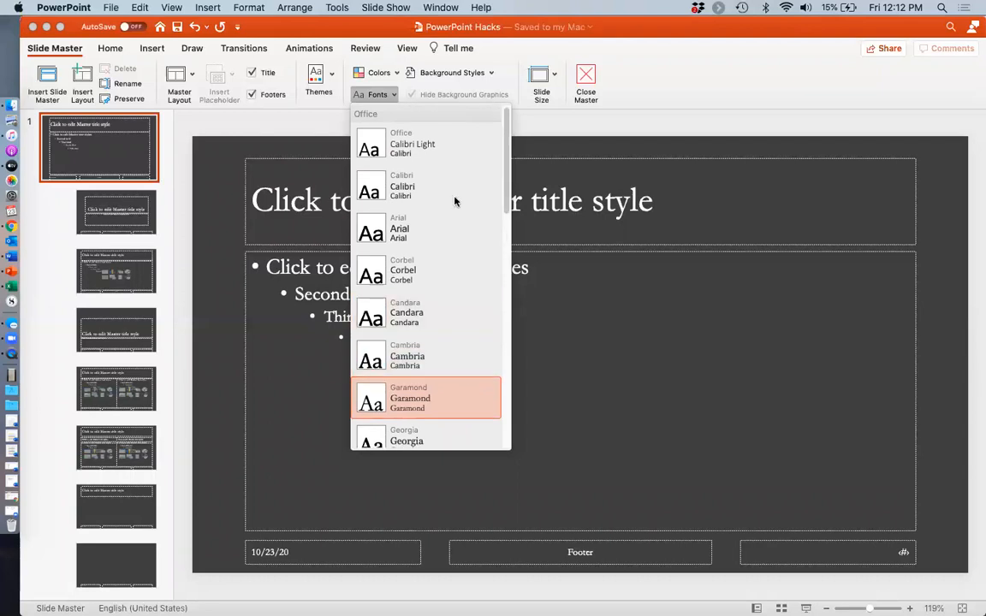
mouse_move(445, 145)
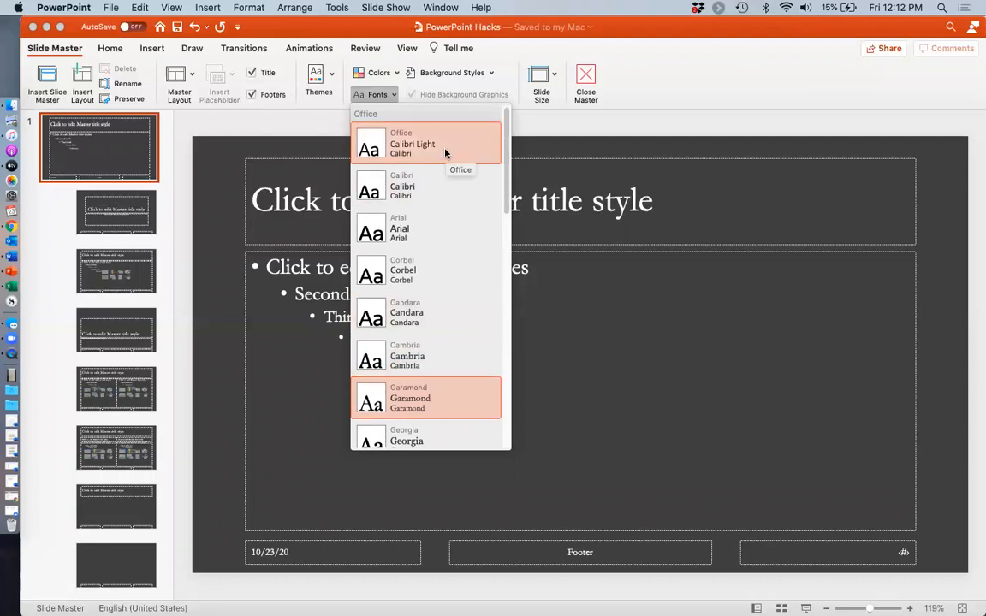
mouse_move(762, 92)
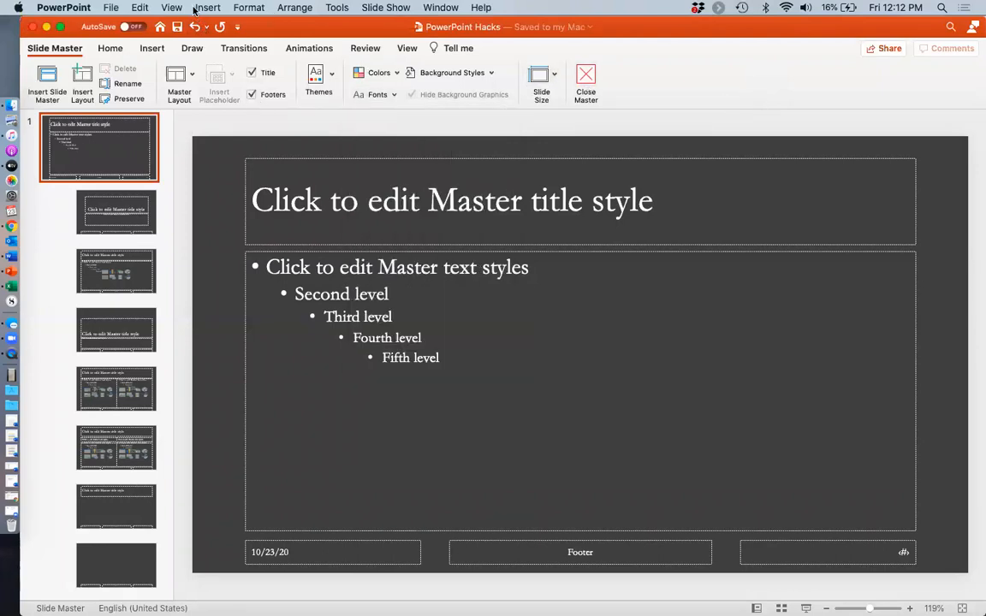
Step: Exit Slide Master to Normal view and show The Hacks slide
click(171, 7)
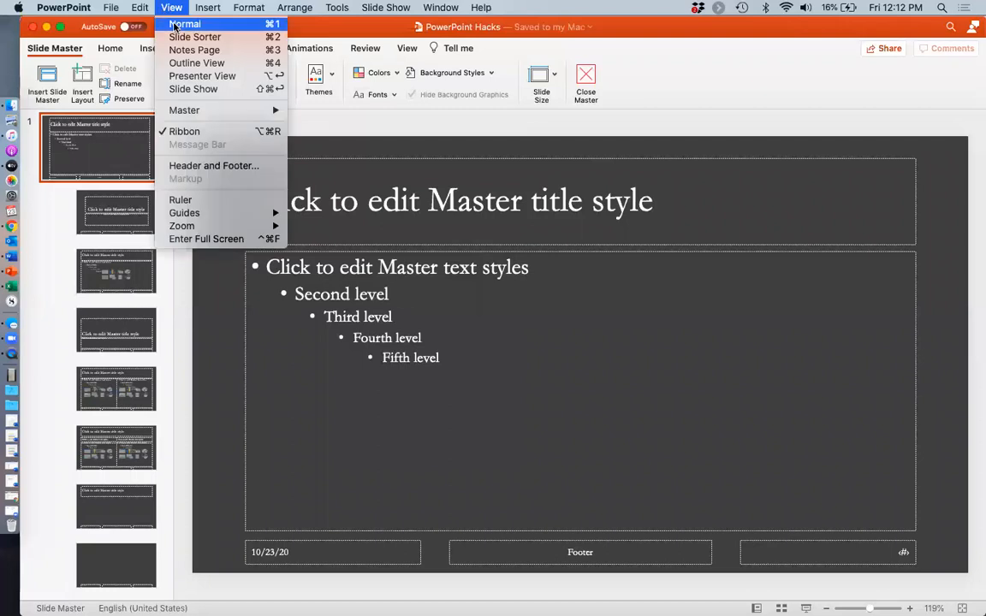
click(185, 24)
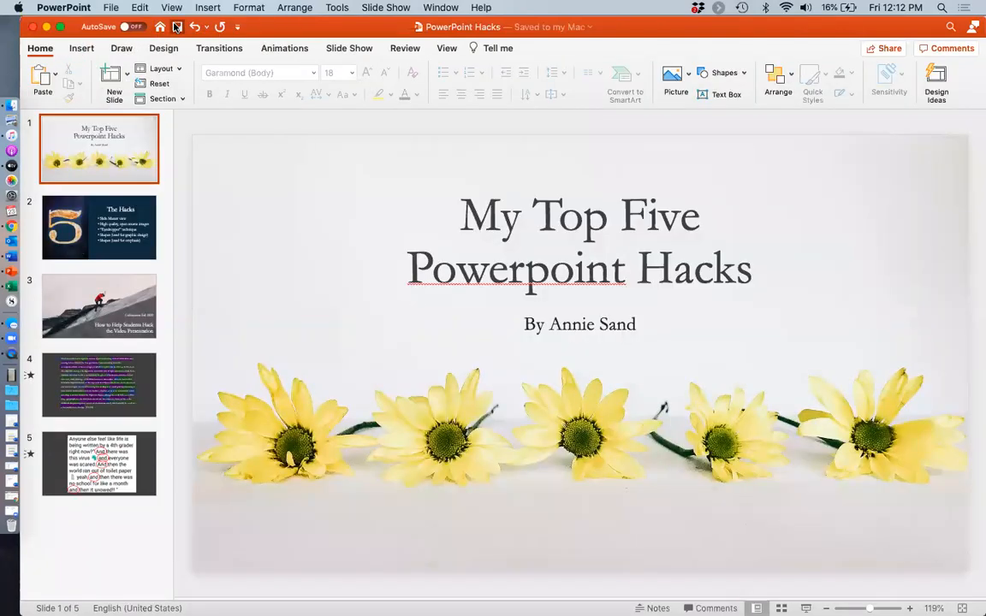
mouse_move(178, 27)
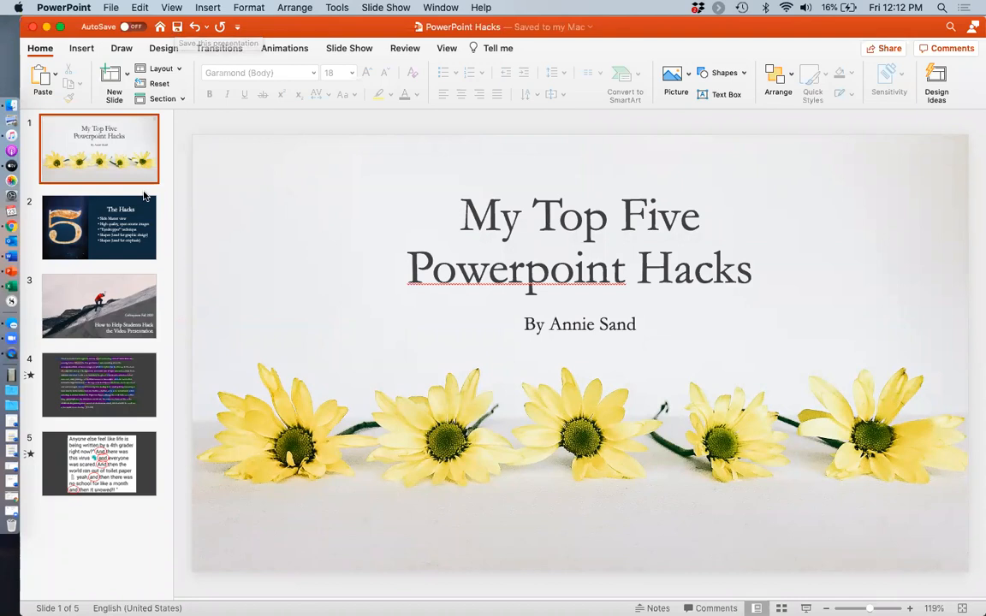
mouse_move(130, 231)
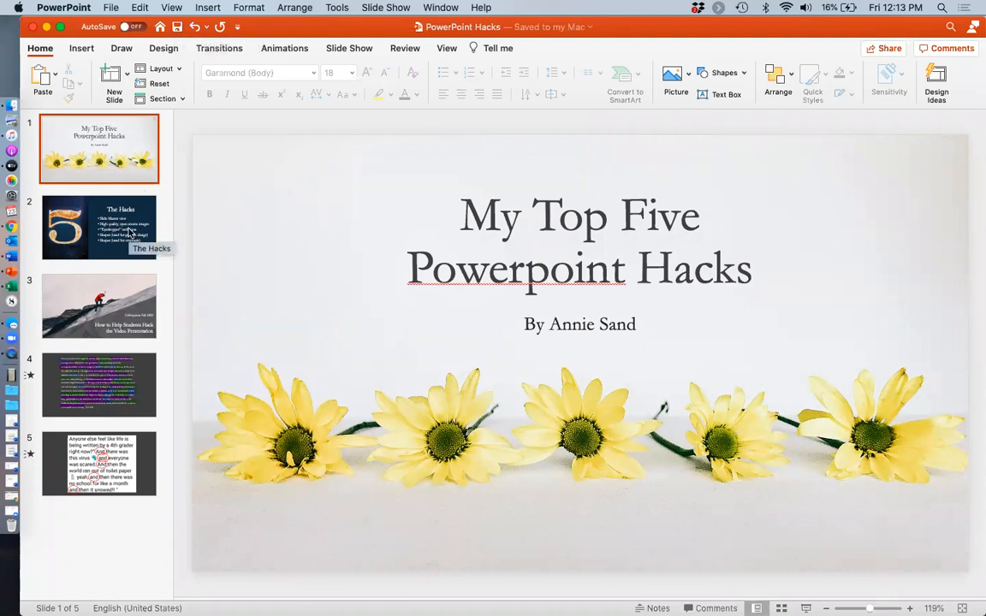
click(99, 226)
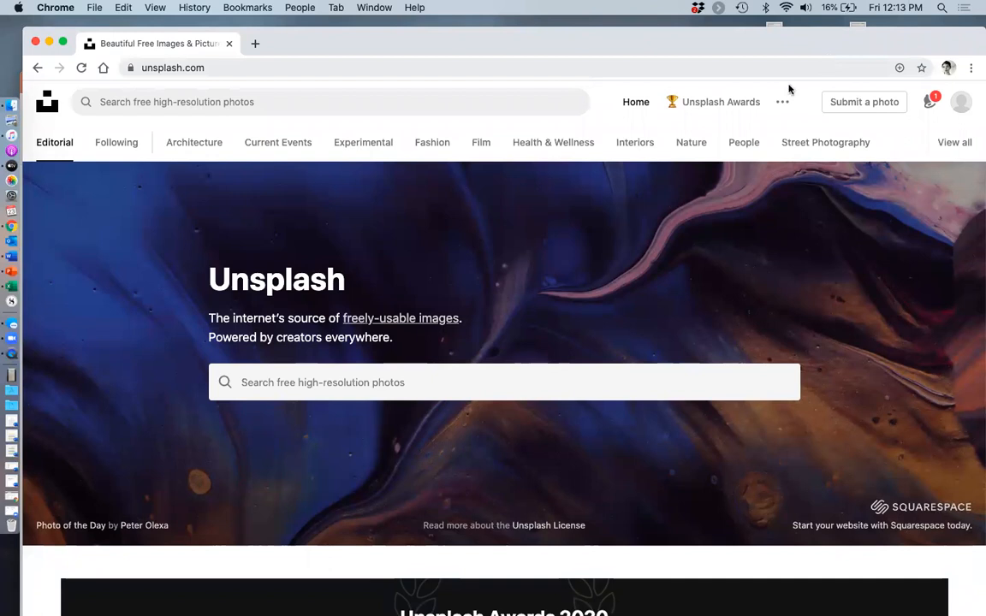
mouse_move(554, 246)
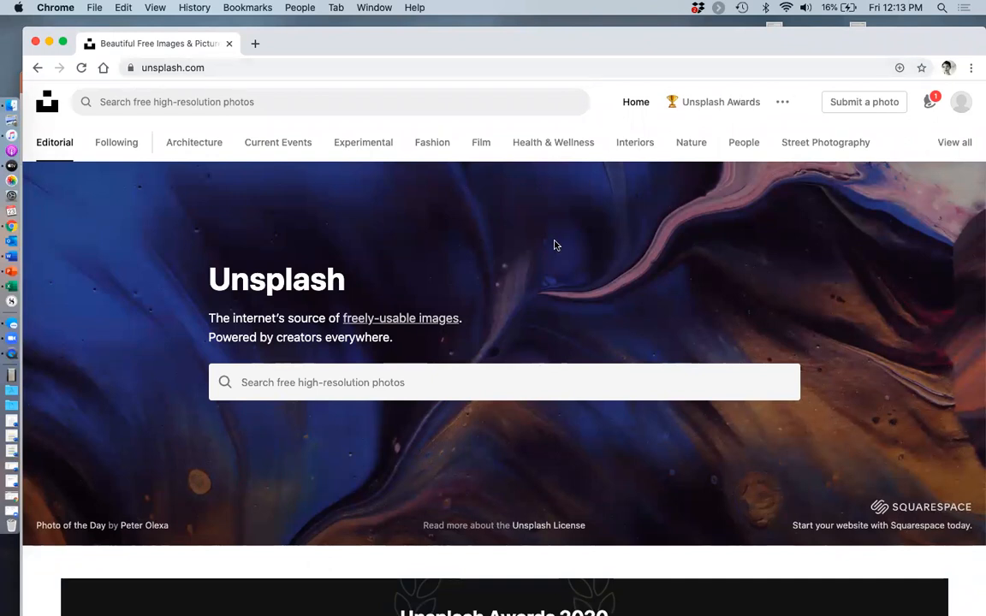
mouse_move(443, 98)
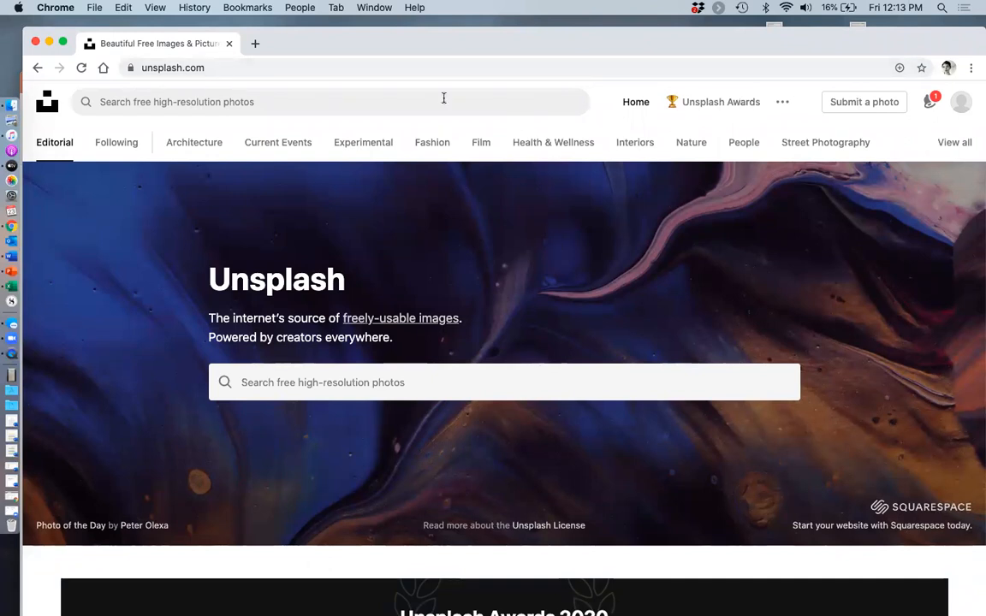
Step: Search Unsplash for 'five' and scroll the results down to the yellow daisies photo
click(334, 103)
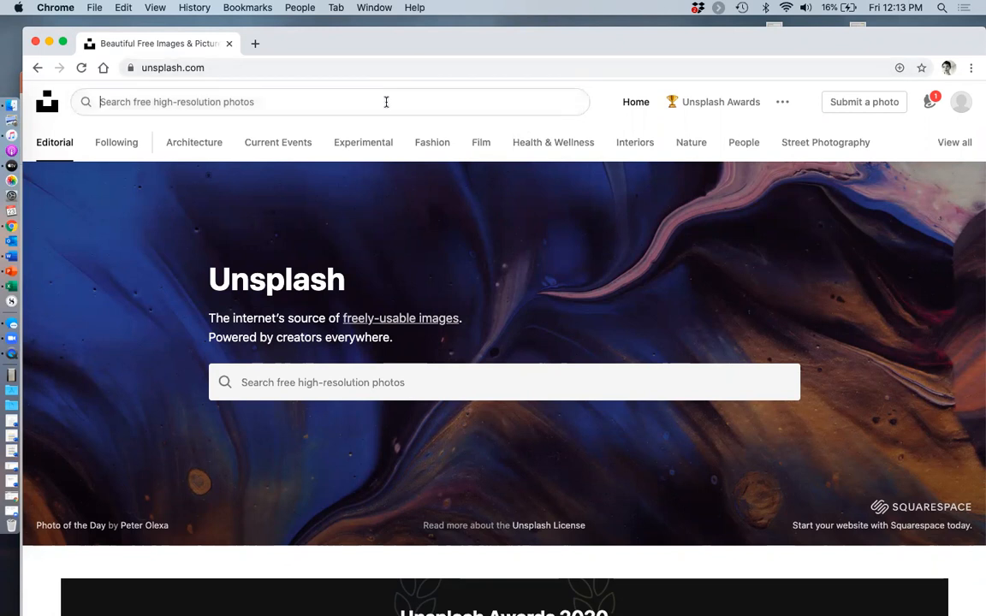
text(five)
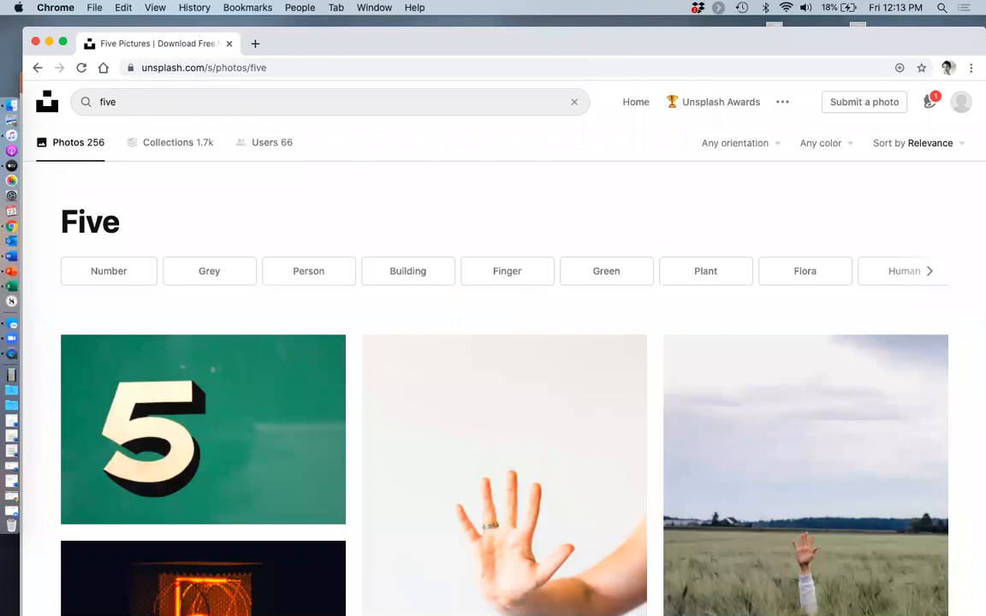
scroll(down, 3)
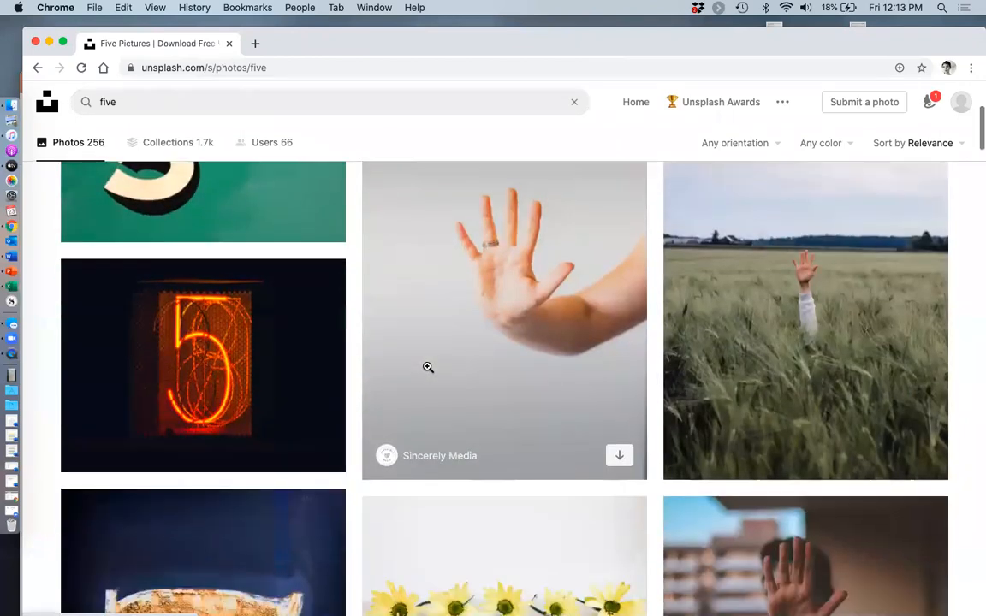
scroll(down, 3)
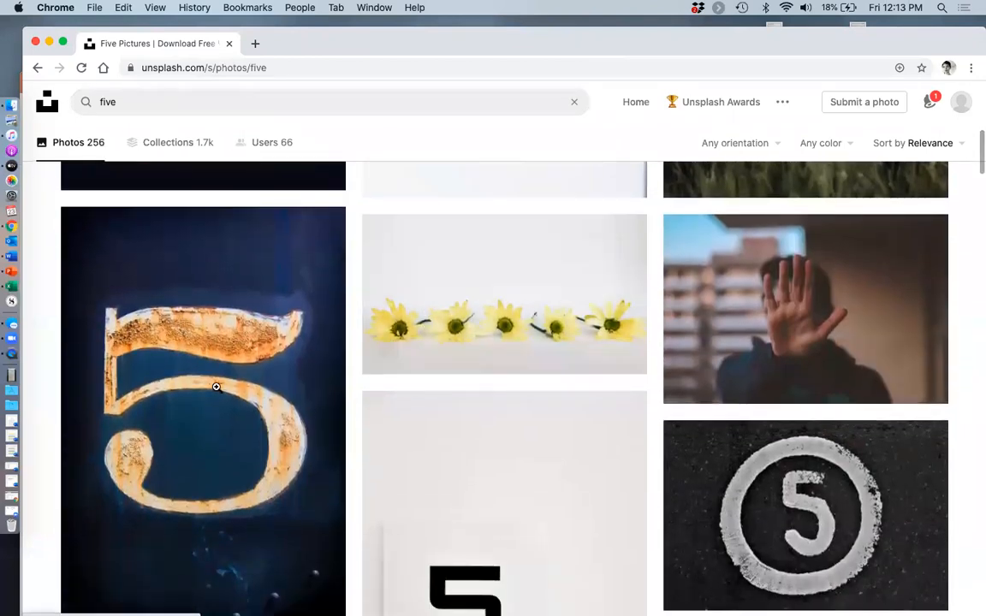
mouse_move(504, 294)
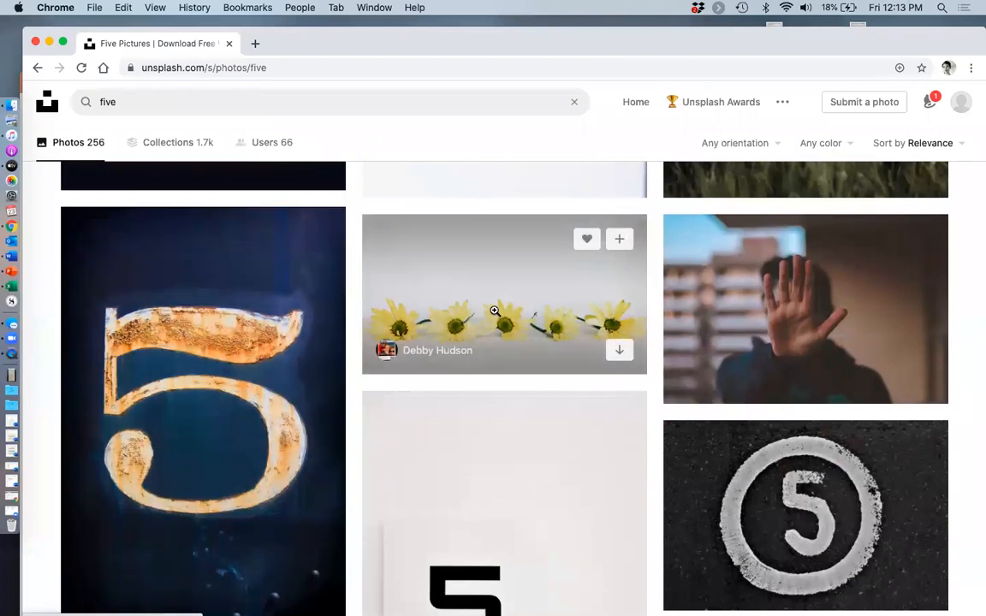
mouse_move(493, 310)
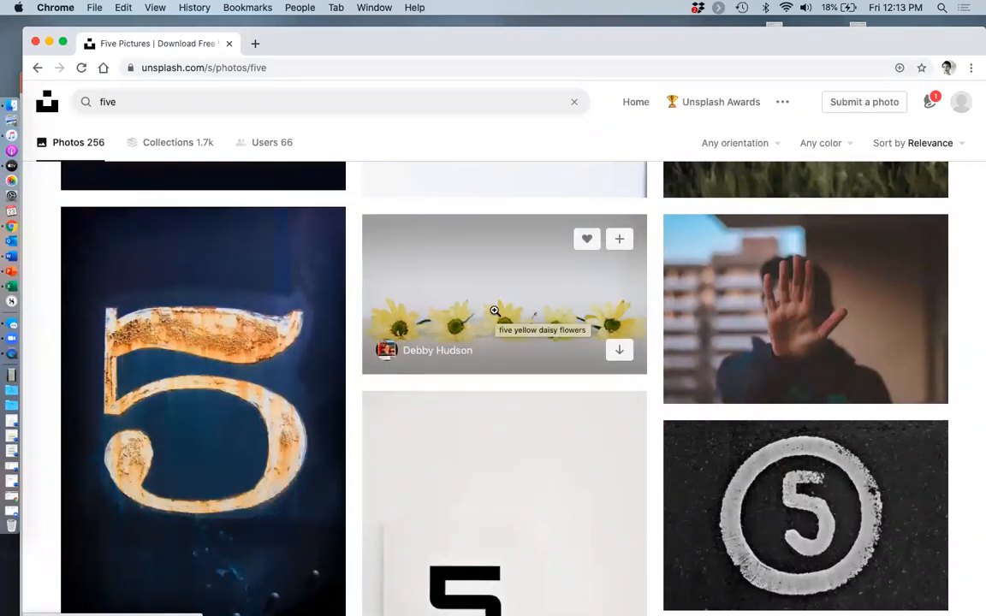
mouse_move(619, 243)
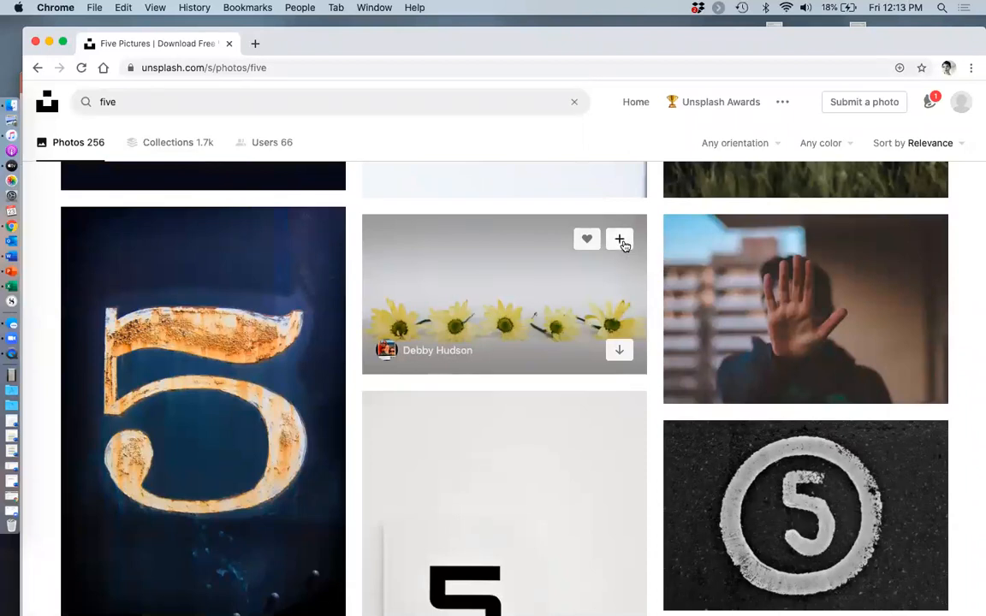
click(620, 240)
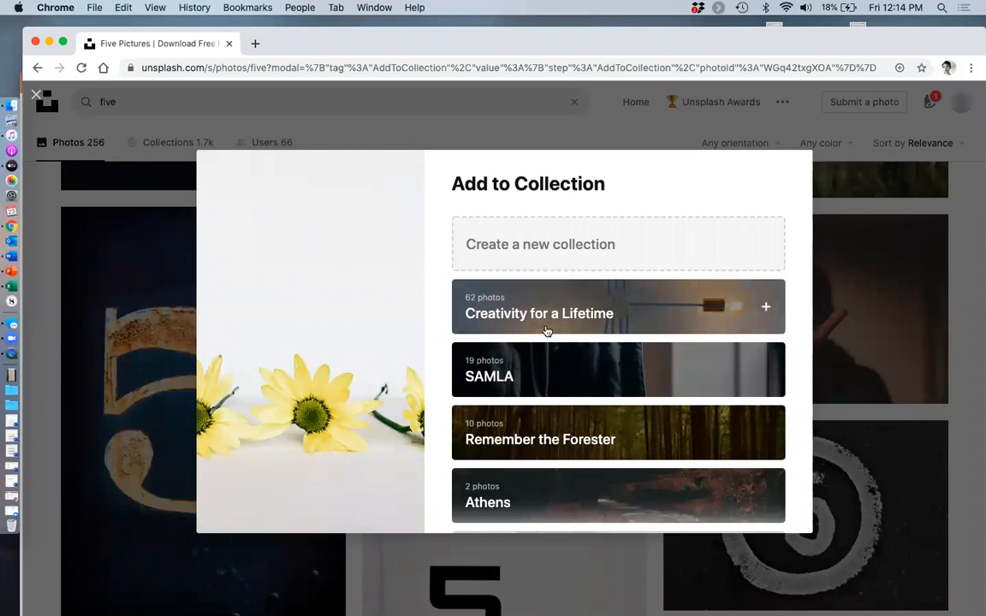
mouse_move(546, 288)
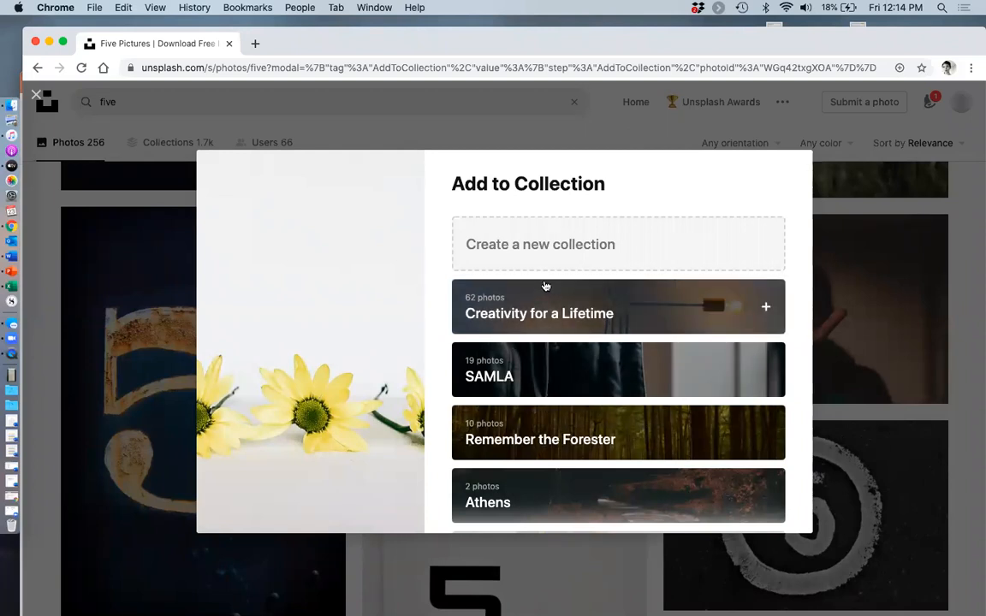
mouse_move(540, 387)
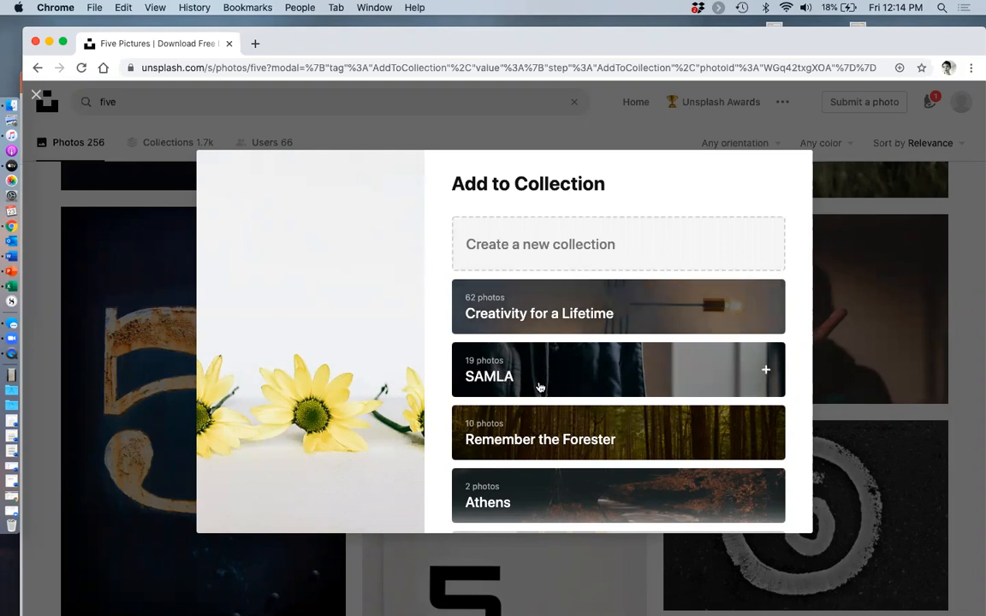
scroll(down, 3)
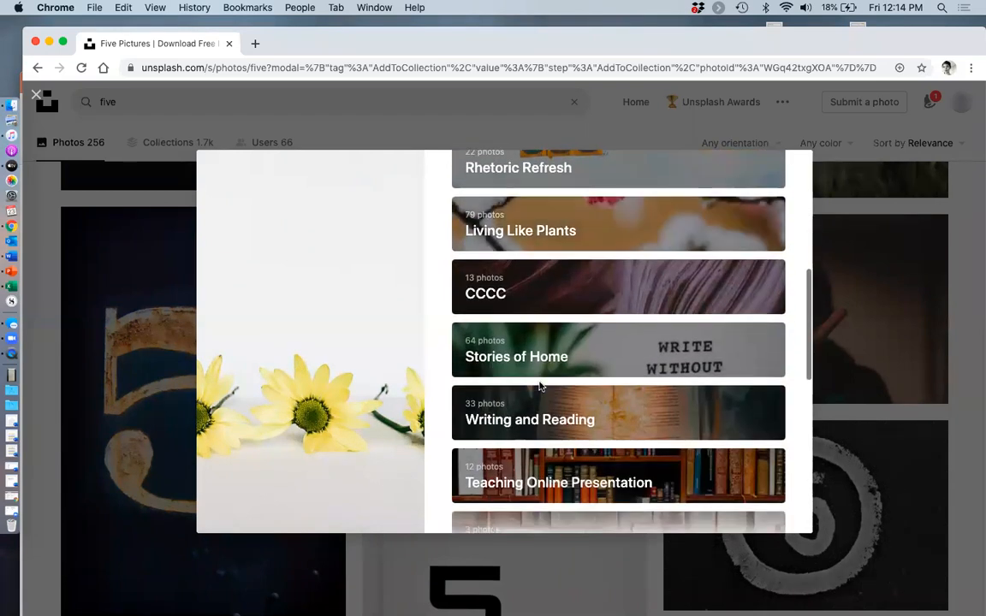
scroll(down, 3)
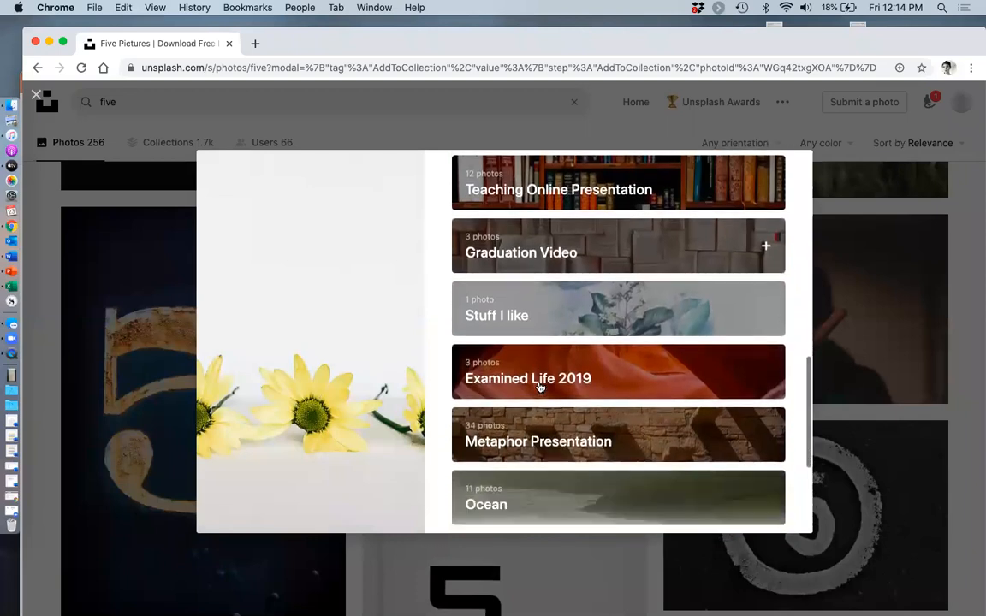
scroll(down, 3)
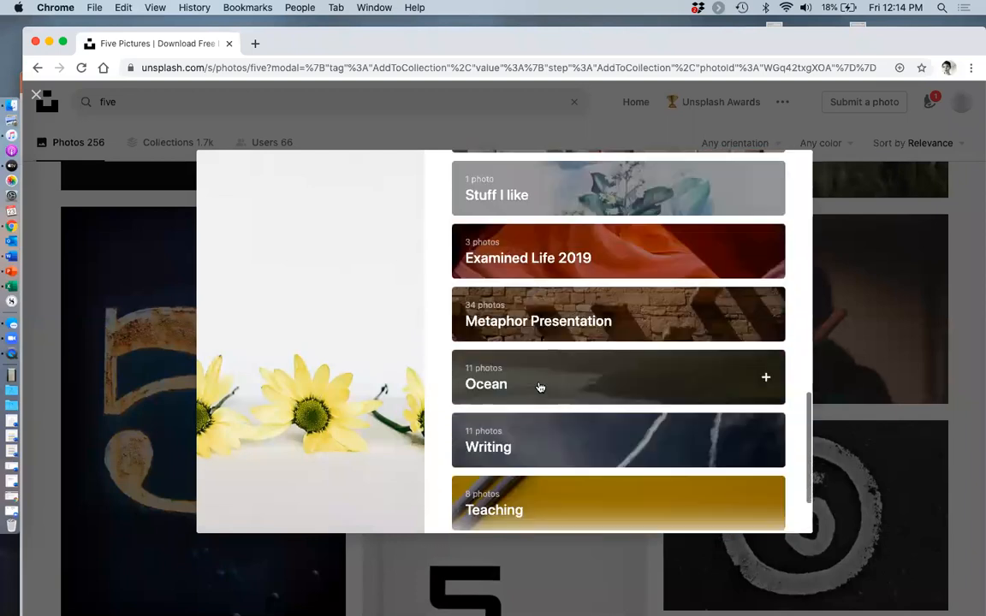
scroll(up, 3)
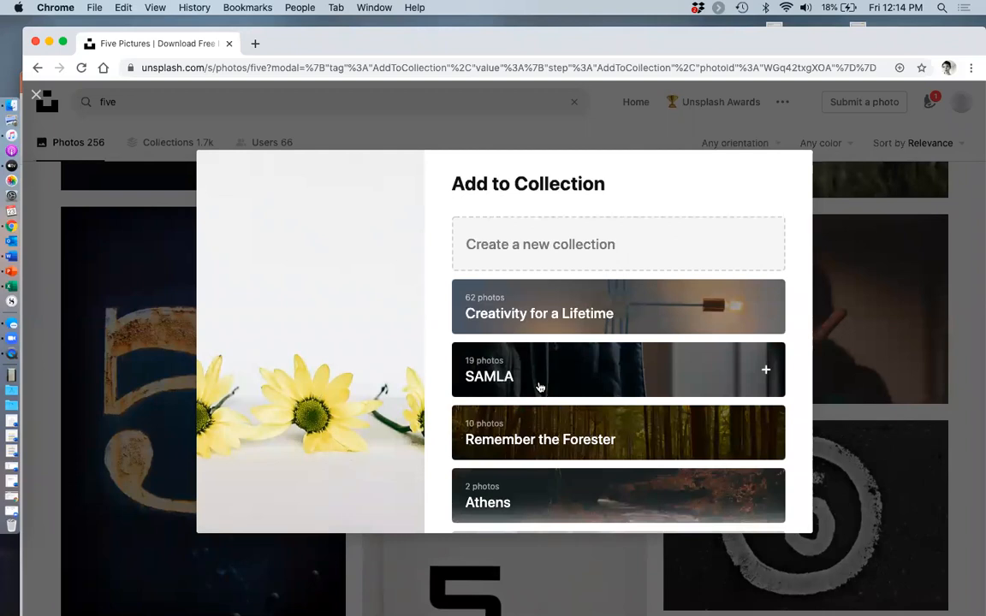
mouse_move(569, 255)
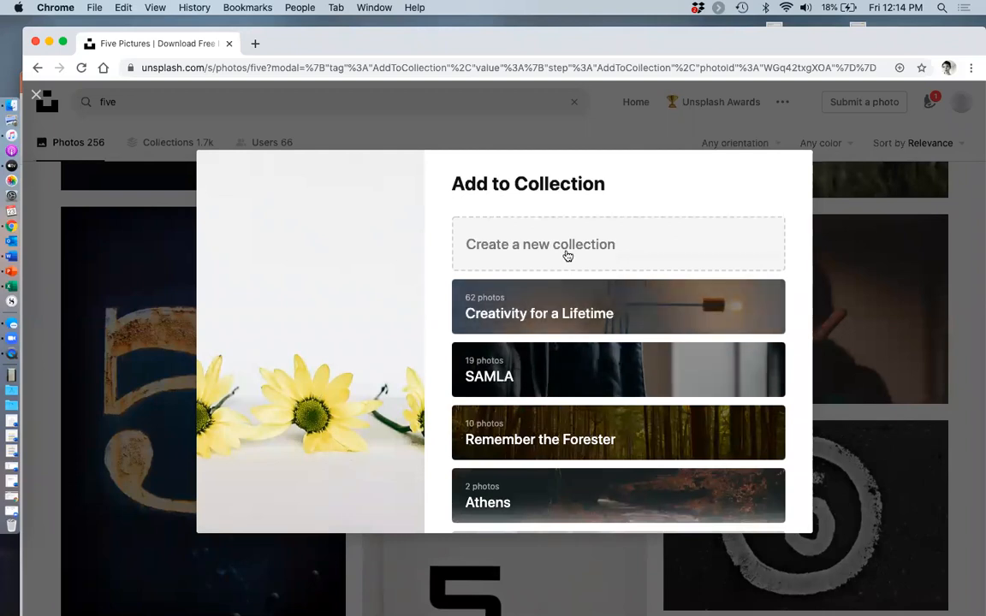
mouse_move(552, 404)
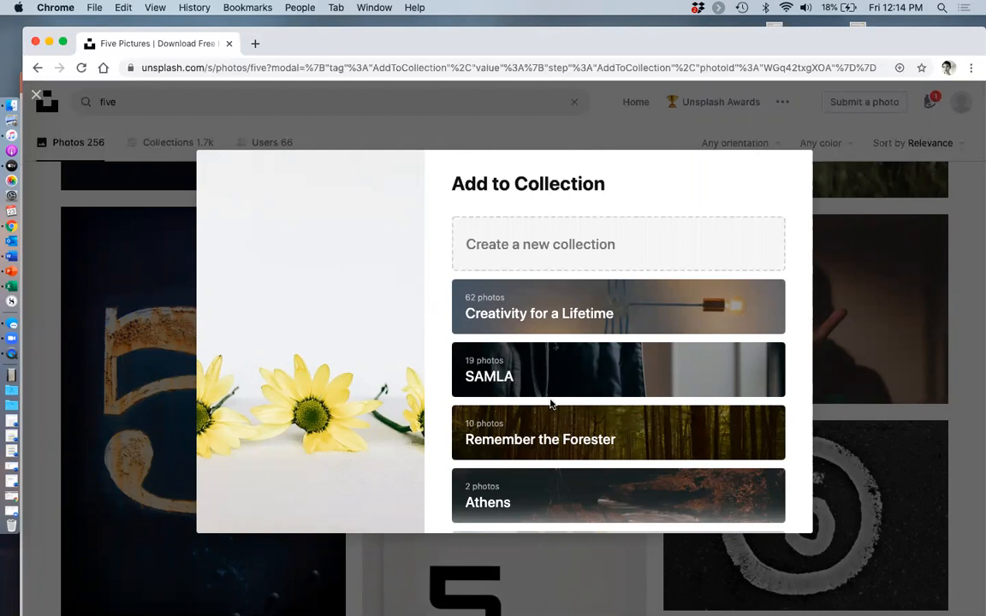
mouse_move(880, 154)
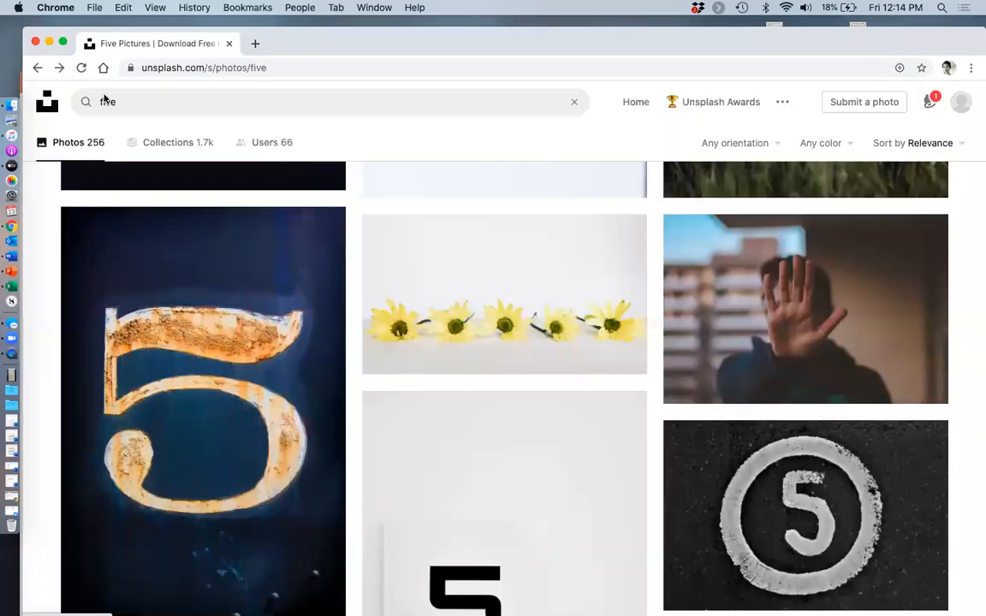
mouse_move(538, 295)
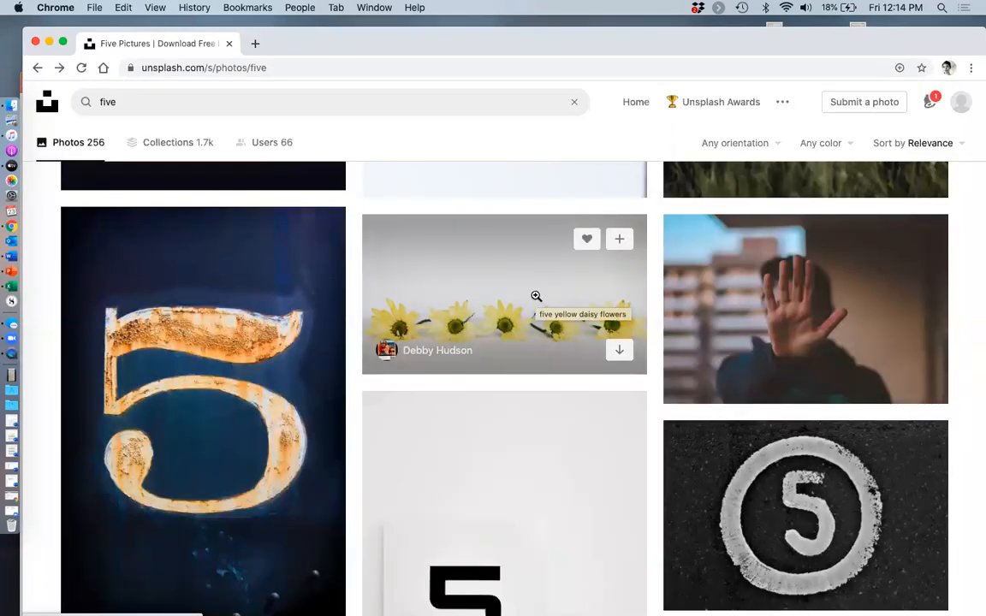
Step: Download the yellow daisies photo from its Unsplash page at the Medium 1920x1080 size
click(503, 295)
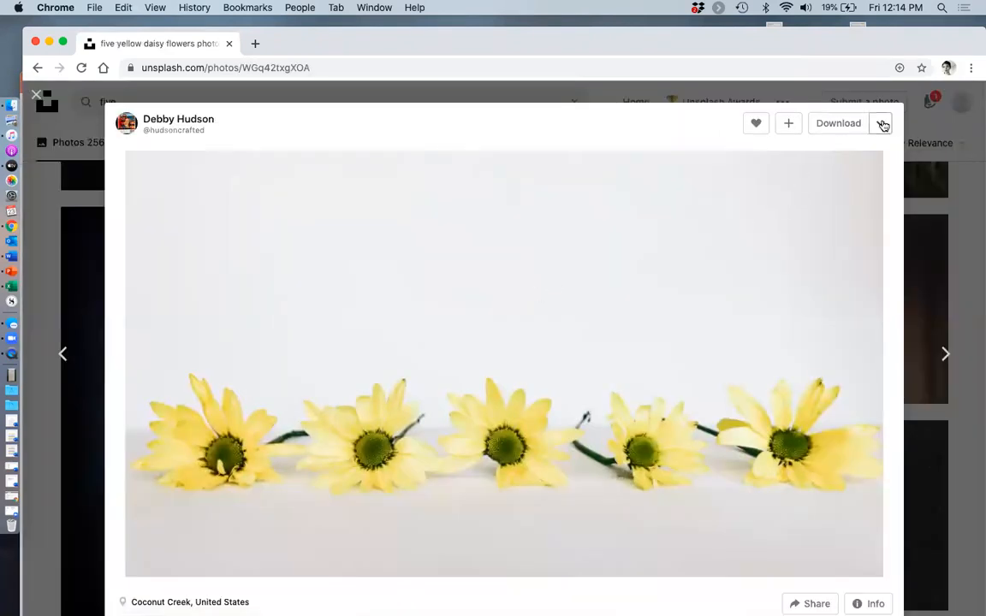
click(884, 123)
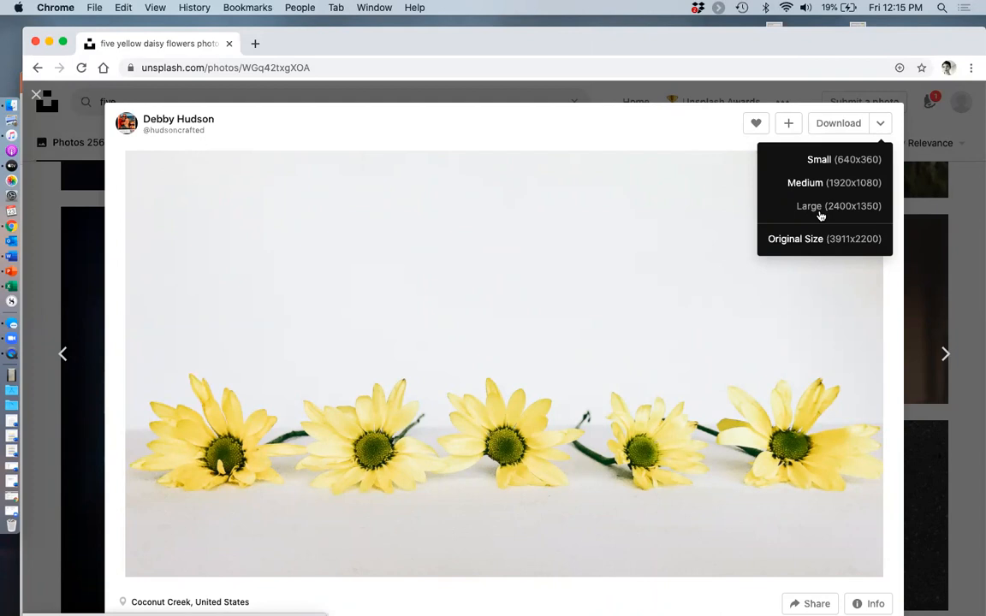
mouse_move(813, 192)
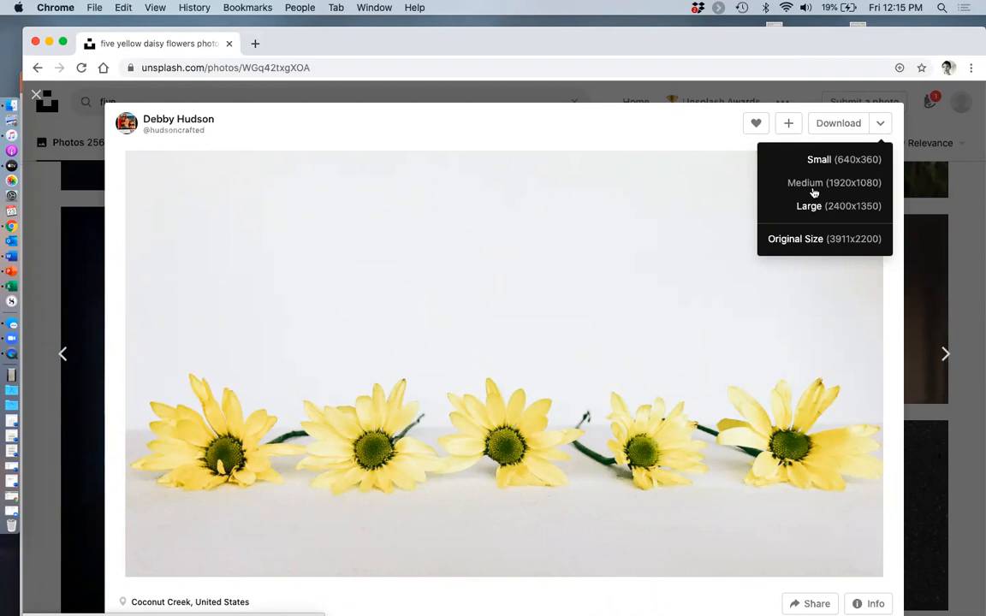
click(805, 181)
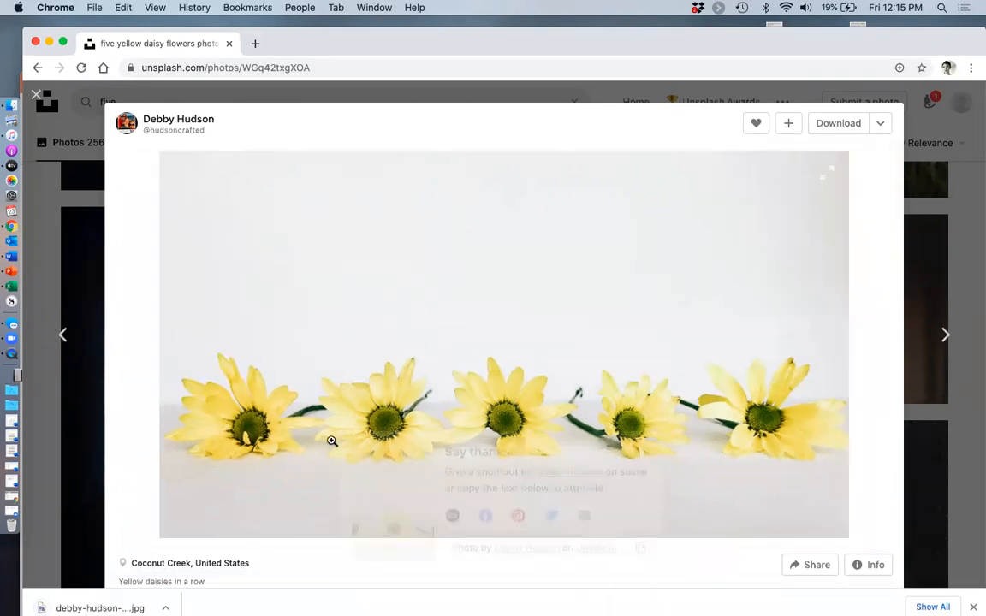
Step: Show the 'Say thanks' prompt with the copyable photographer credit for the daisies photo
click(839, 123)
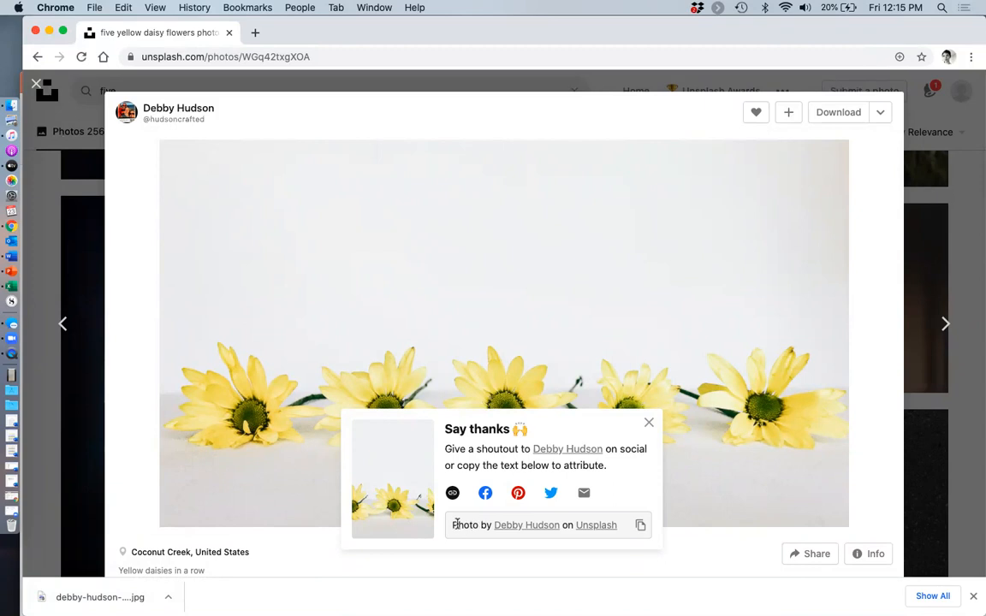
mouse_move(596, 524)
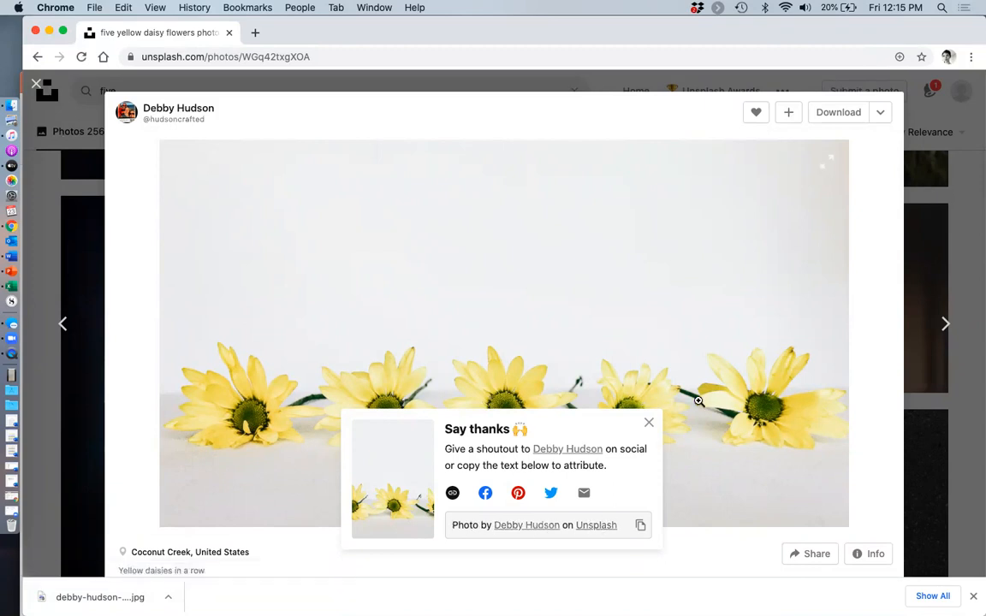
mouse_move(37, 86)
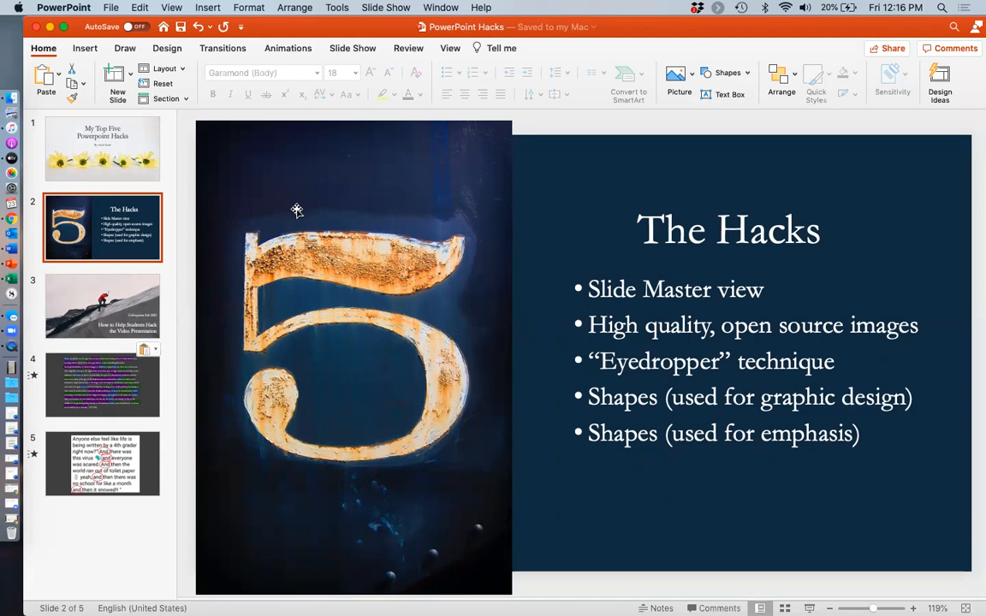
mouse_move(585, 191)
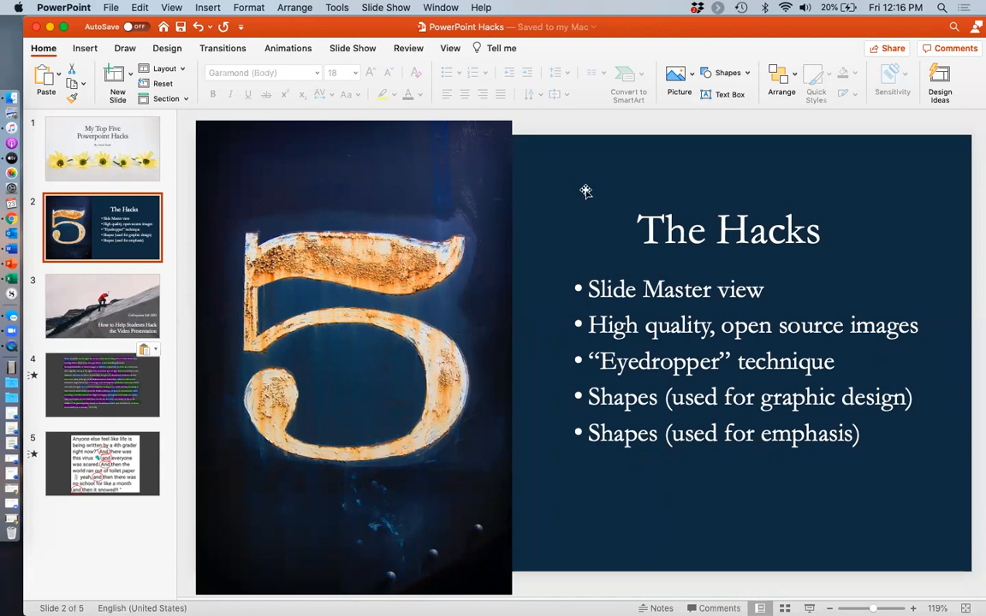
Step: Select The Hacks title placeholder and then clear the selection on the slide
click(729, 229)
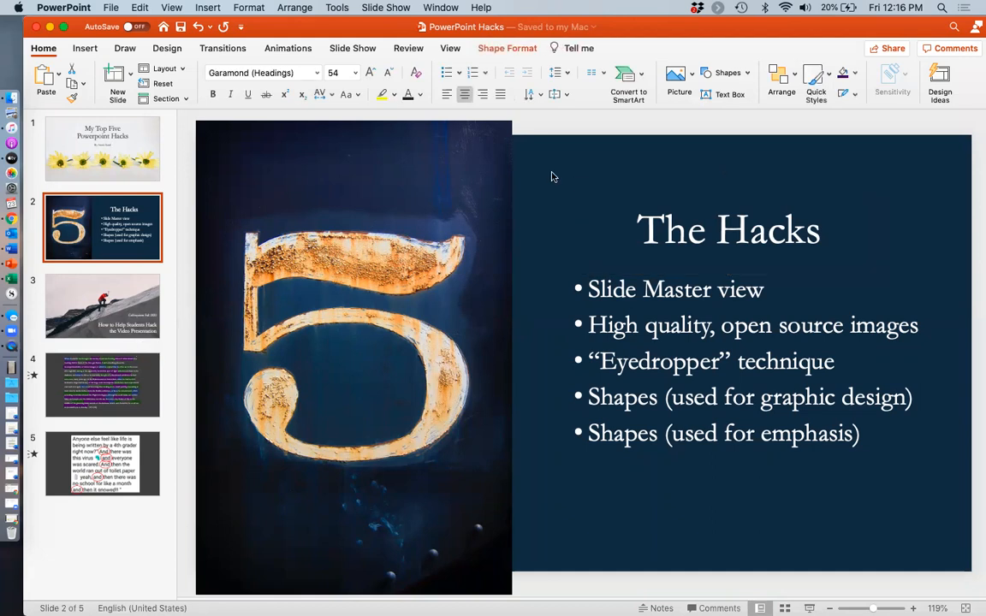
click(168, 48)
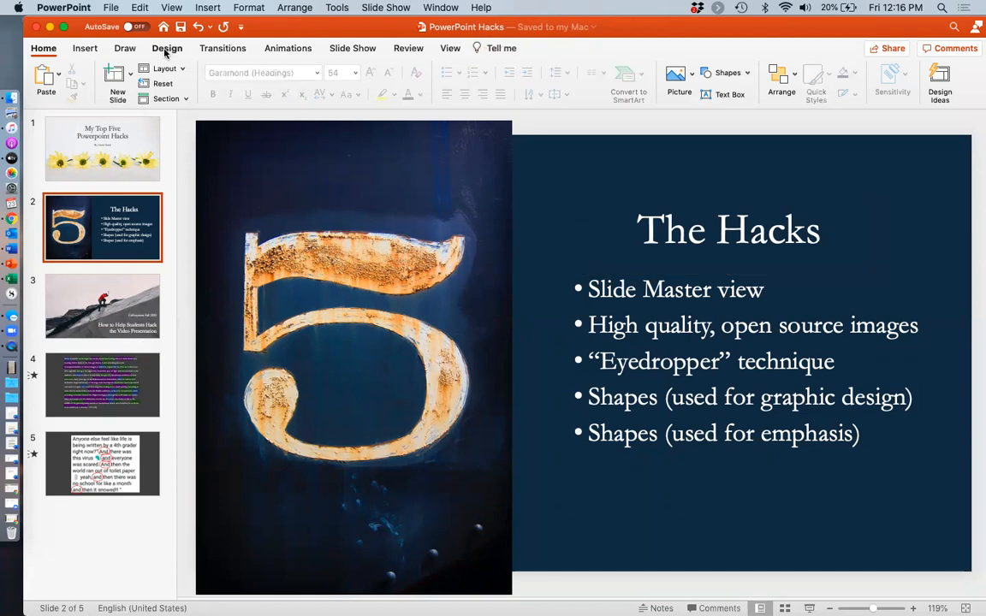
Step: Give The Hacks slide a solid dark navy background chosen from More Colors in Format Background
click(168, 48)
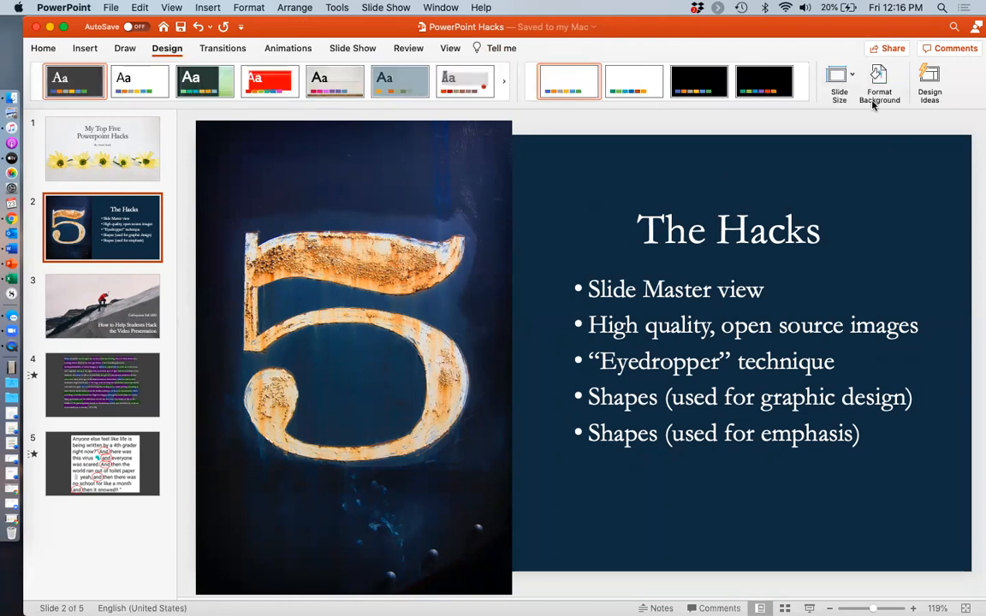
click(880, 83)
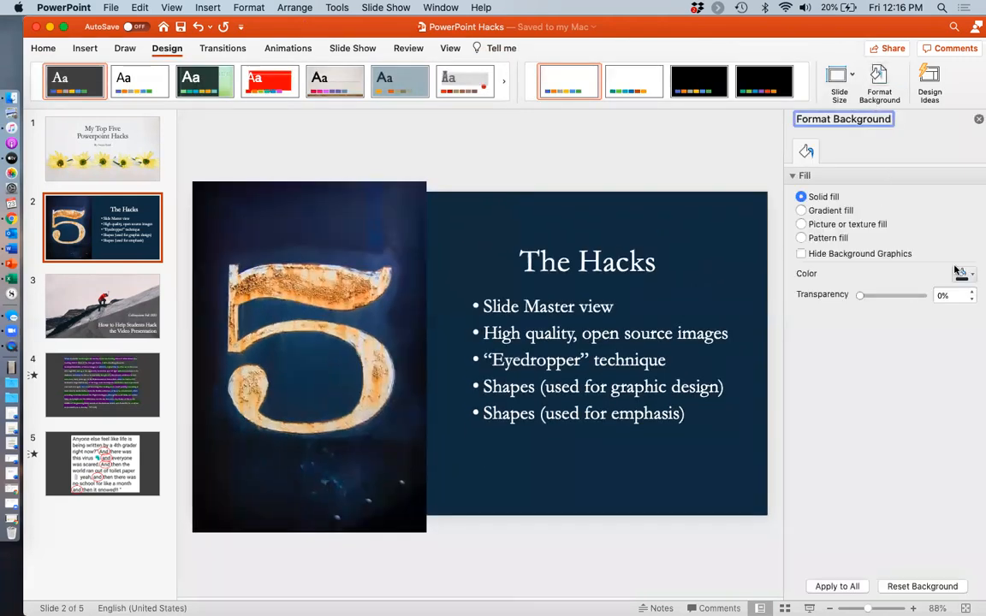
click(962, 274)
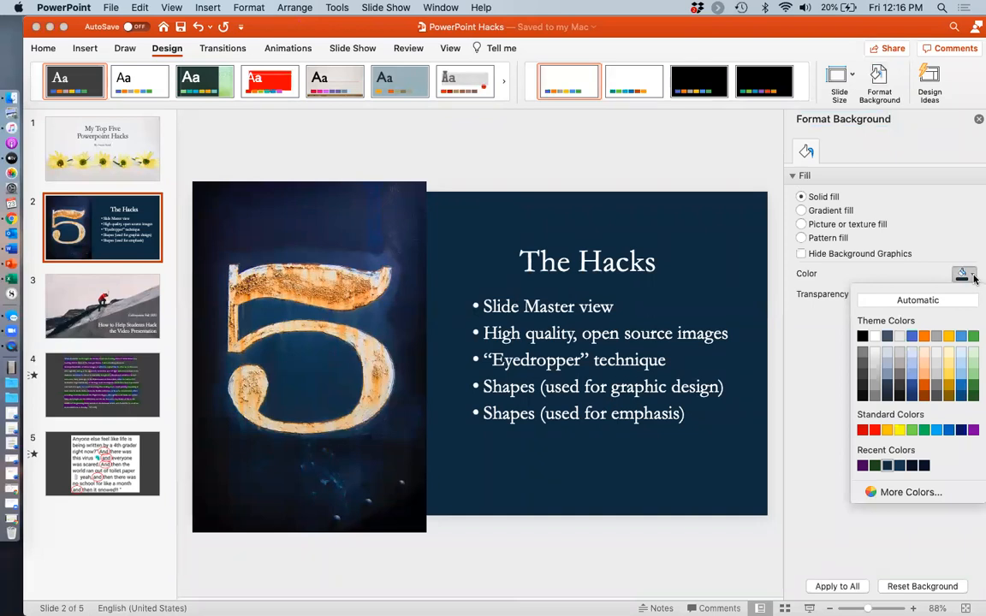
mouse_move(911, 493)
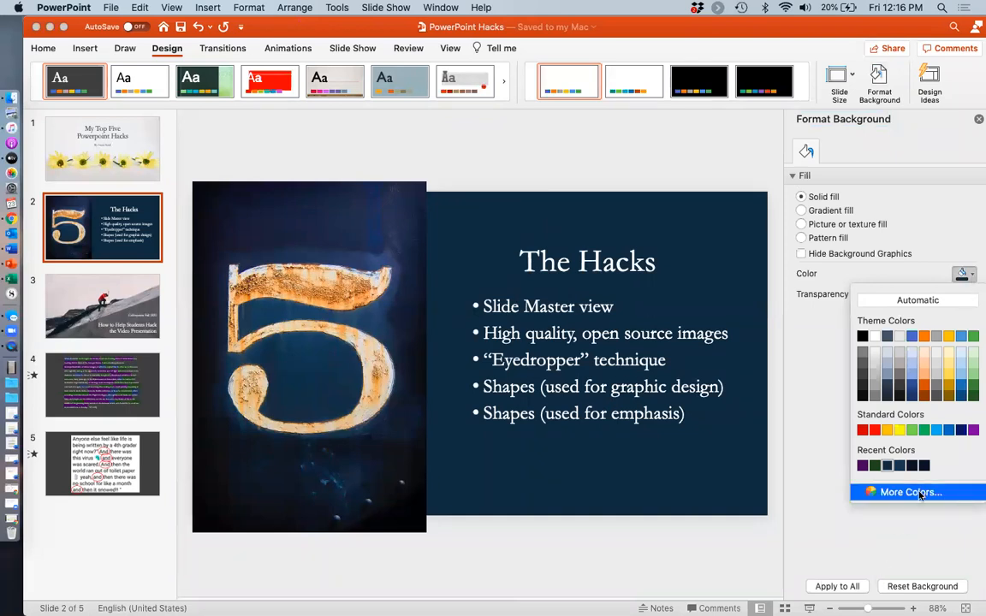
click(911, 493)
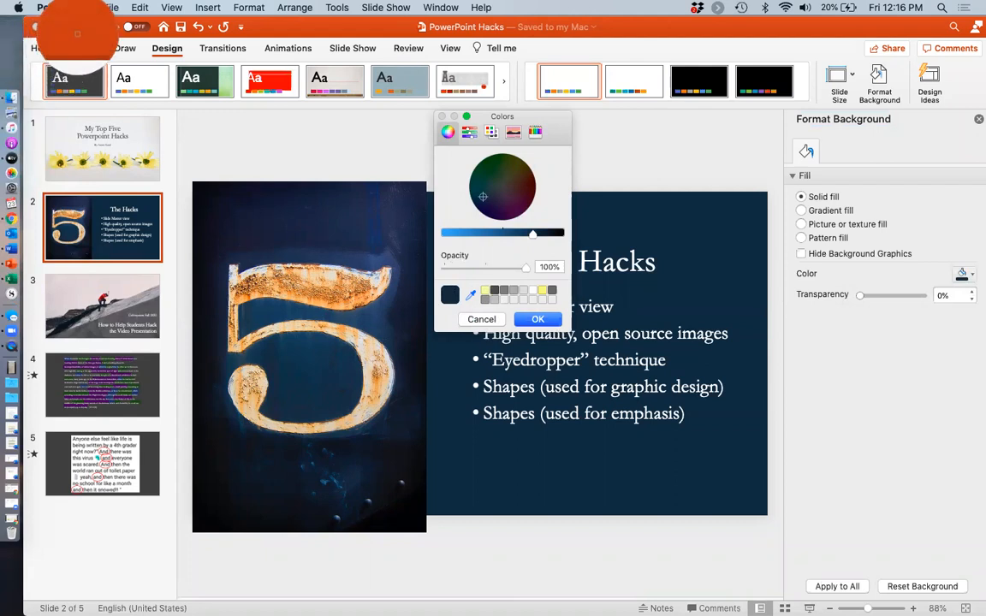
mouse_move(285, 236)
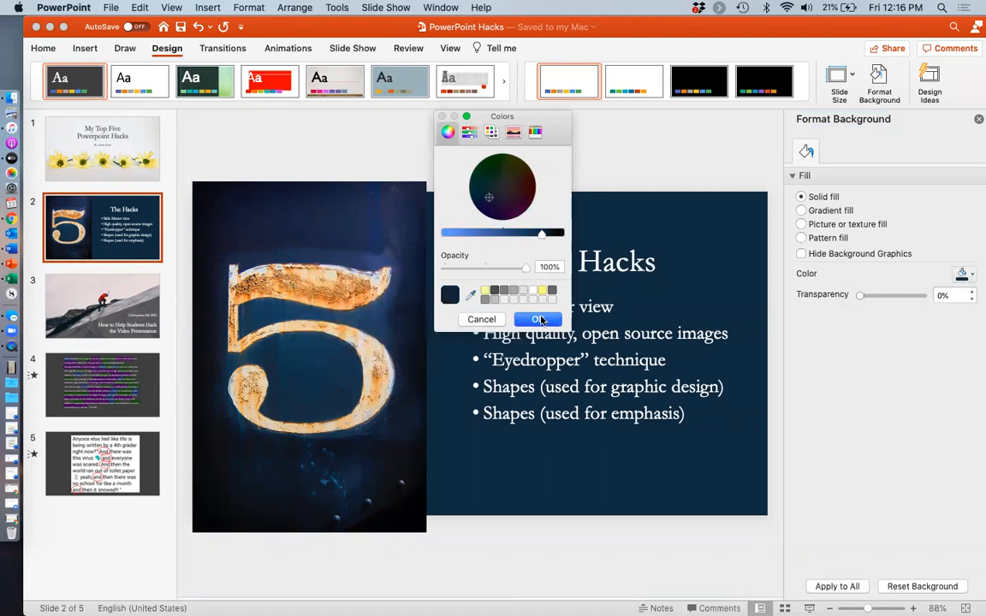
click(538, 319)
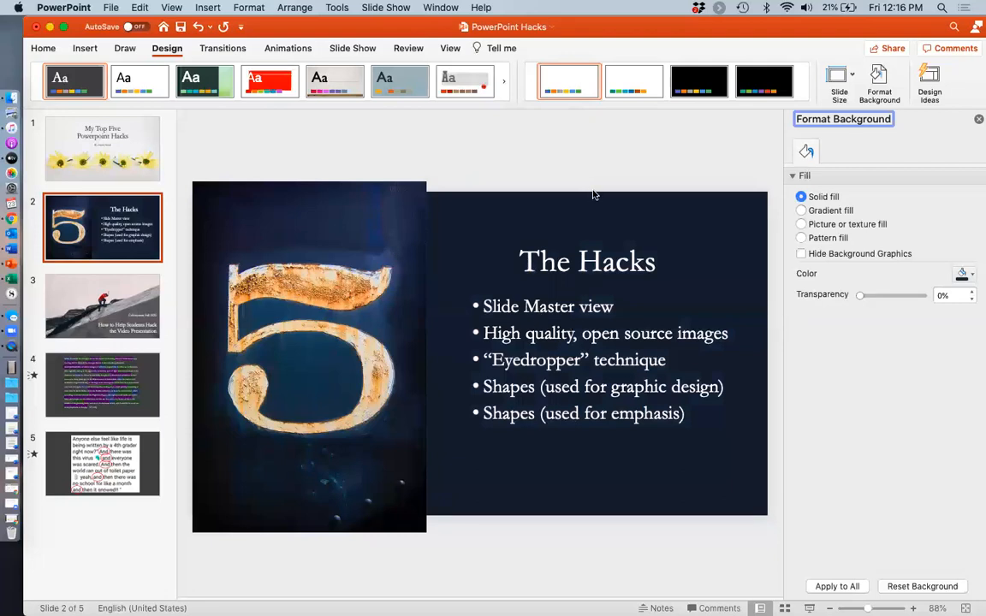
mouse_move(640, 151)
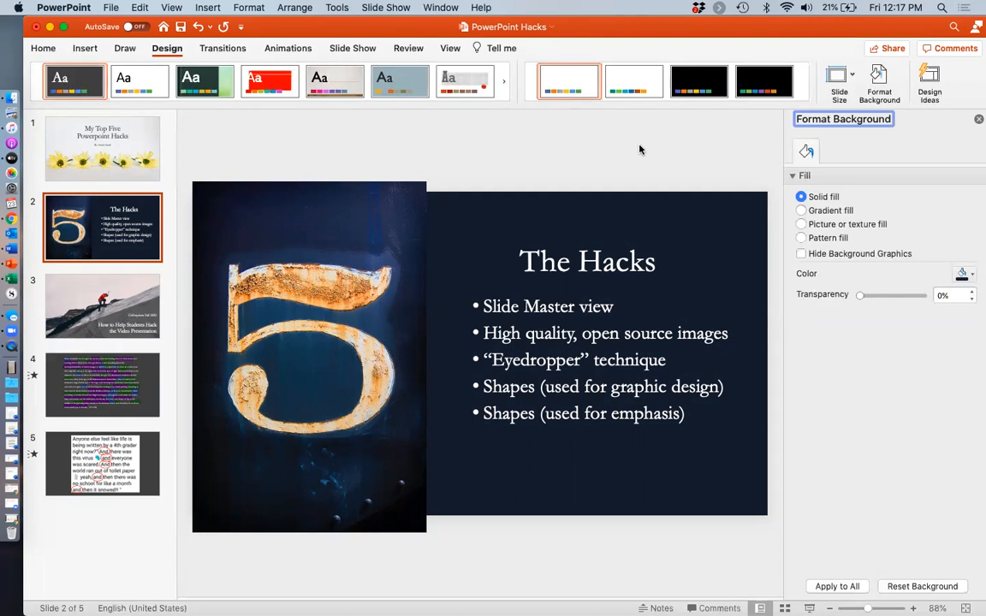
mouse_move(685, 128)
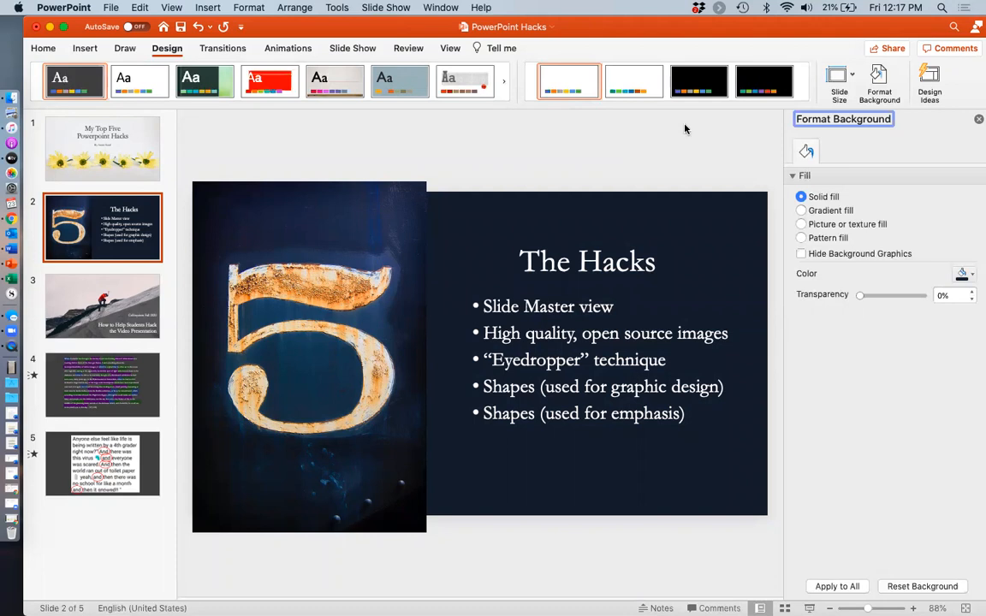
mouse_move(976, 154)
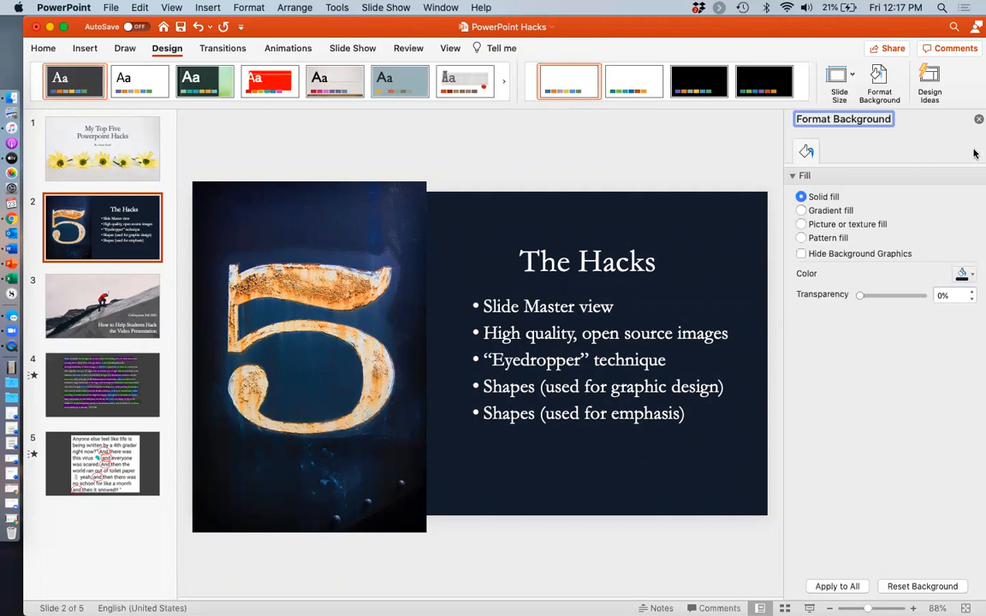
mouse_move(572, 387)
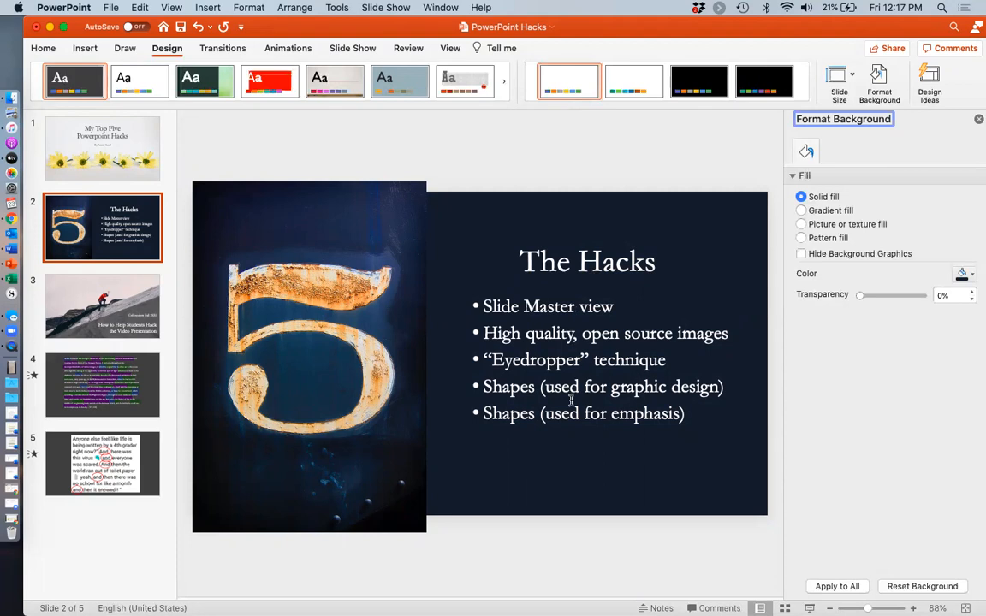
Step: Show slide 3, the ice-climber photo titled How to Help Students Hack the Video Presentation
click(103, 305)
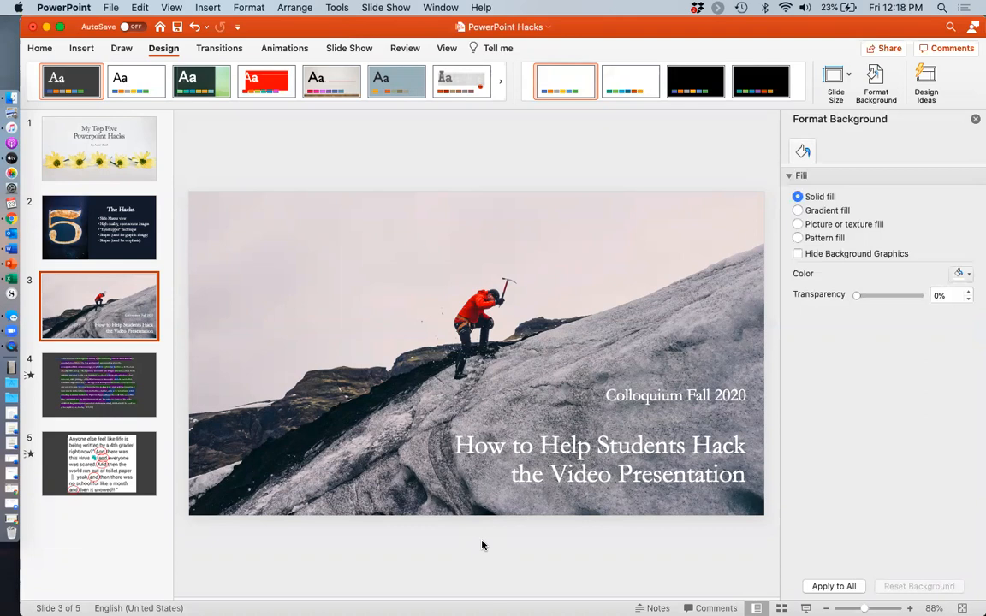
mouse_move(204, 126)
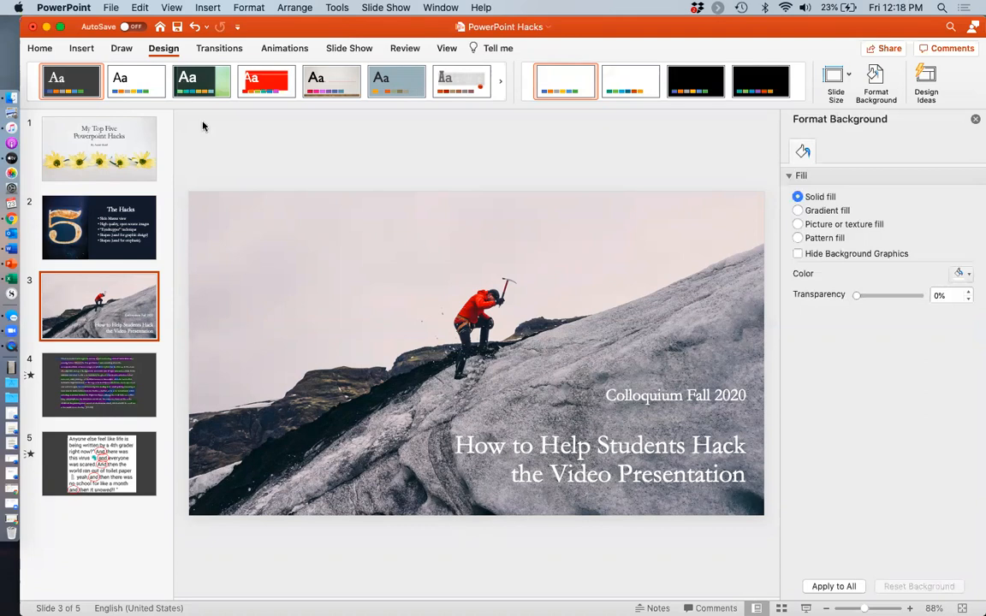
Step: Insert a Right Triangle shape and drag it out across the climber photo
click(82, 48)
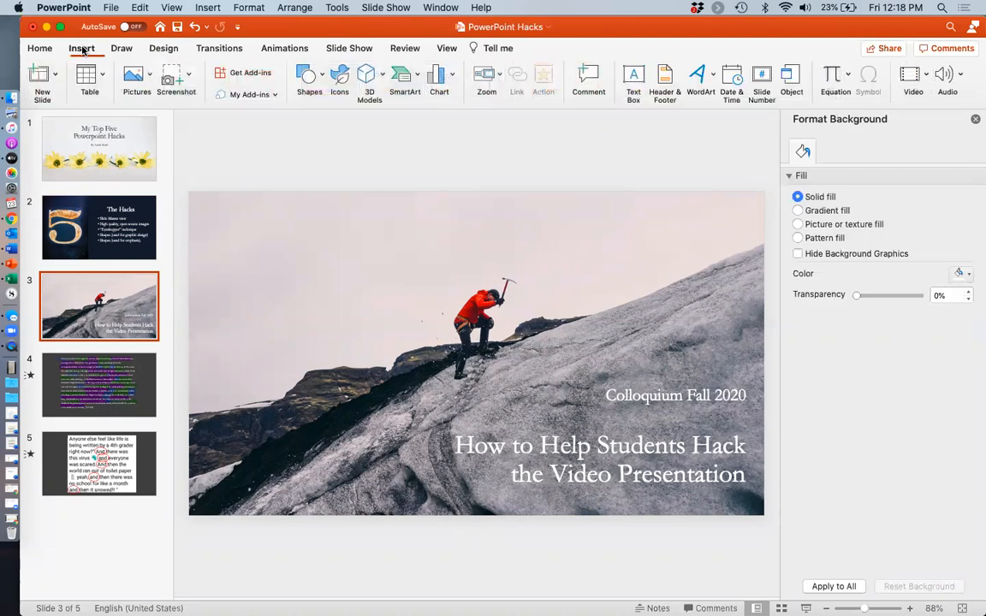
click(308, 82)
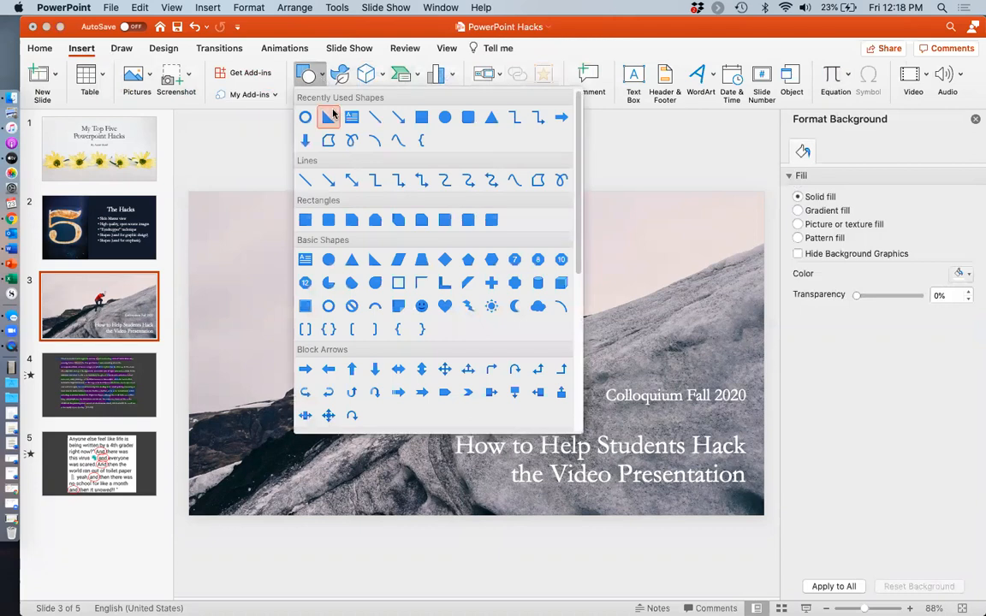
mouse_move(375, 261)
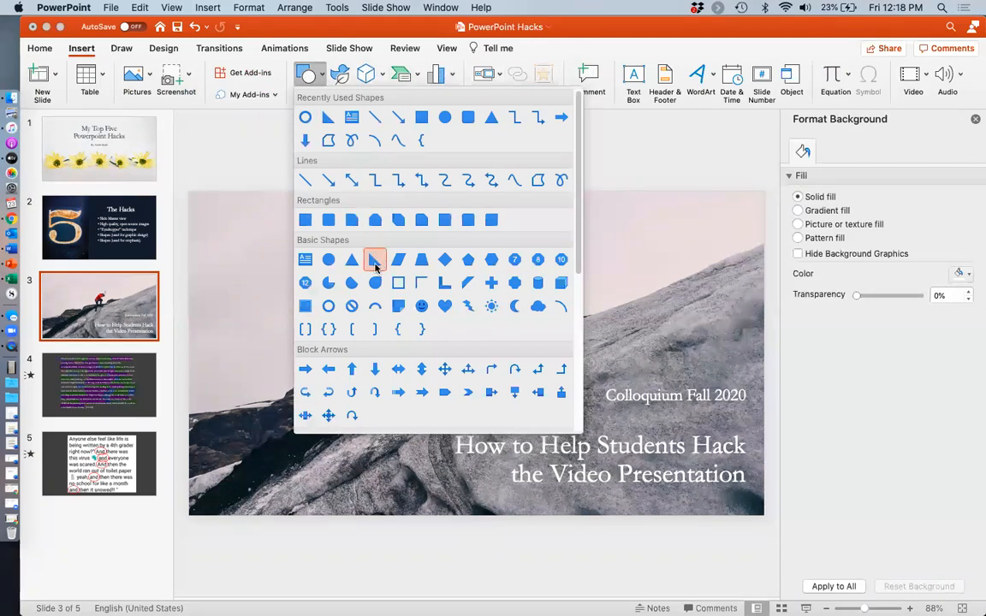
mouse_move(373, 260)
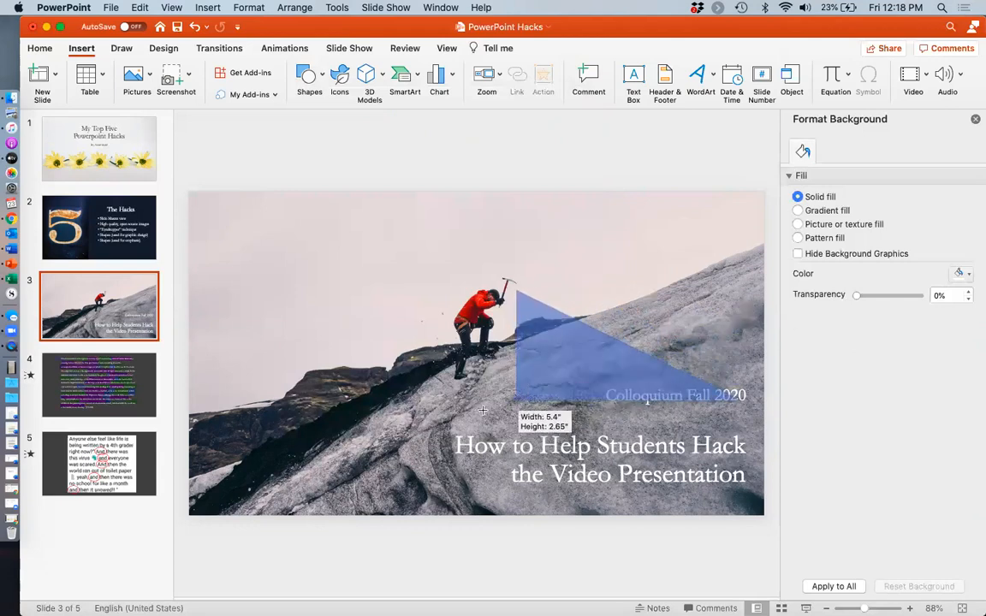
drag(482, 411, 287, 486)
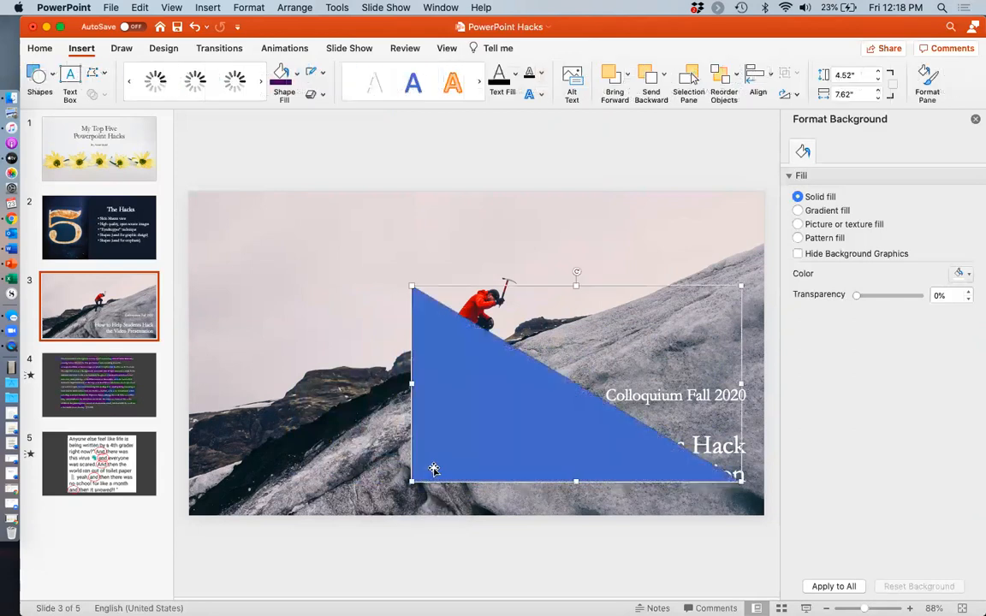
Step: Flip the triangle and stretch it along the mountain slope to span the full slide width
click(557, 385)
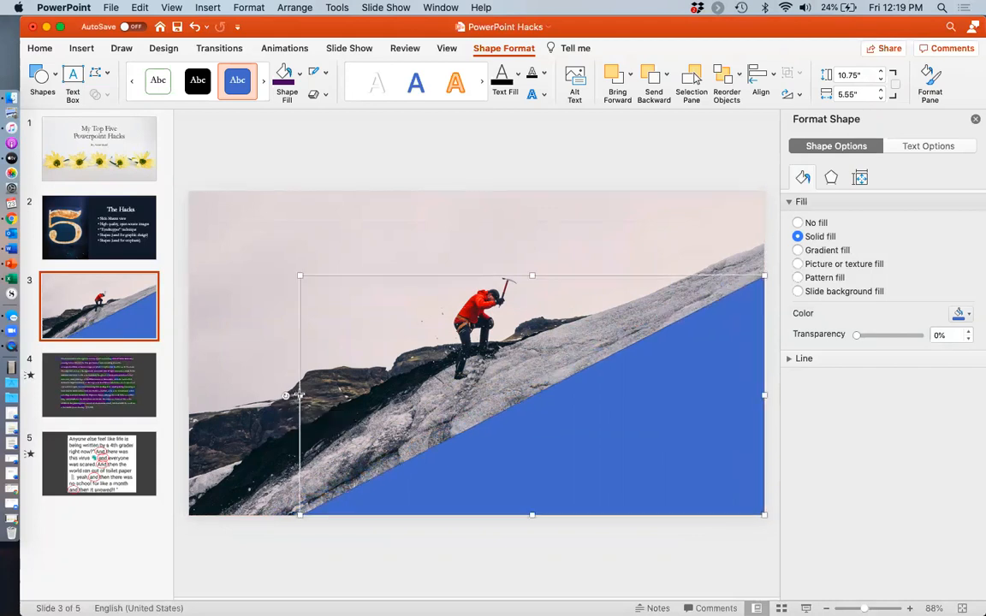
drag(299, 394, 240, 394)
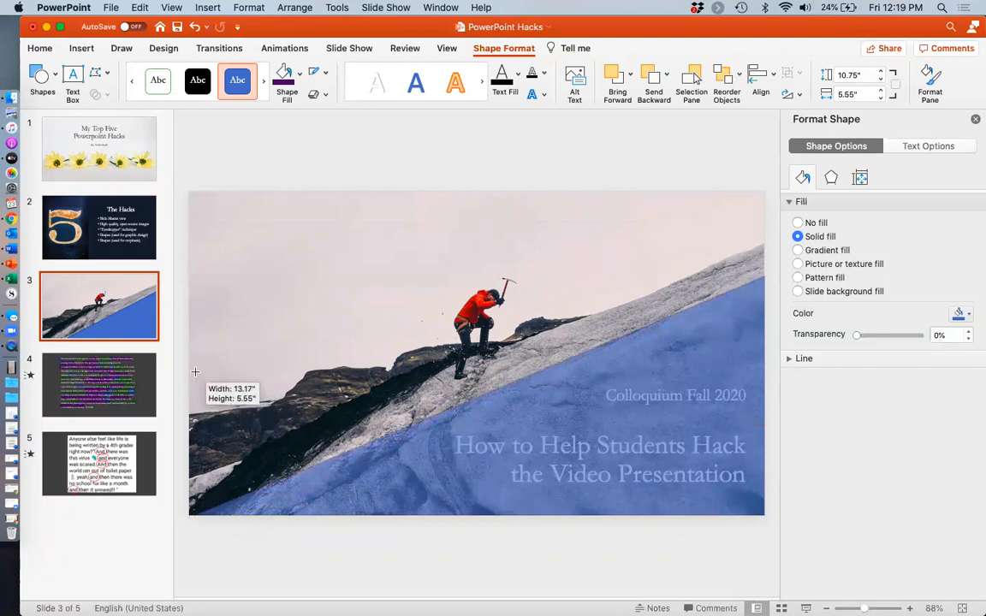
drag(195, 371, 192, 370)
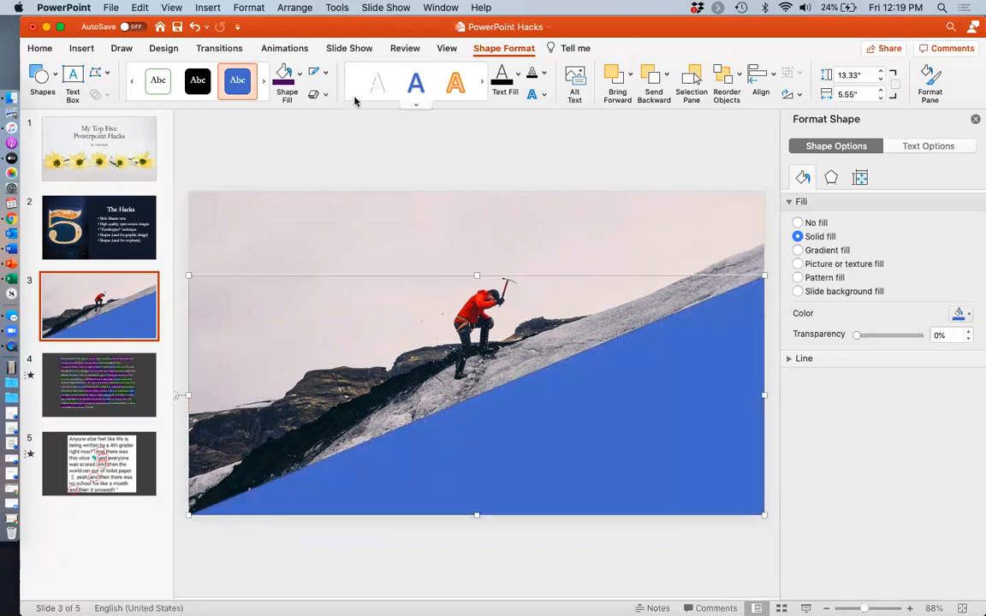
click(287, 77)
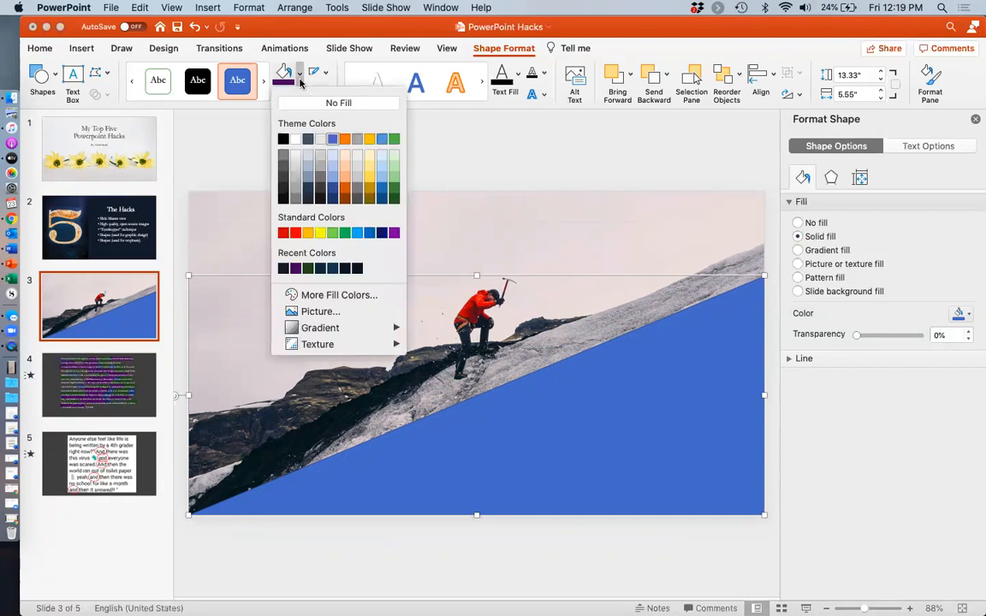
mouse_move(306, 206)
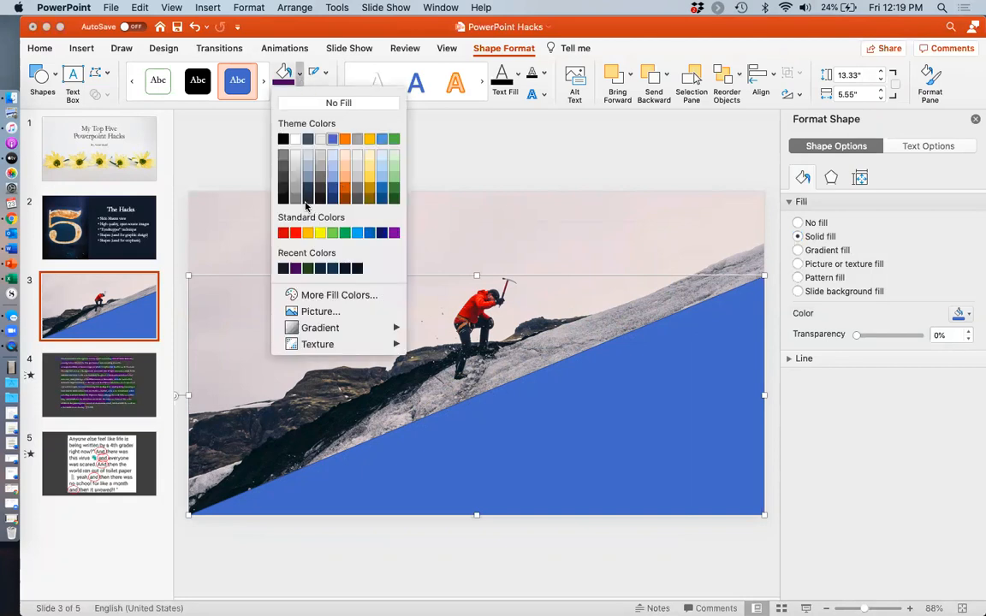
mouse_move(287, 190)
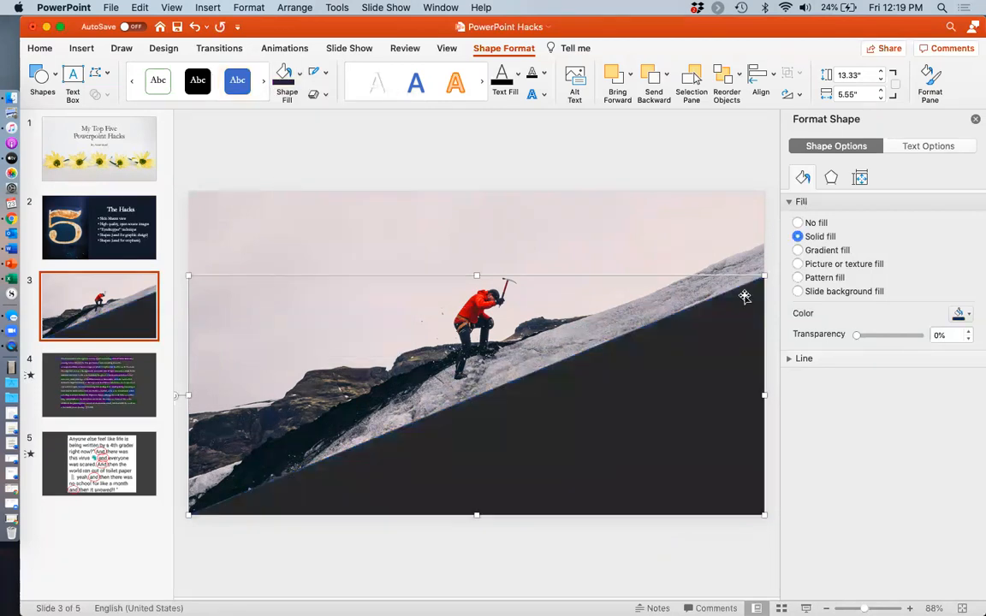
mouse_move(660, 322)
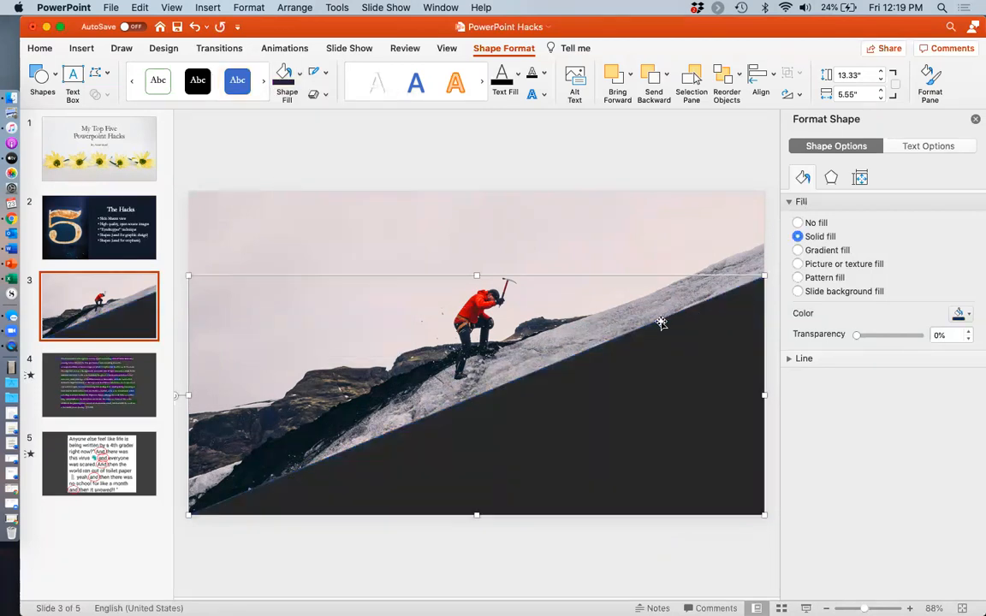
Step: Reach the Shape Outline colour choices for the dark-filled triangle
click(315, 72)
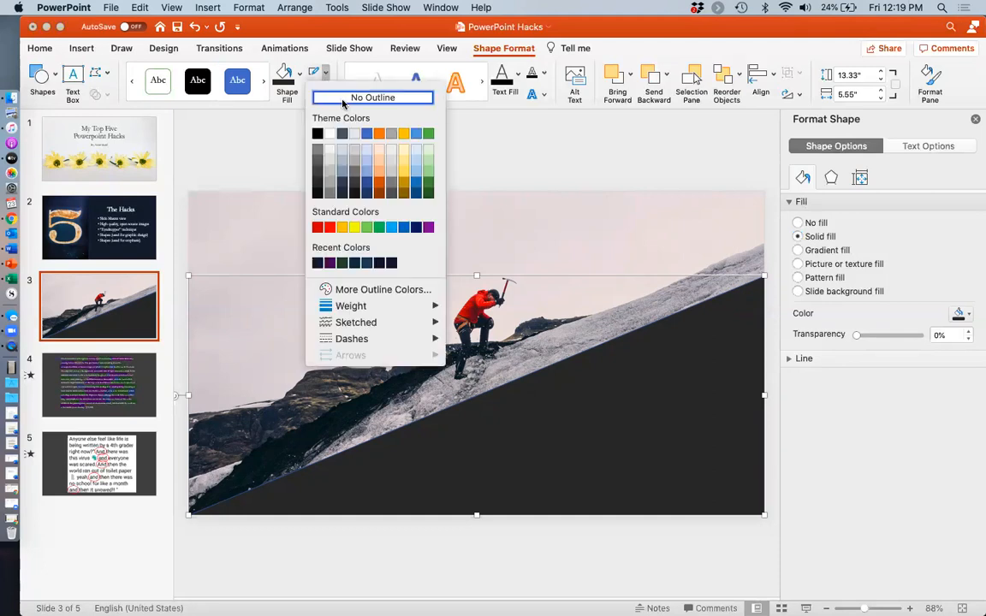
Step: Give the triangle No Outline and set its transparency to 53% in Format Shape
click(373, 95)
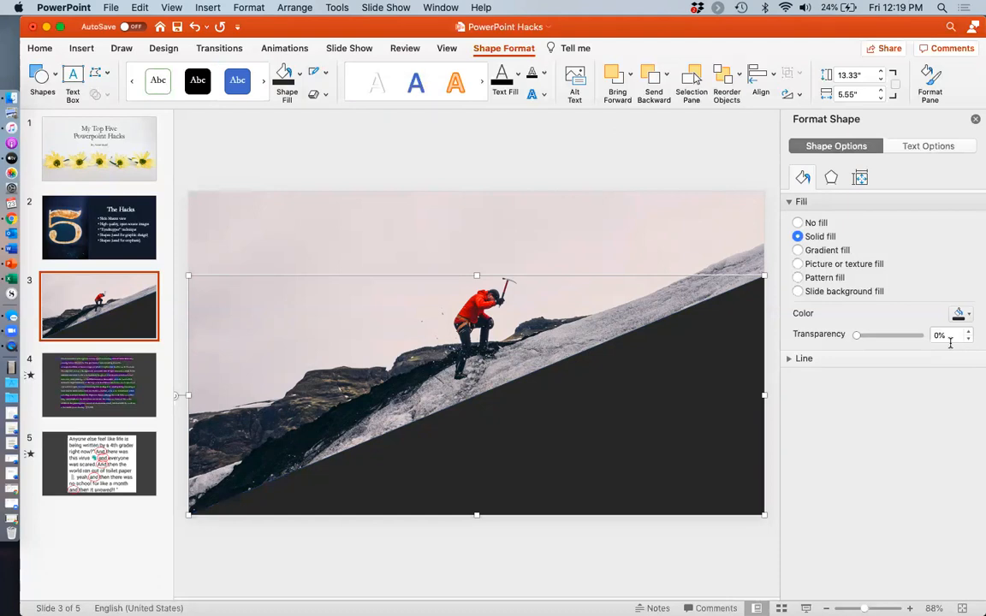
drag(856, 334, 870, 334)
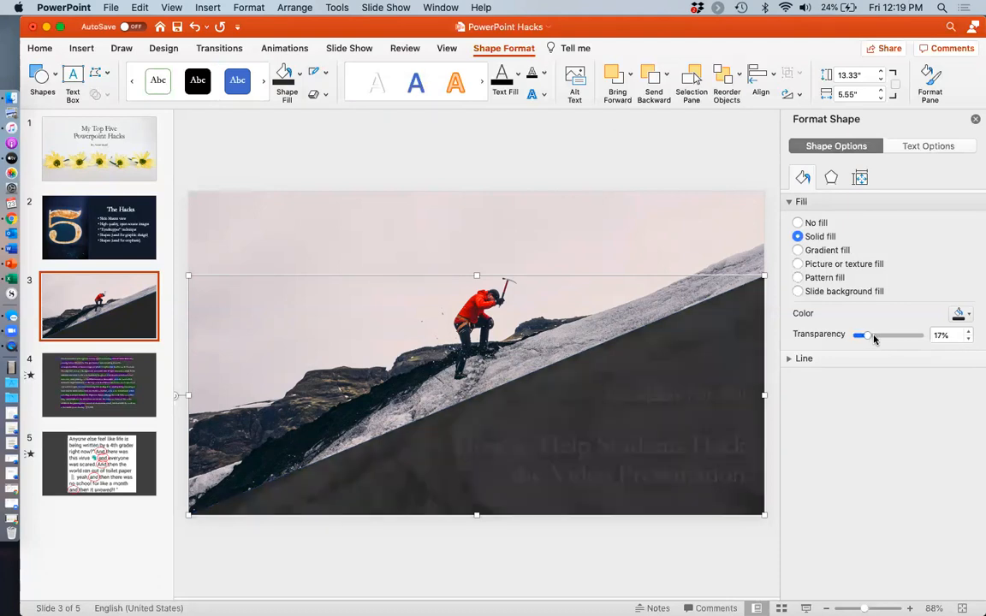
drag(866, 334, 890, 334)
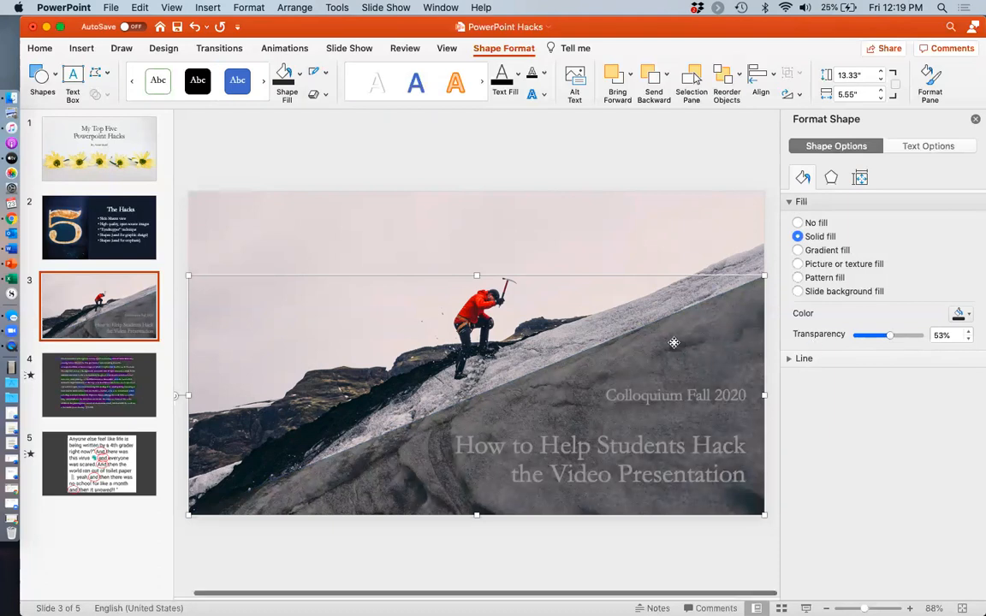
right_click(674, 342)
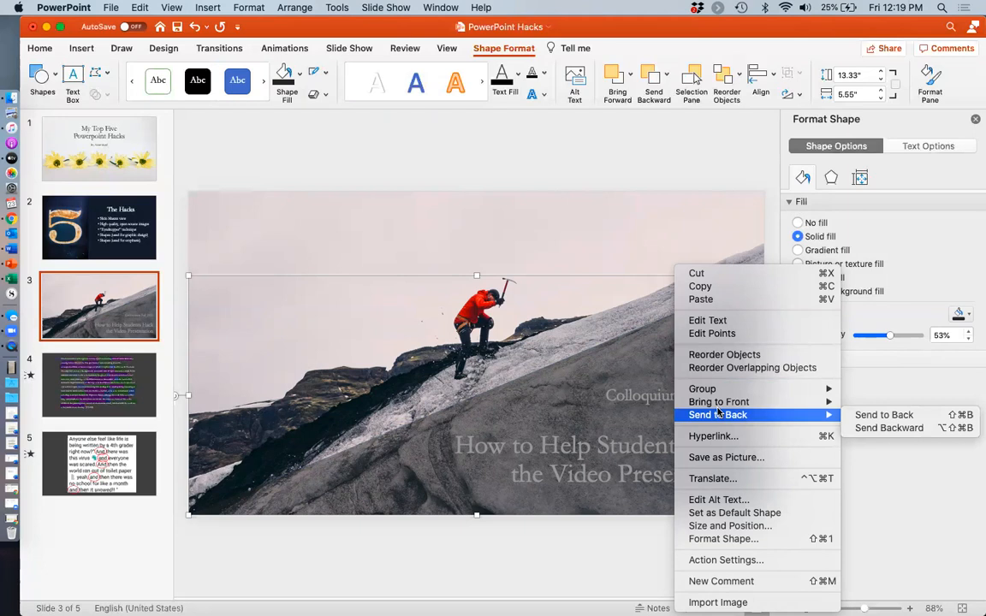
mouse_move(796, 418)
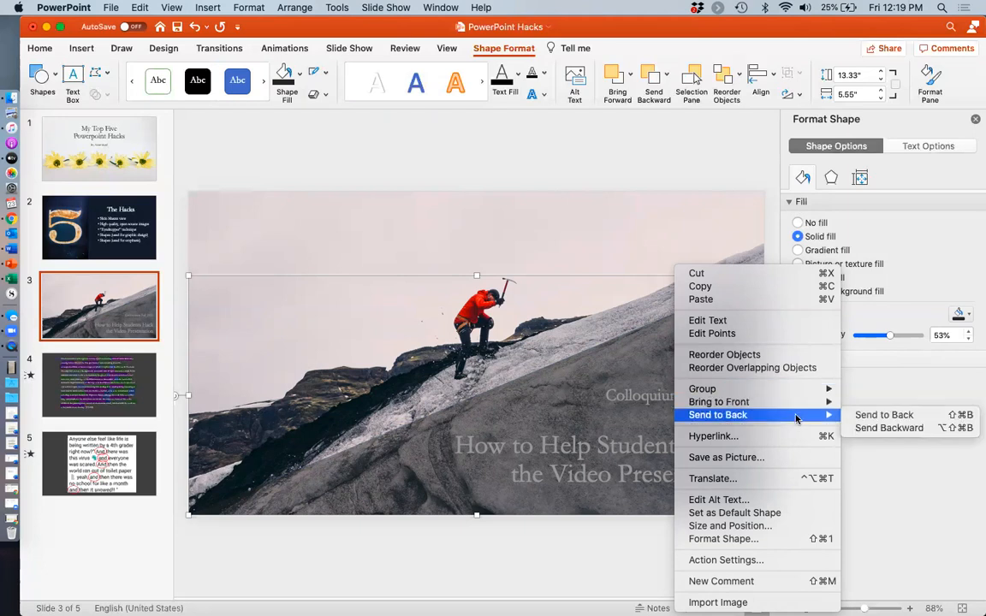
Step: Send the translucent triangle to the back, behind the title and subtitle text
click(883, 416)
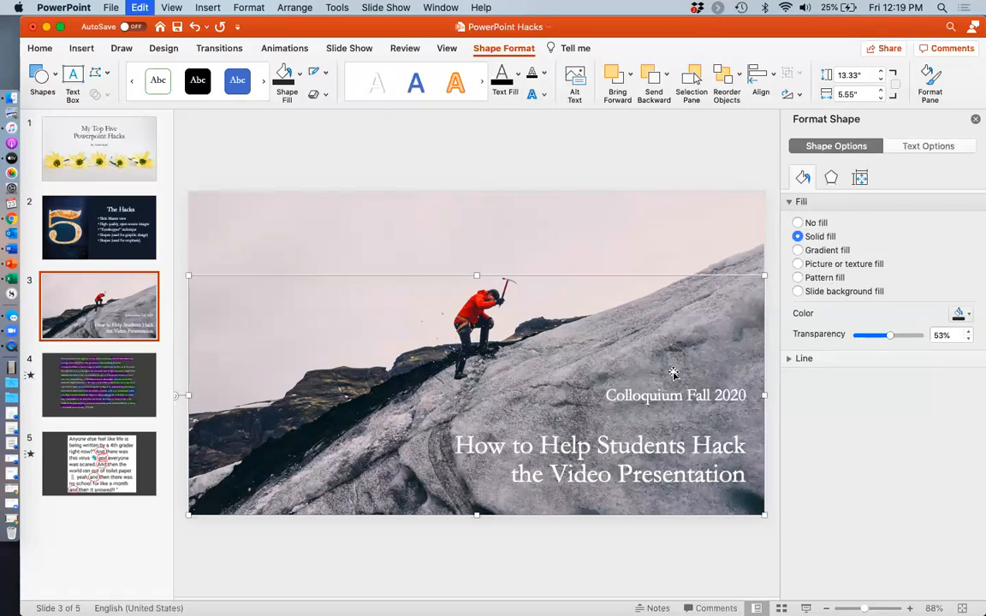
right_click(674, 373)
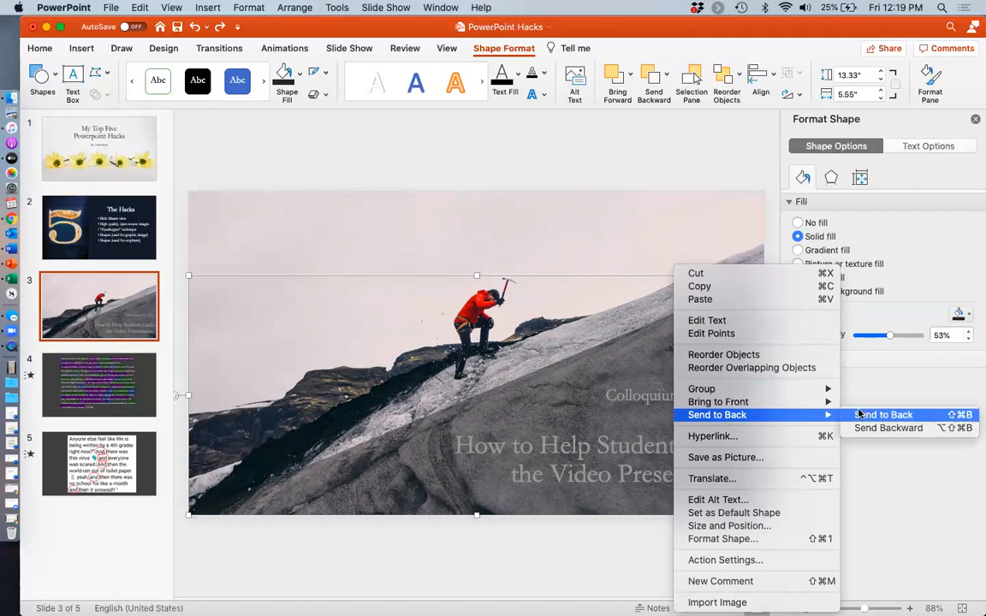
click(883, 416)
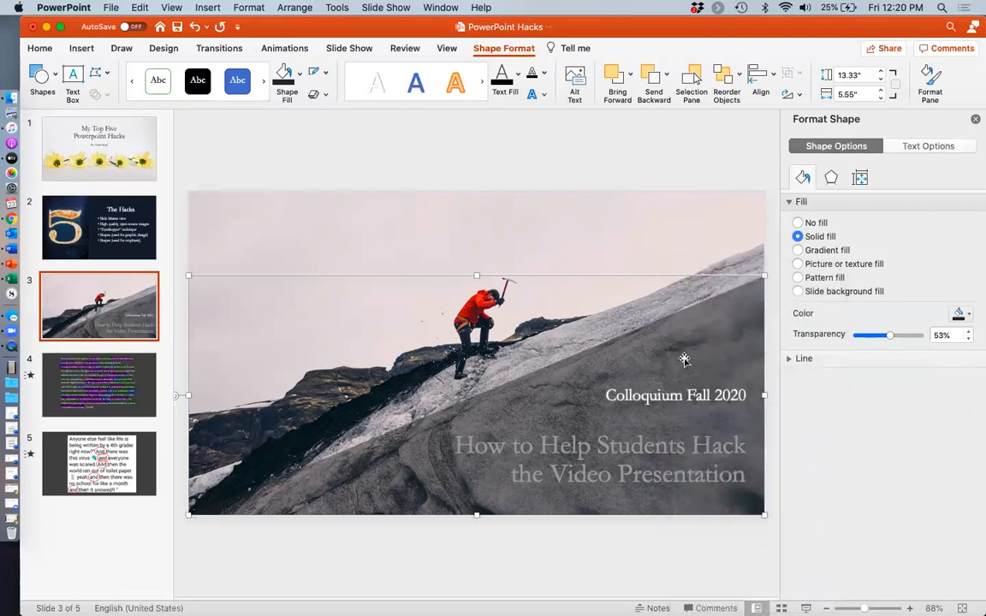
right_click(685, 358)
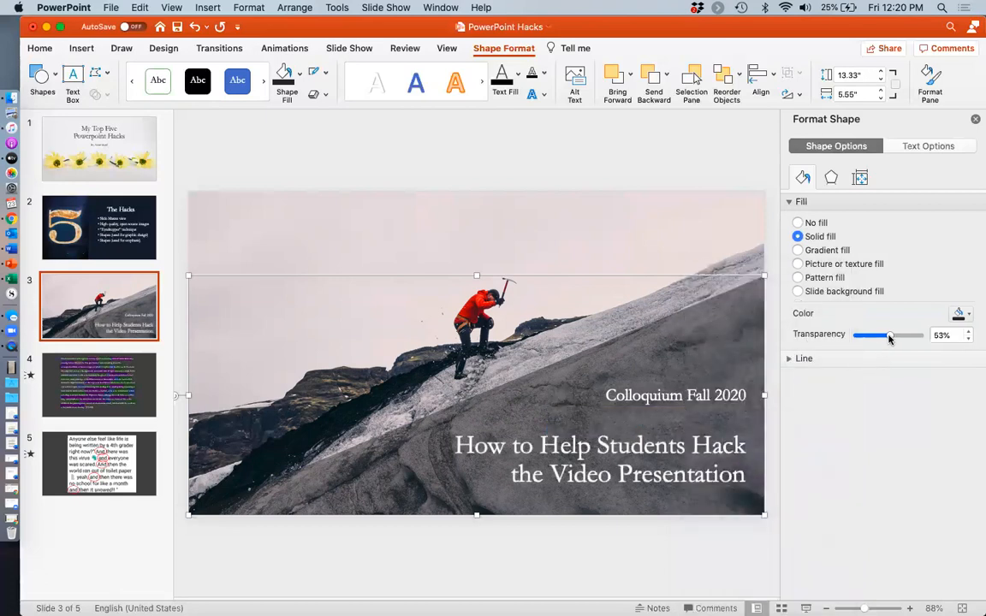
Step: Raise the triangle's transparency to about 65% with the Format Shape slider
drag(890, 334, 899, 334)
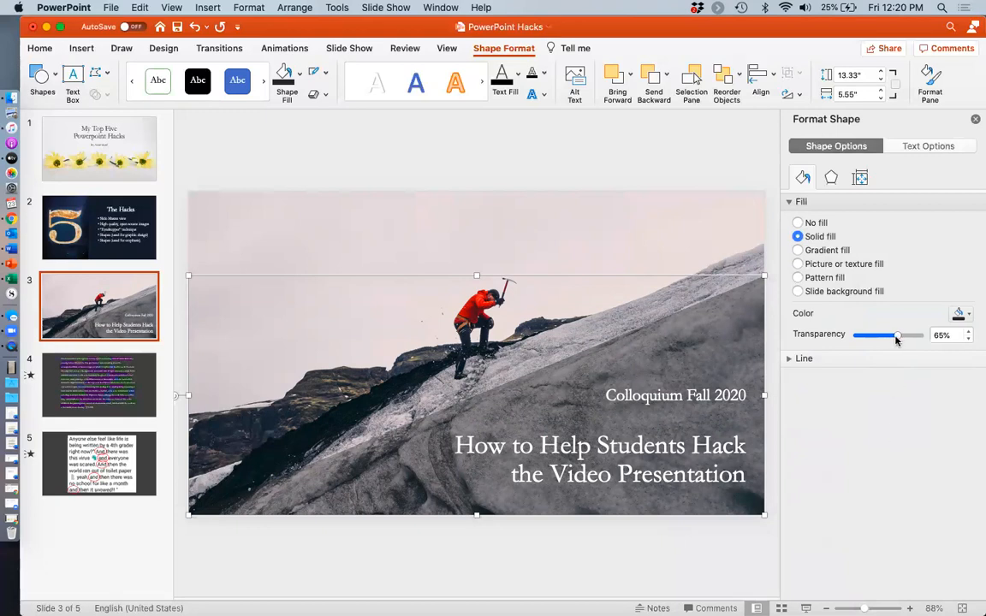
drag(899, 334, 895, 334)
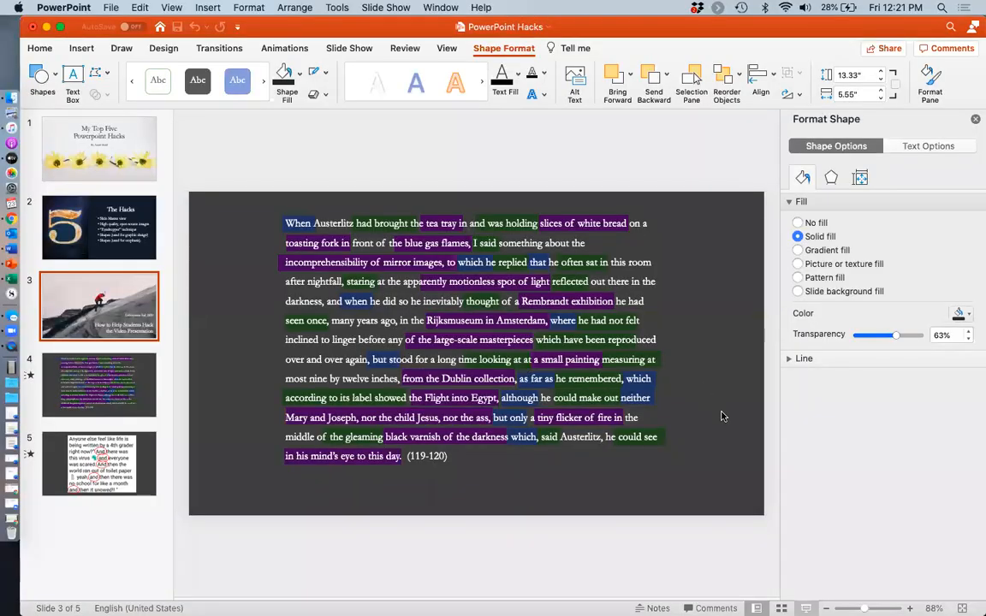
click(99, 384)
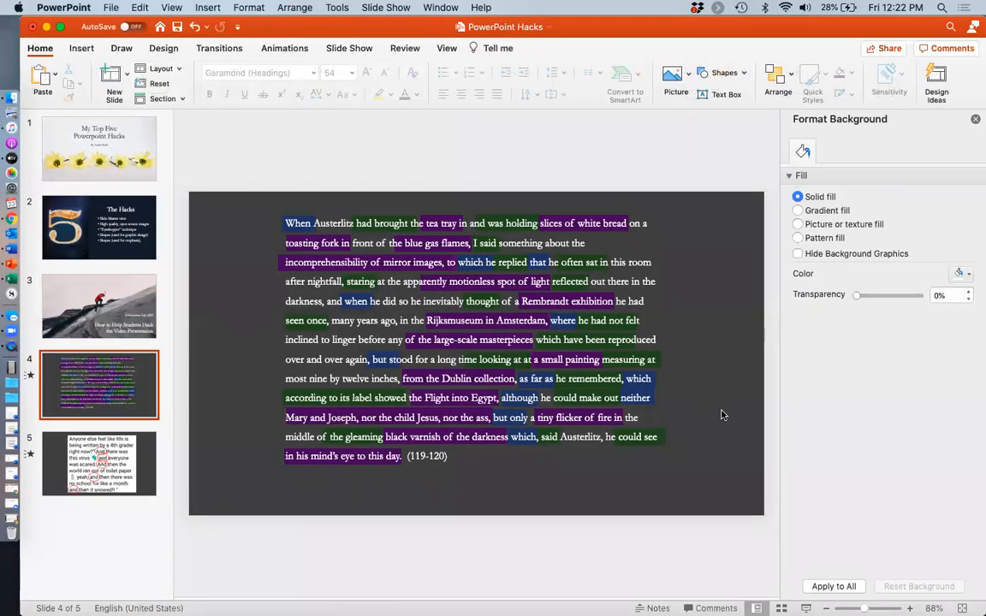
mouse_move(717, 400)
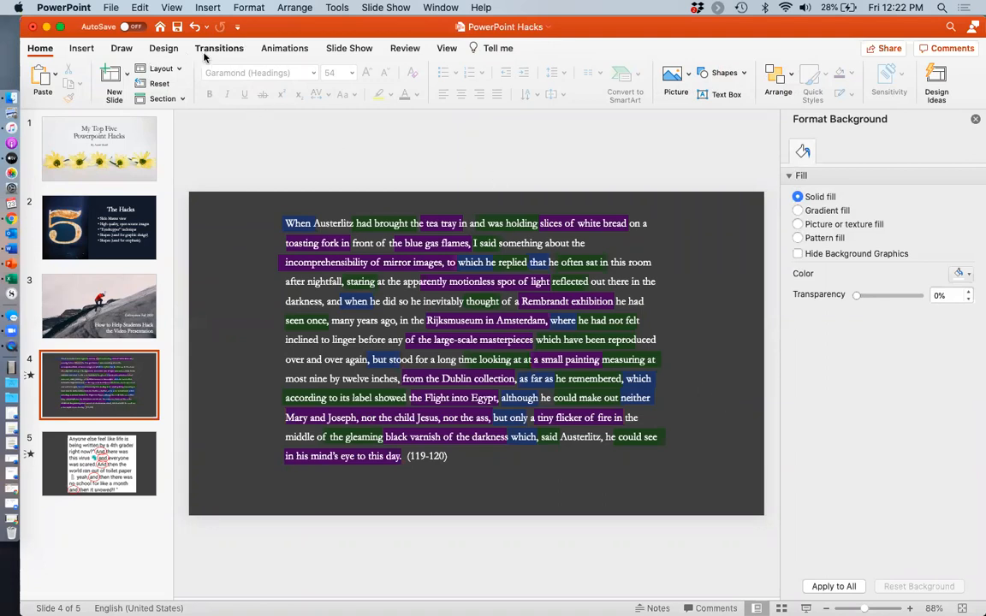
mouse_move(325, 55)
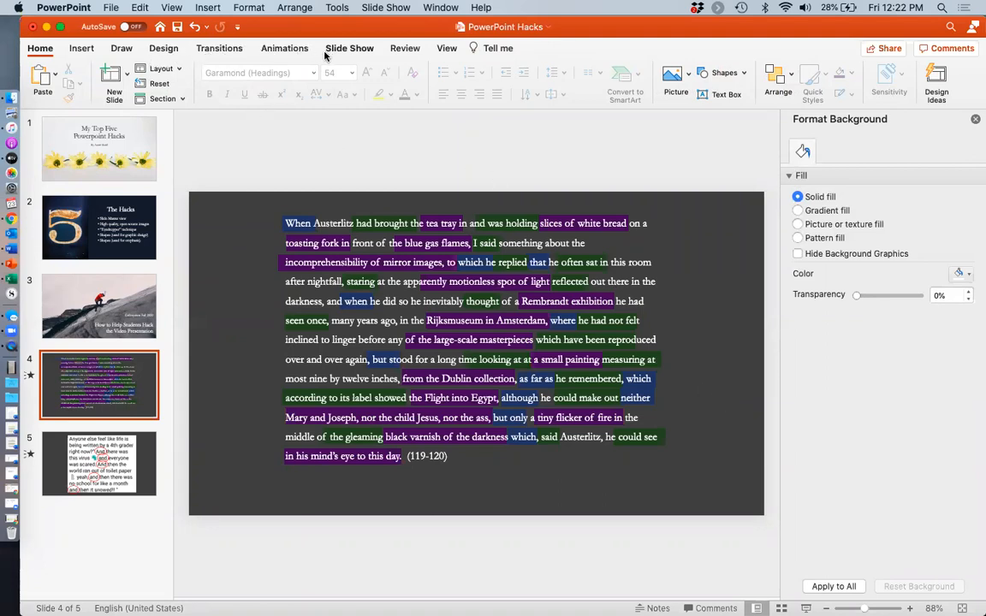
click(171, 7)
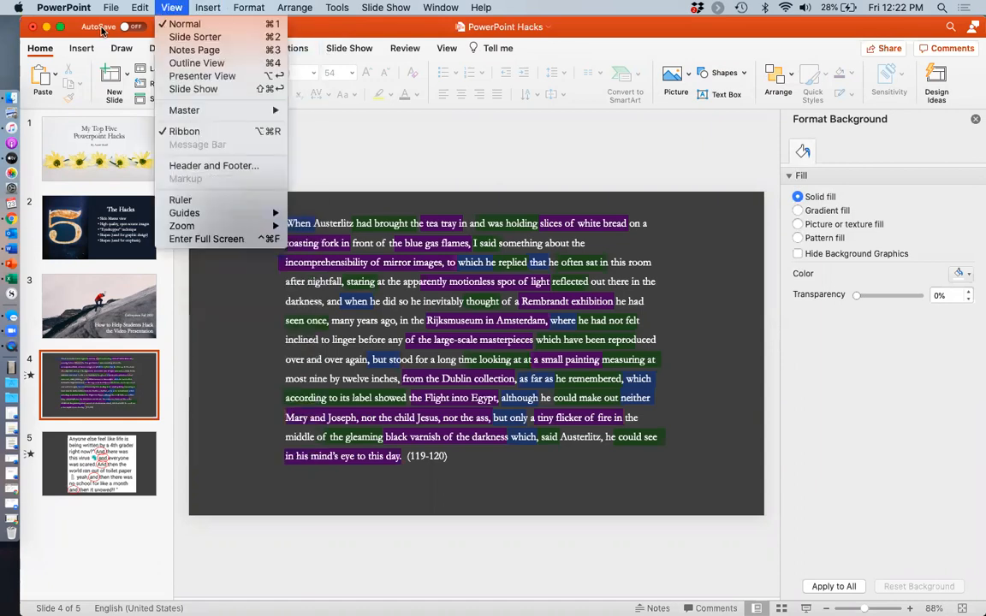
click(82, 48)
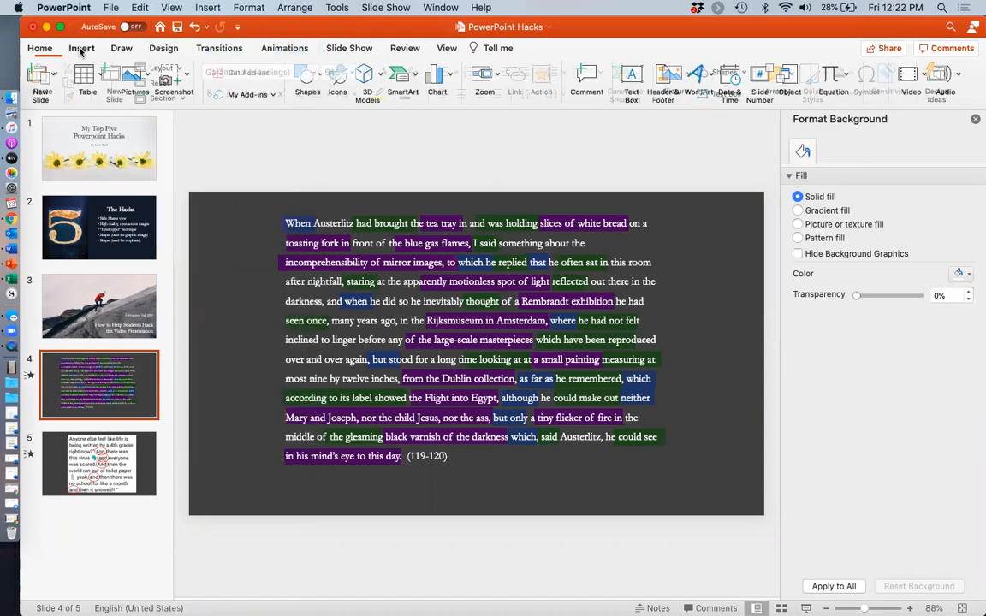
click(309, 77)
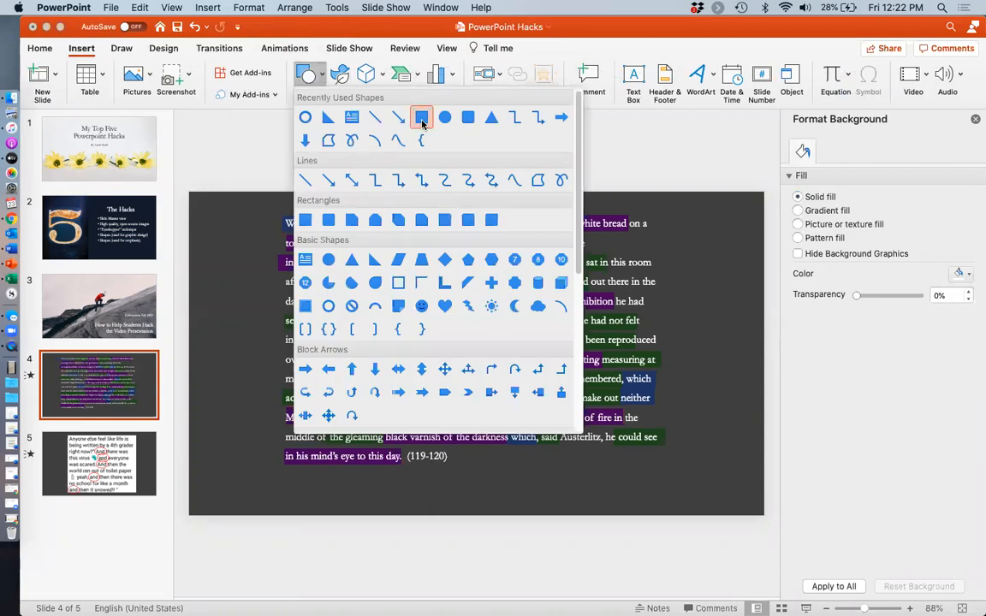
mouse_move(421, 116)
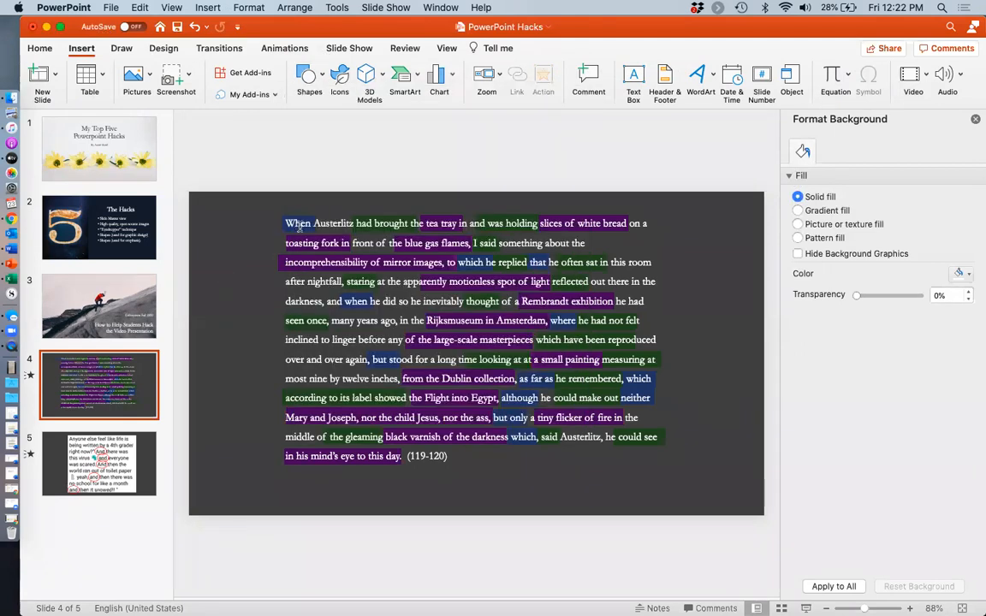
Step: Select the slide 4 passage text box to layer it behind the highlight rectangles
click(471, 333)
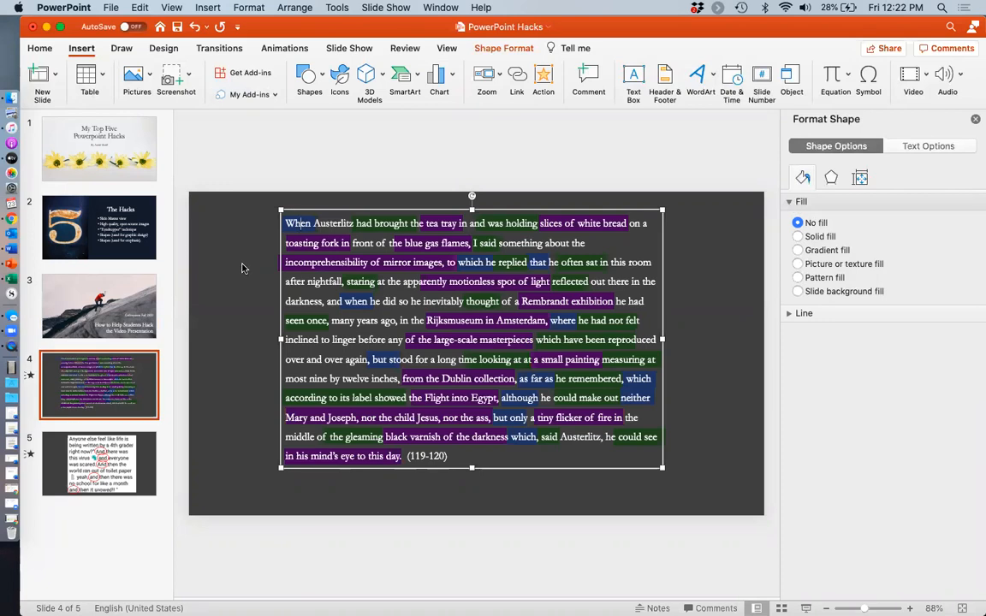
mouse_move(353, 238)
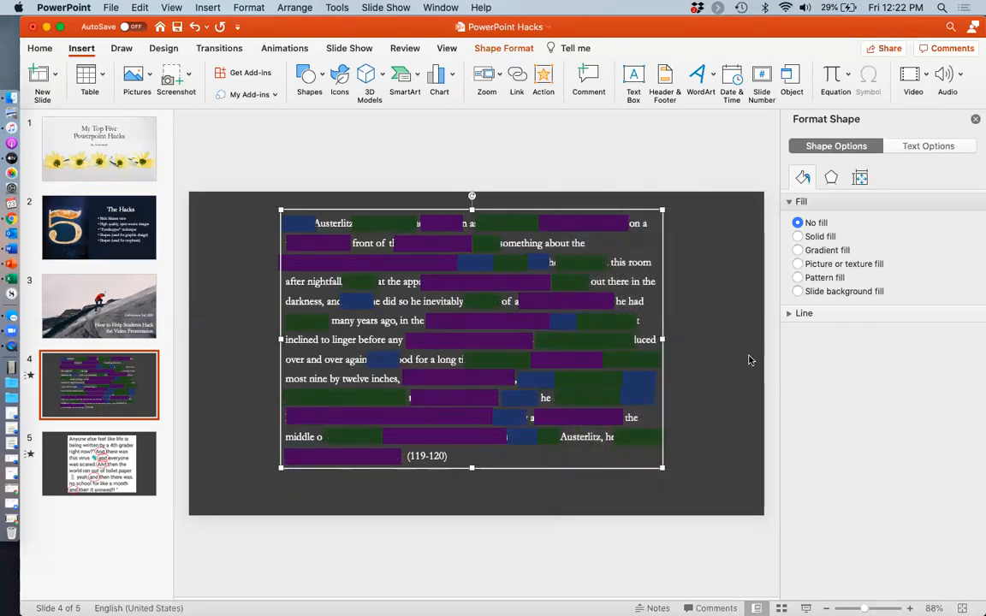
mouse_move(486, 226)
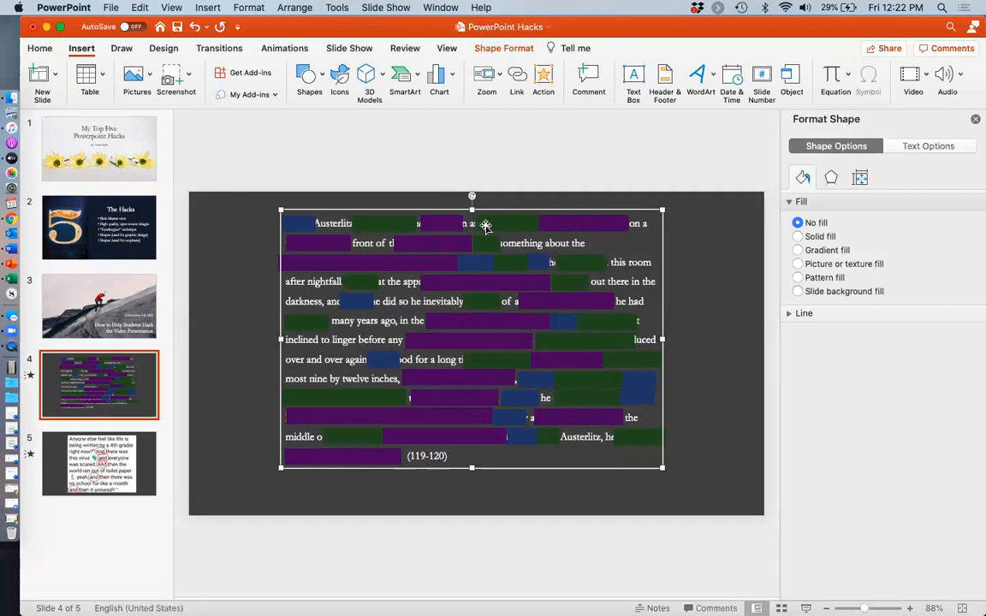
mouse_move(635, 215)
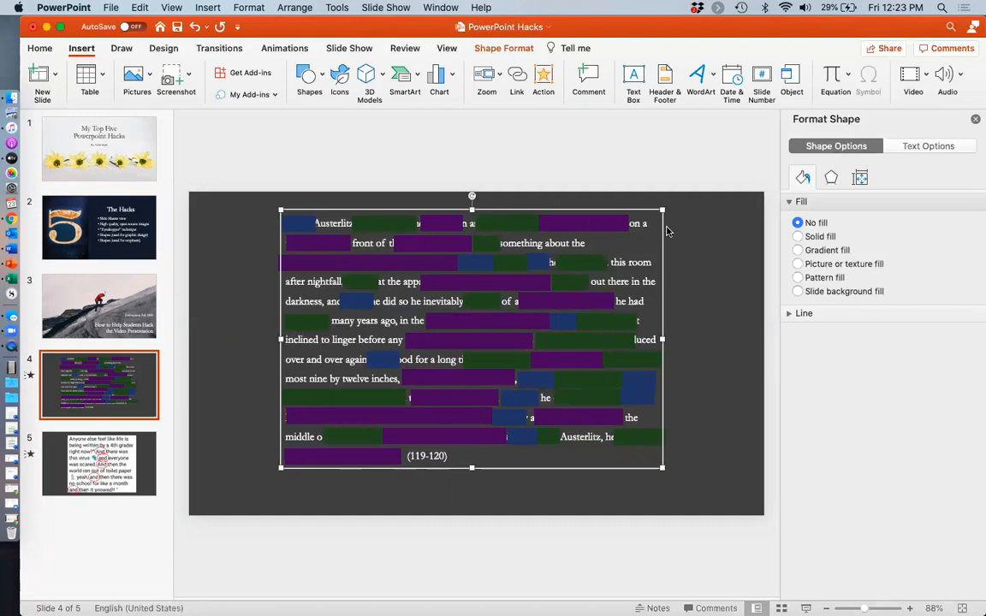
Step: Switch to Animations to give the highlight rectangles numbered click-step effects
click(284, 48)
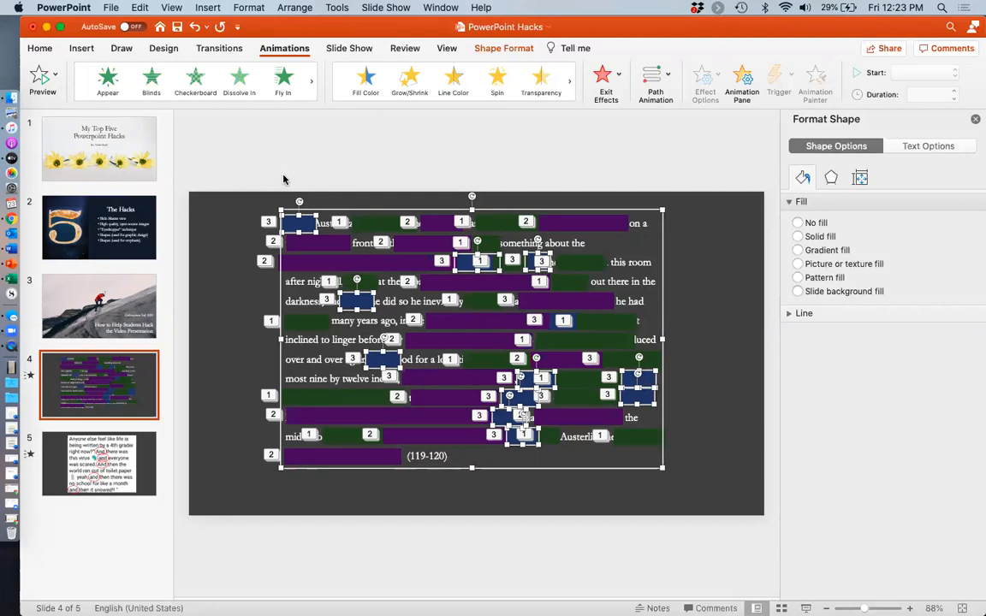
mouse_move(284, 180)
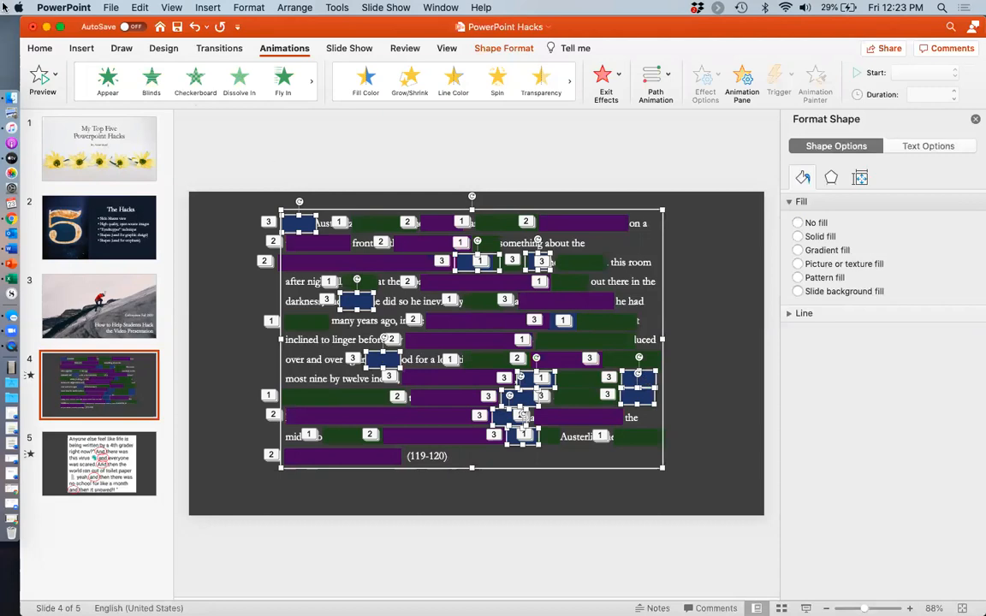
mouse_move(108, 77)
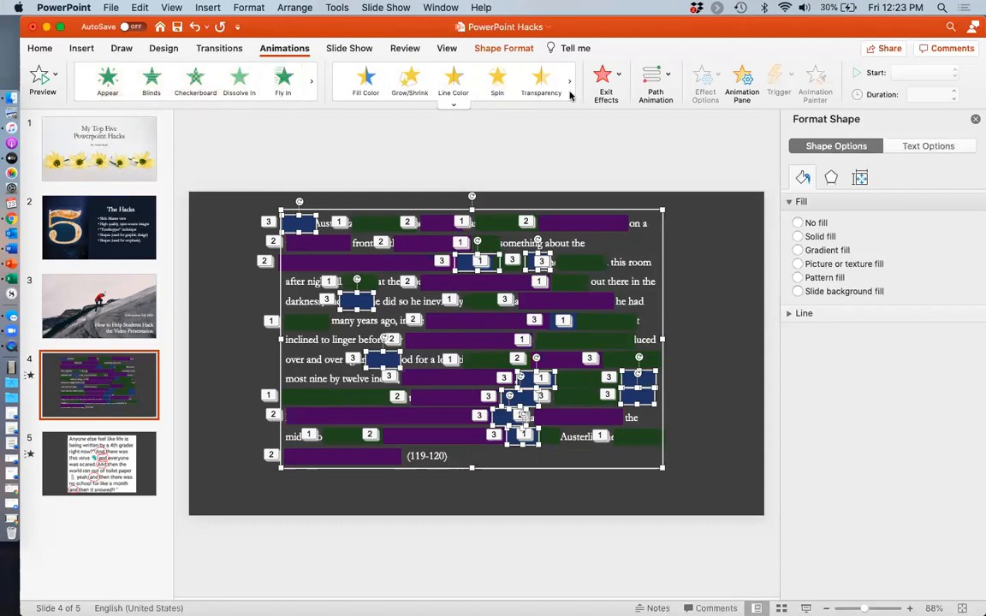
mouse_move(746, 246)
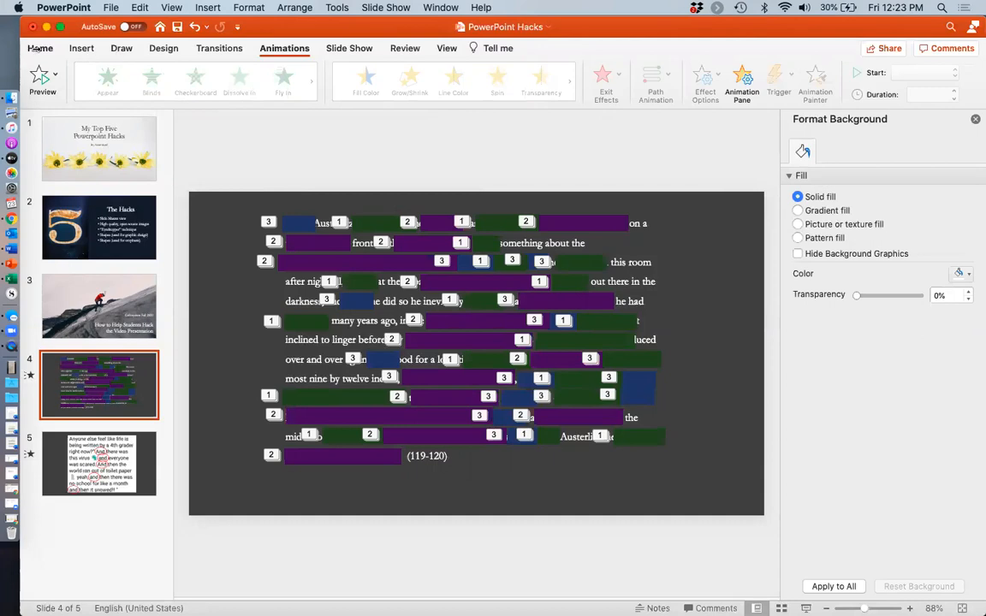
Step: From Home, bring the slide 4 passage text box to the front over the highlights
click(41, 48)
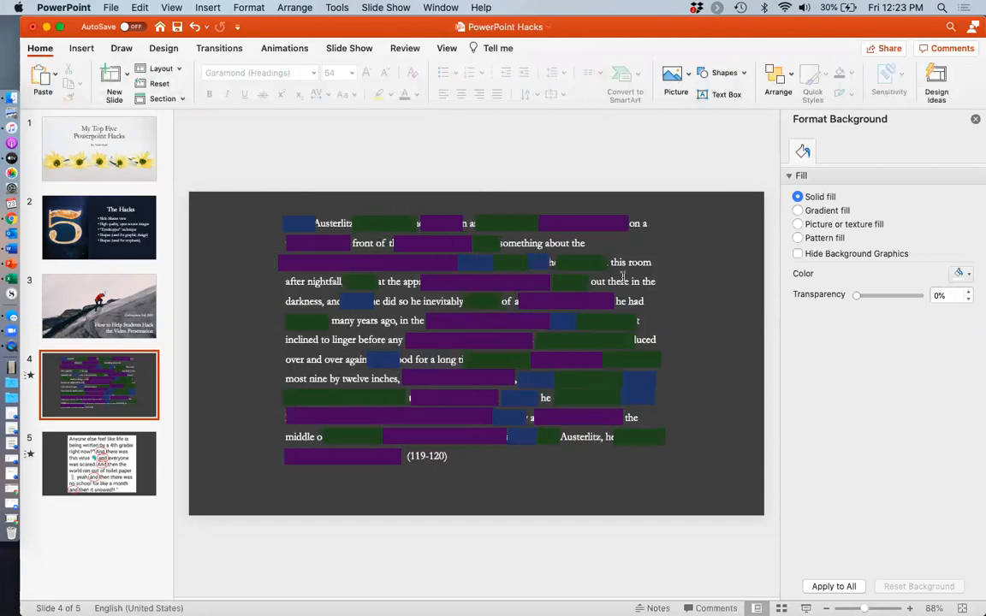
click(471, 338)
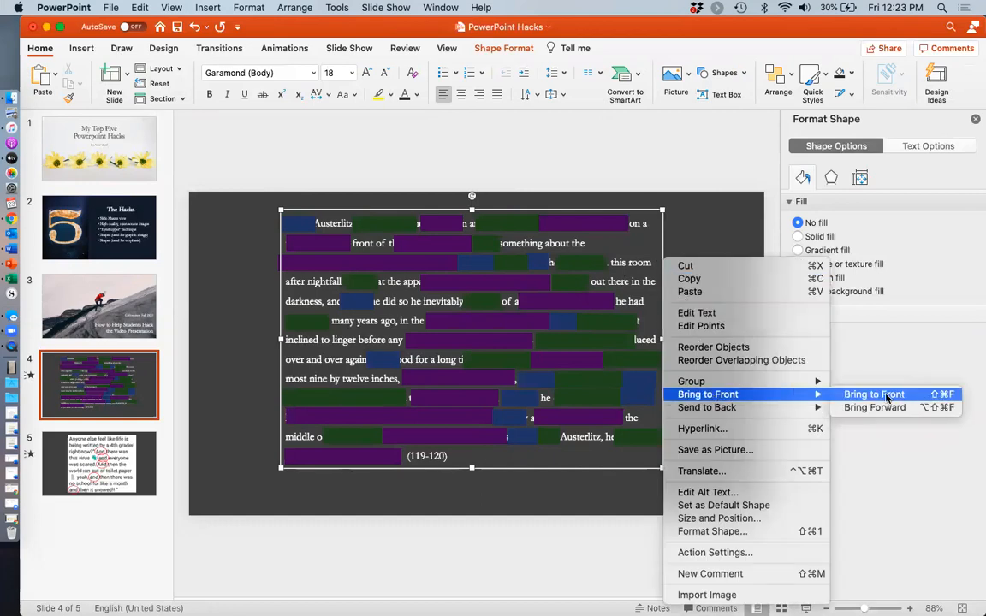
click(873, 394)
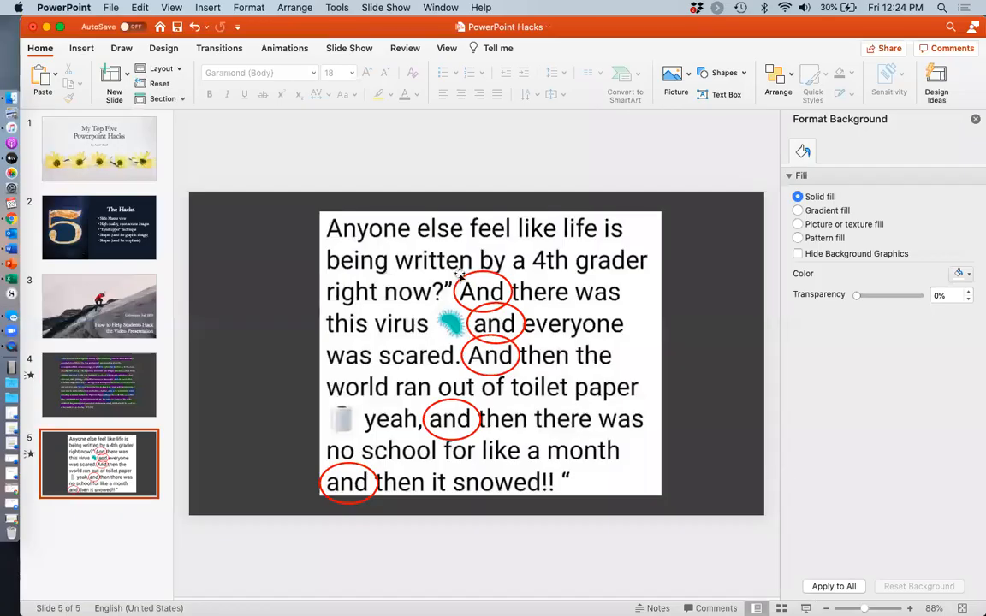
Step: Insert an Oval shape around the word 'Anyone' on slide 5 and resize it to fit
click(82, 48)
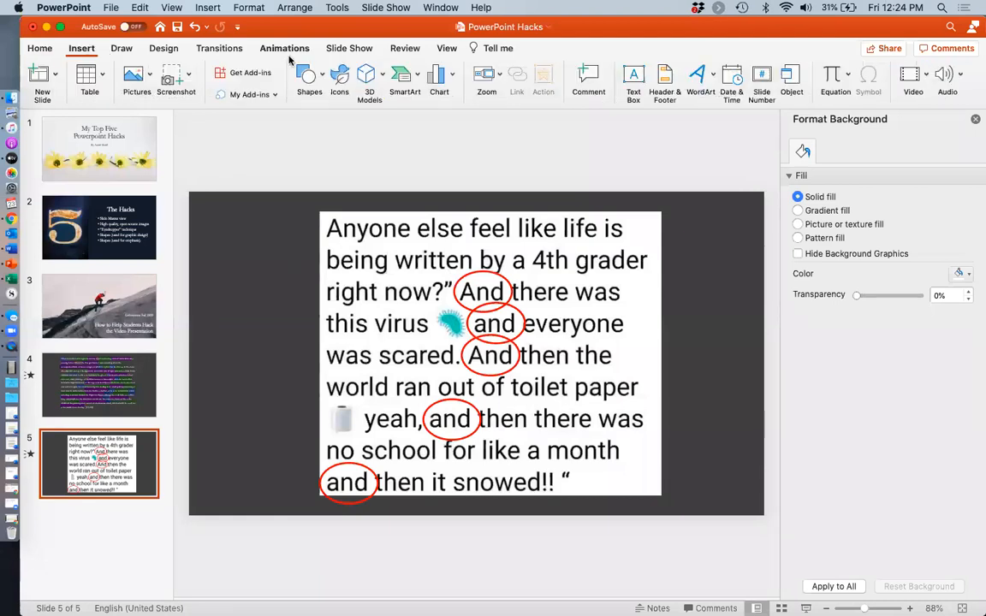
click(309, 77)
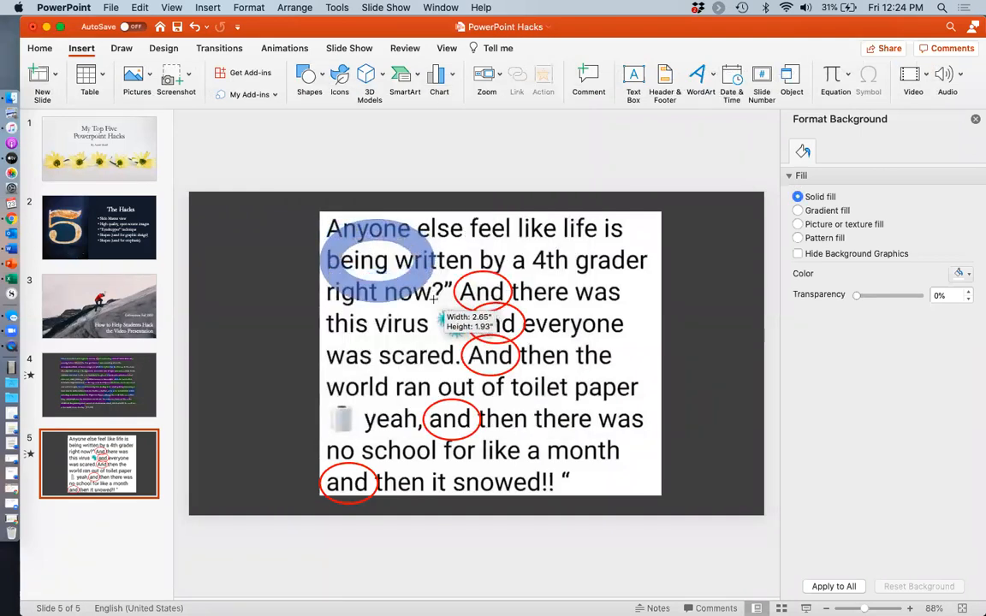
click(377, 261)
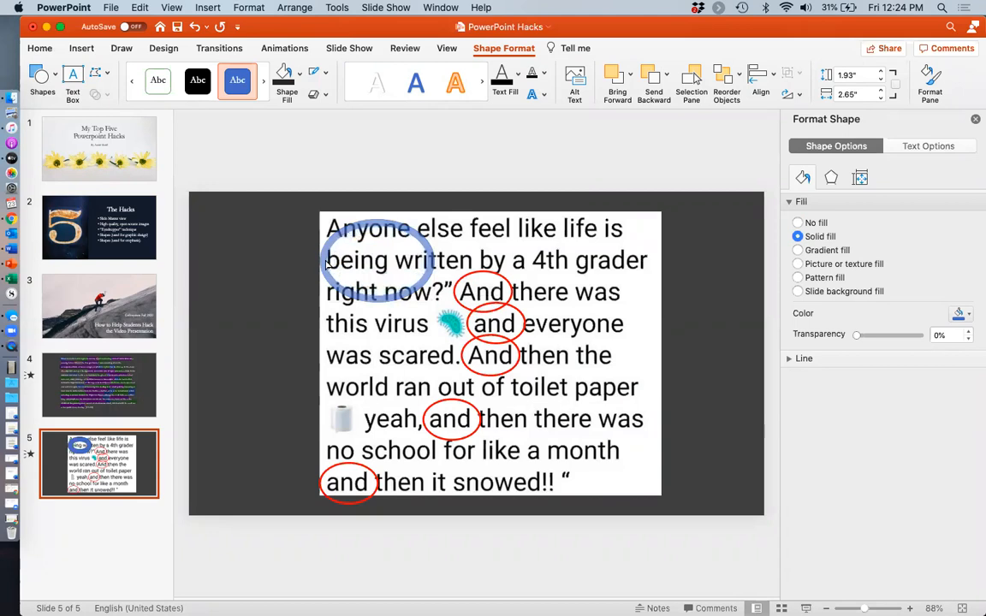
click(376, 260)
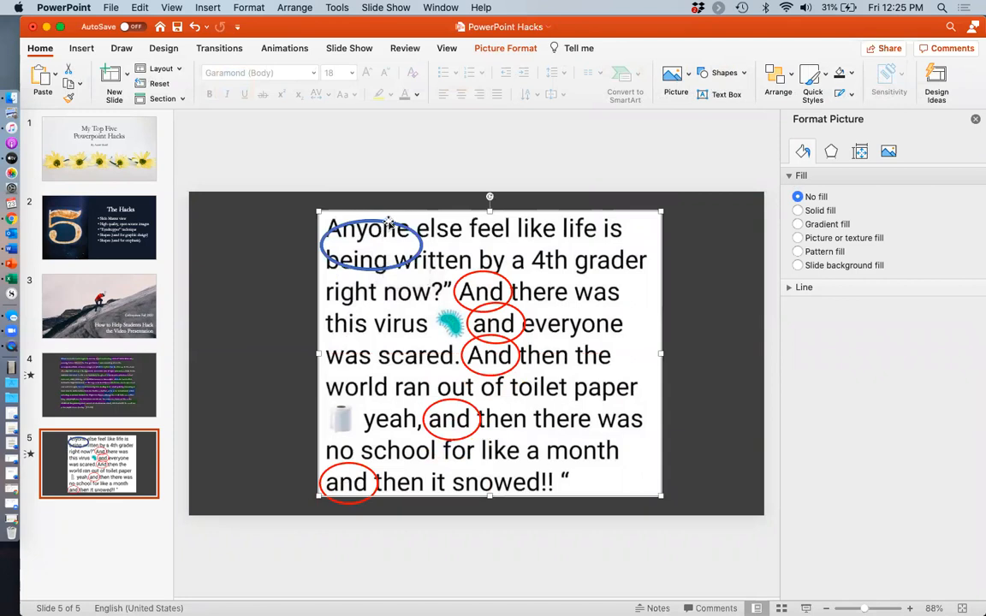
click(363, 231)
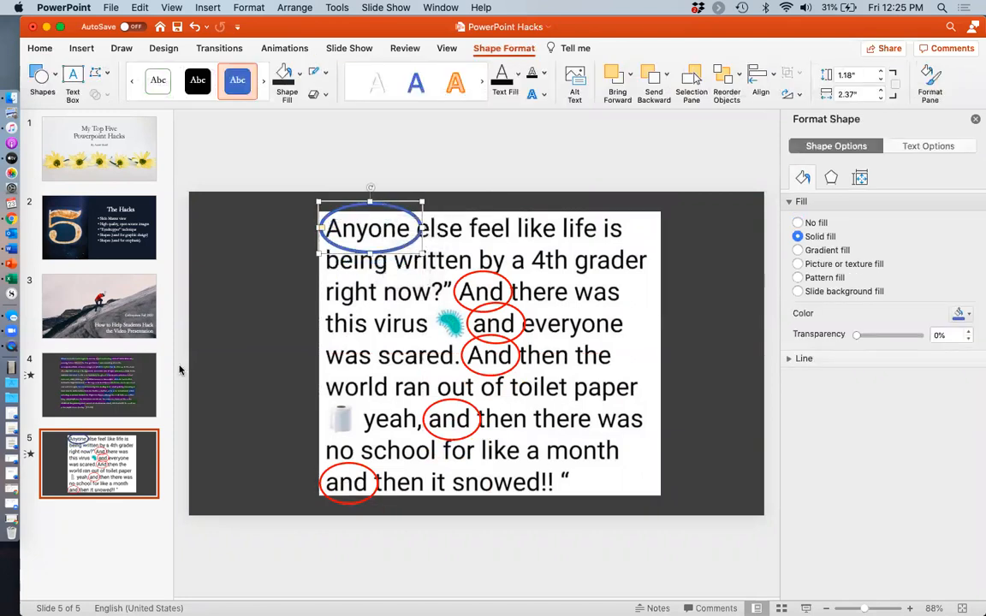
mouse_move(219, 302)
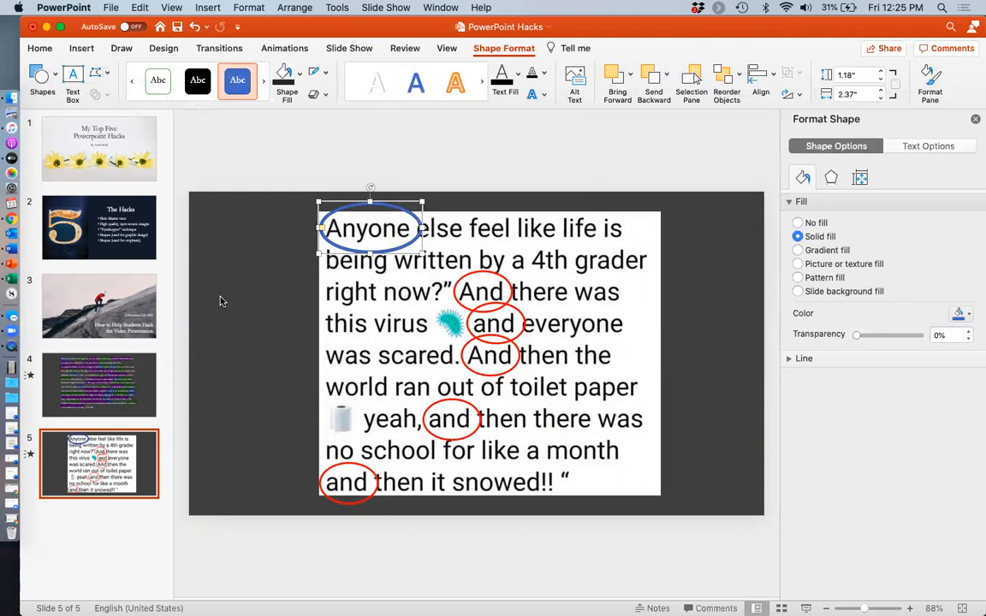
mouse_move(128, 260)
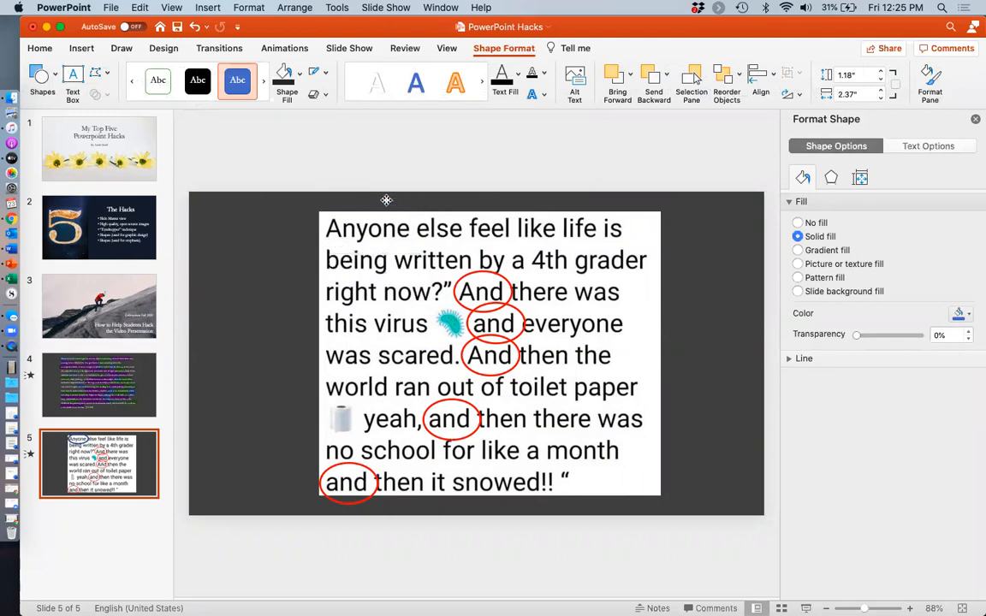
Step: Return to slide 1, the daisy title slide, in the thumbnail pane
click(100, 149)
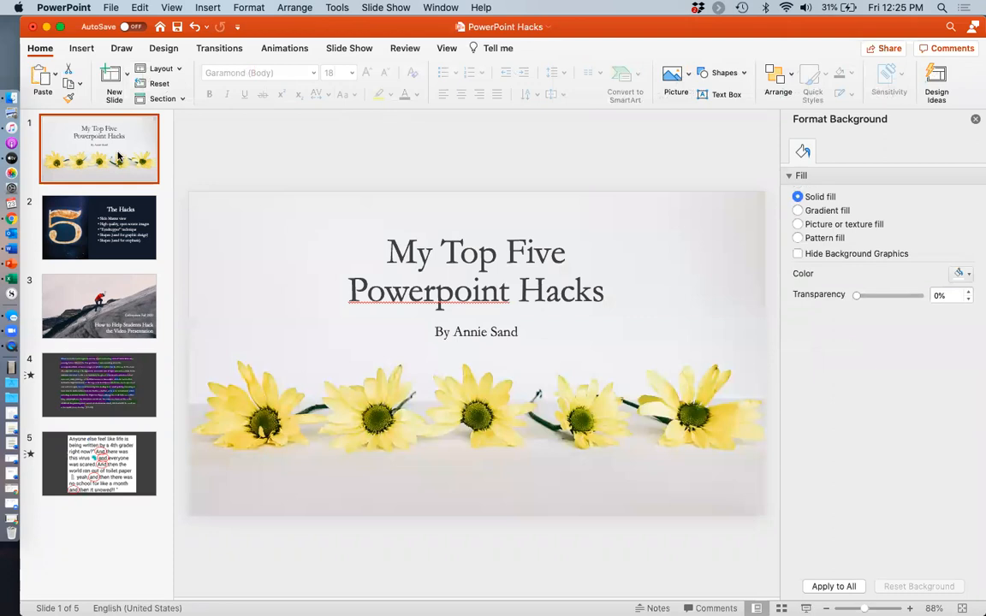